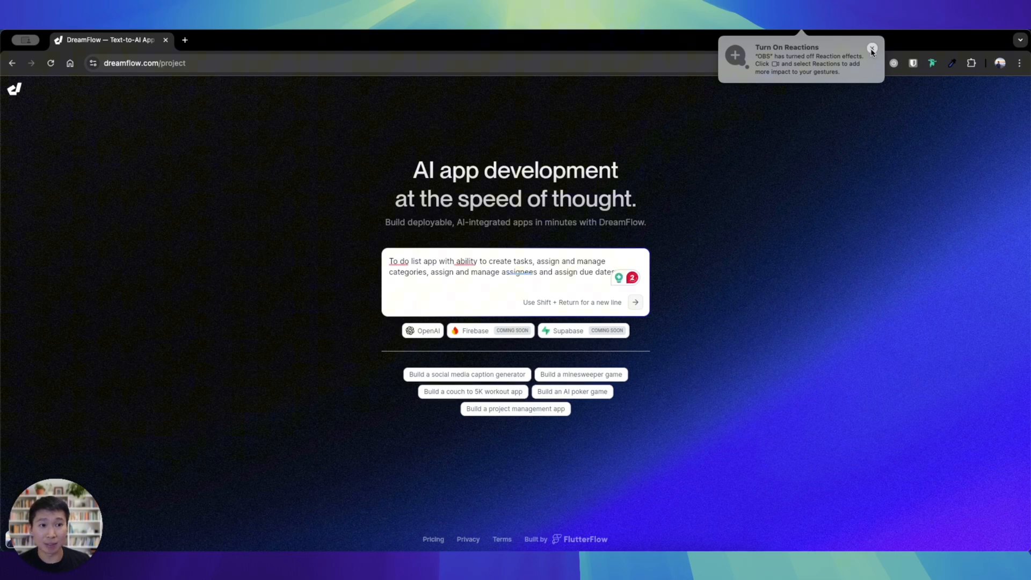
# Dismiss the Reactions notification and submit the to-do app prompt with tasks, categories, assignees, due dates.
pyautogui.click(873, 51)
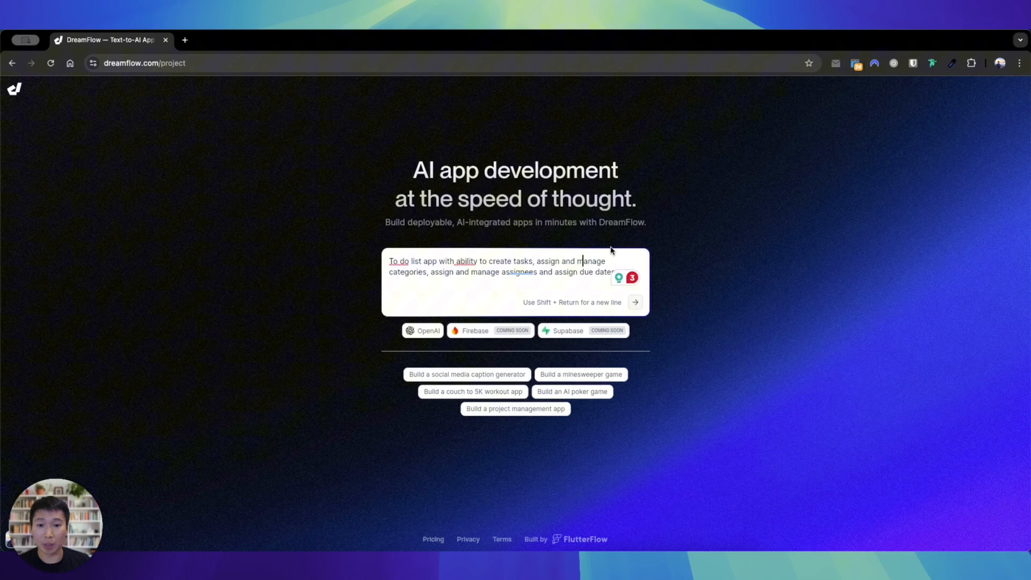
pyautogui.moveTo(618, 255)
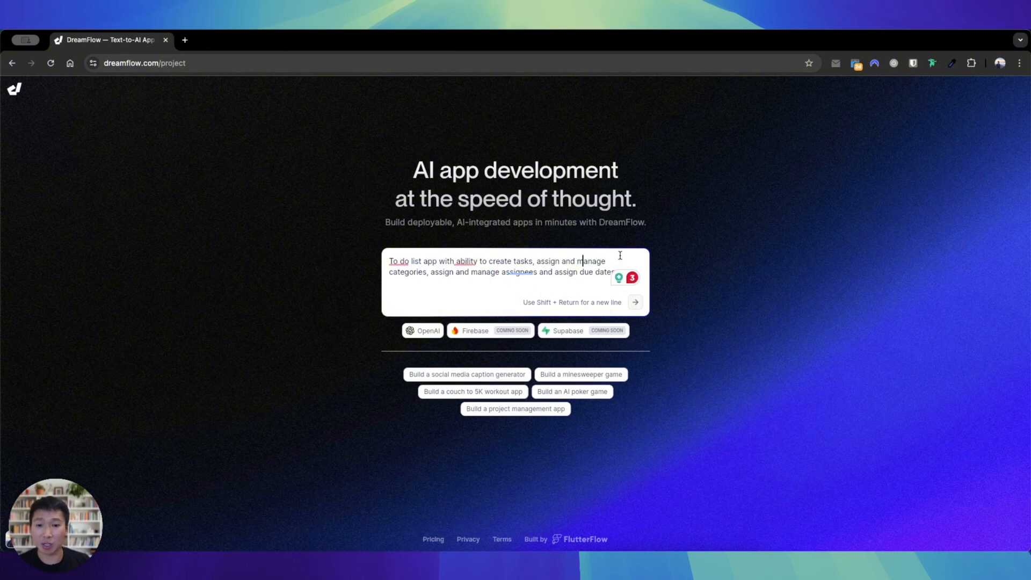
pyautogui.moveTo(580, 276)
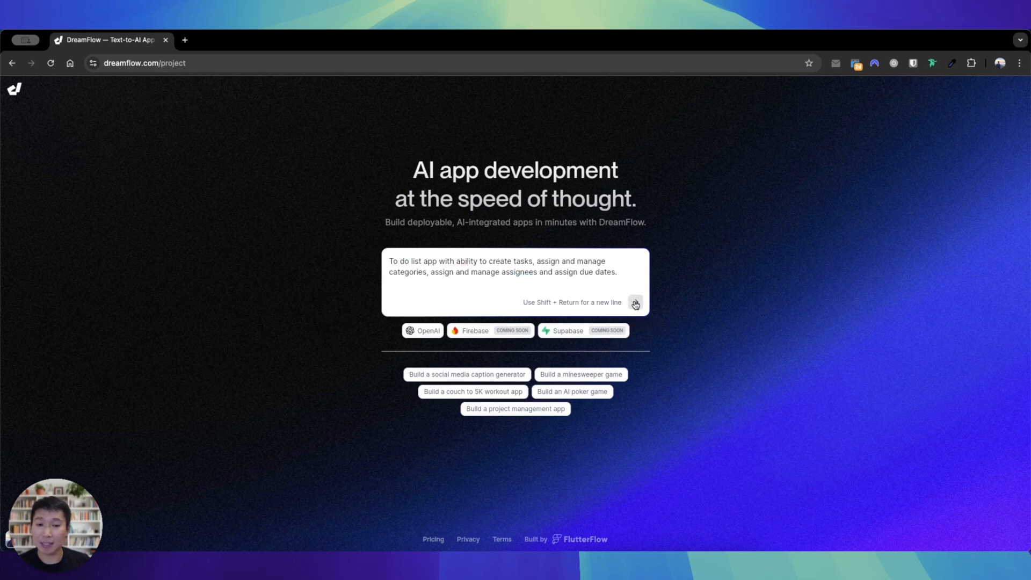
pyautogui.click(636, 302)
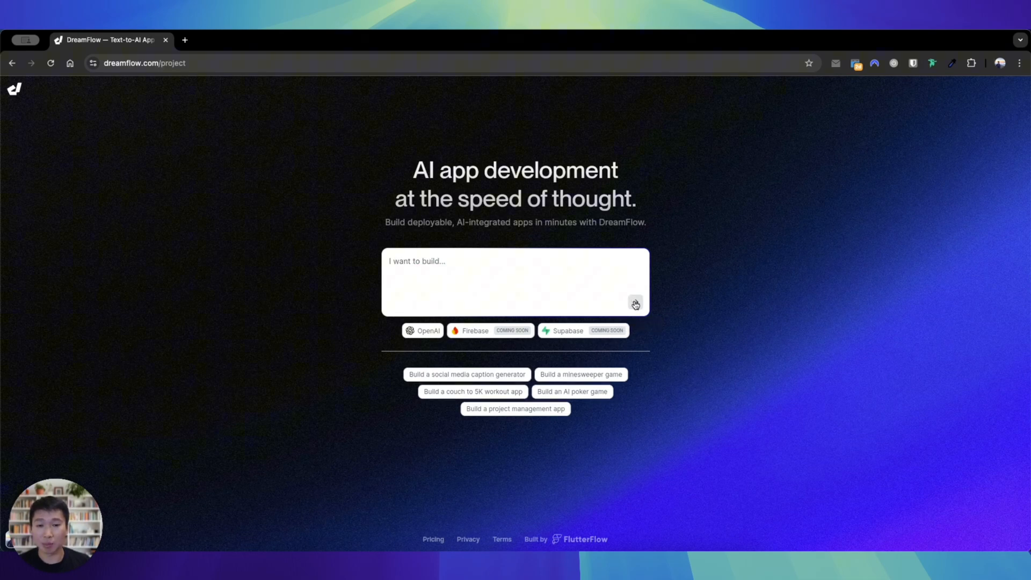
# View the generated files card and wait until TaskMaster's My Tasks preview loads.
pyautogui.click(635, 303)
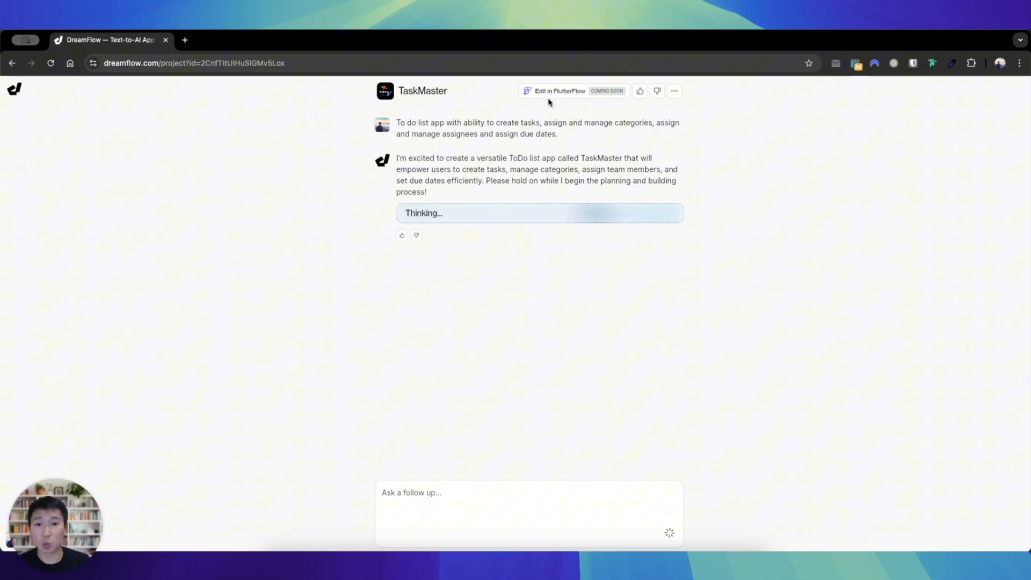
pyautogui.moveTo(560, 99)
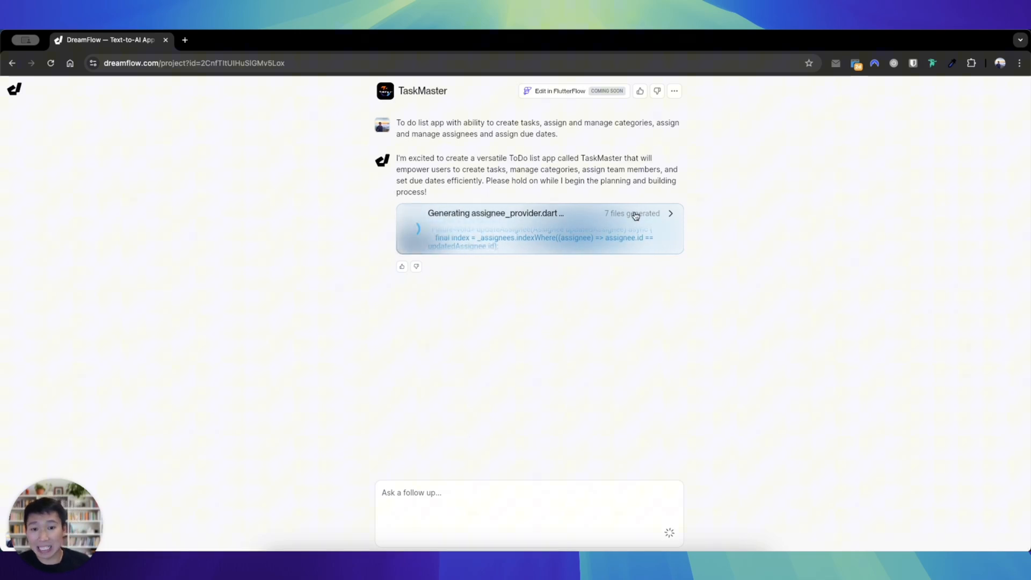
pyautogui.click(671, 213)
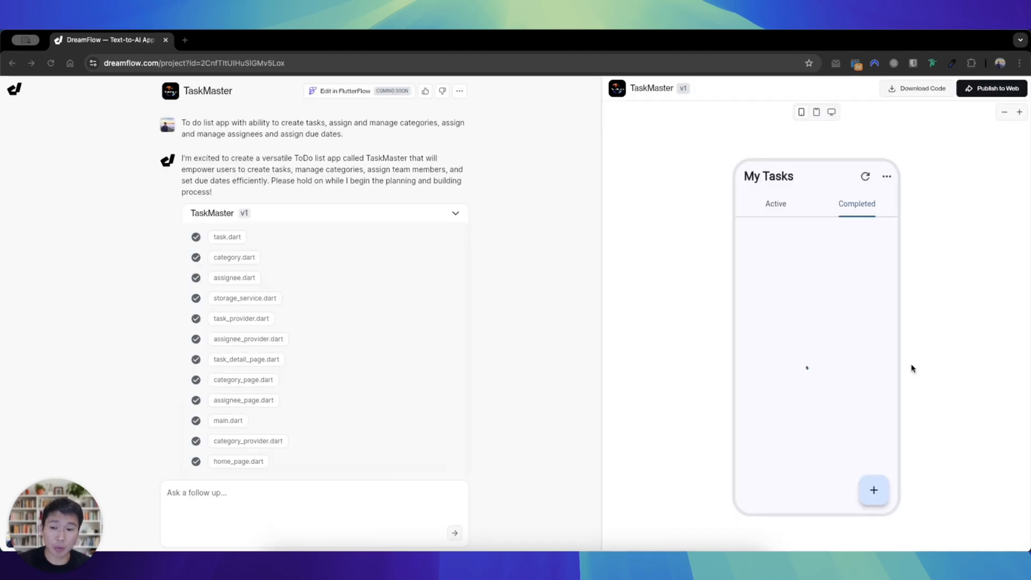
# Scroll to TaskMaster's feature summary and switch the preview to the Active tasks tab.
pyautogui.scroll(-3)
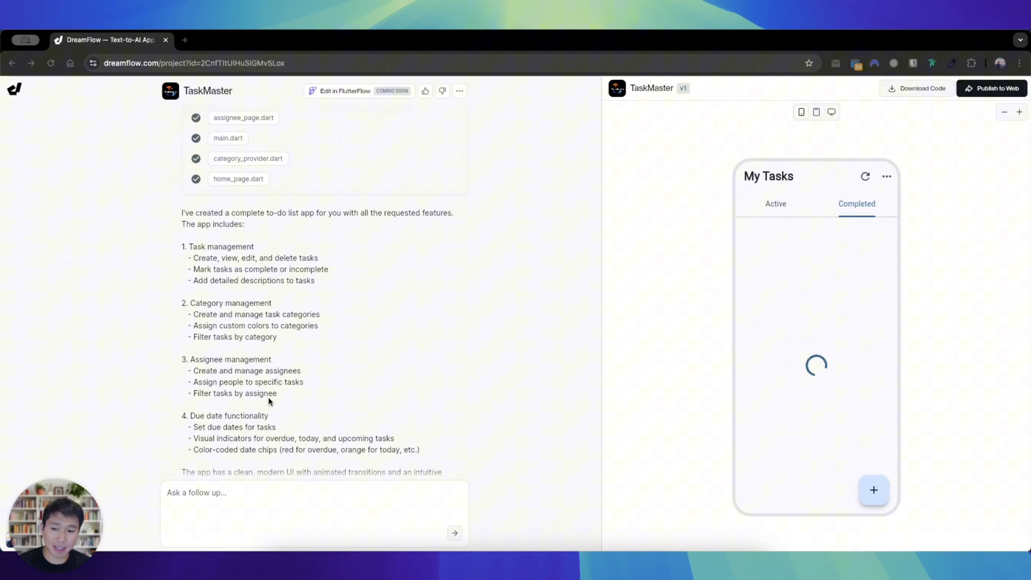
pyautogui.click(776, 203)
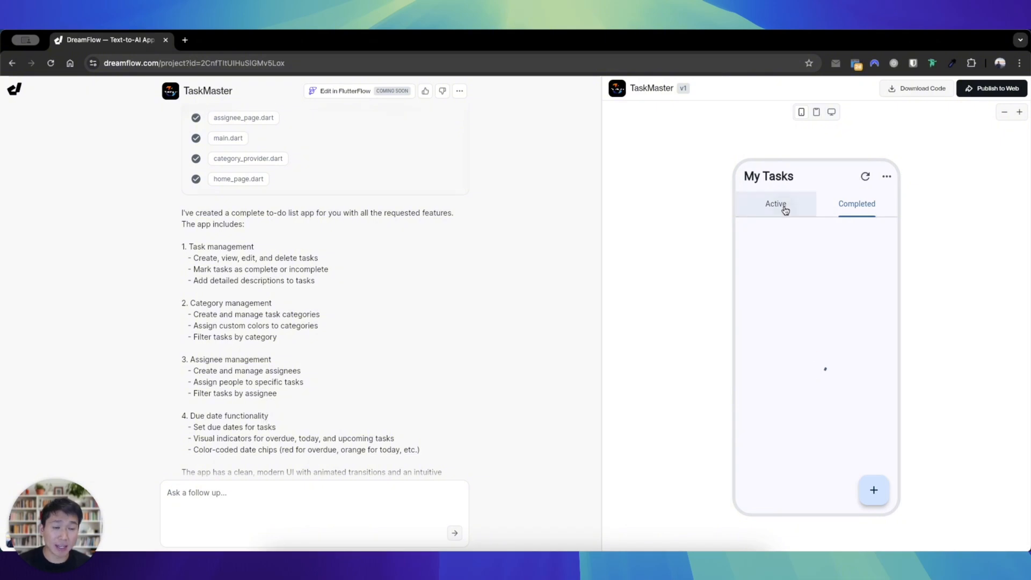
pyautogui.click(775, 203)
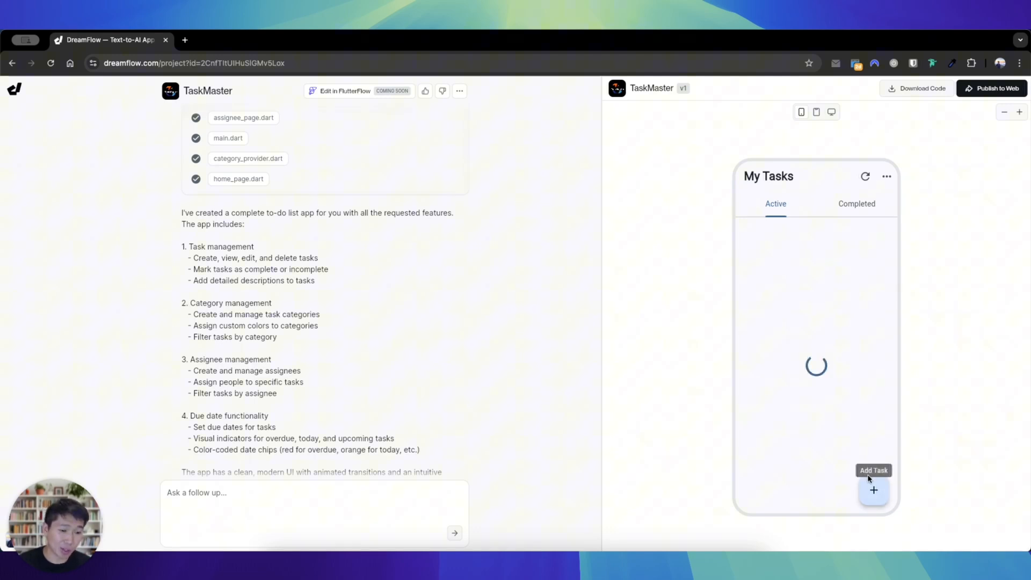
# Enter 'task 1' with 'description 1', due Mar 23, 2025, assigned to Me.
pyautogui.click(873, 490)
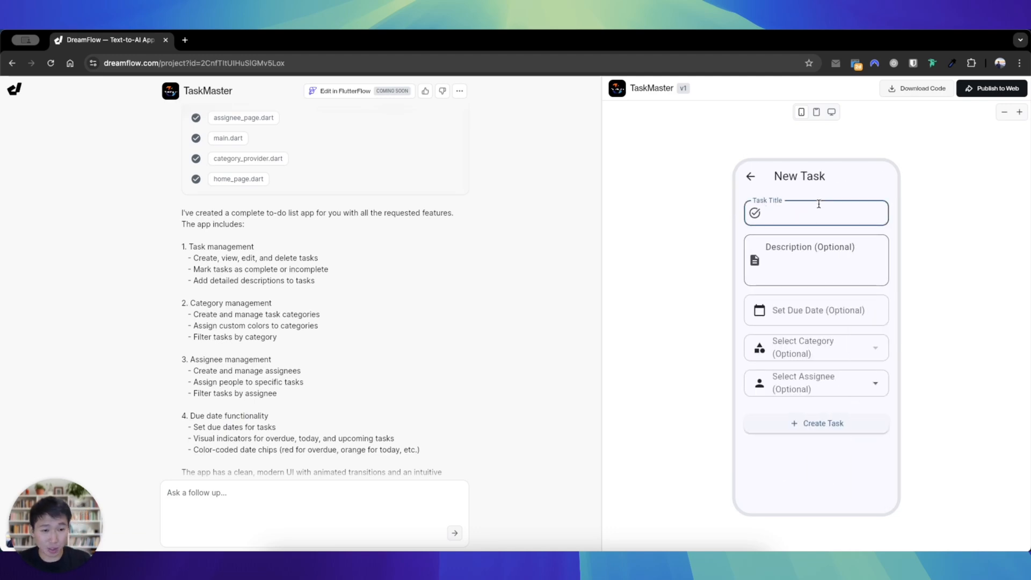
pyautogui.write('task 1')
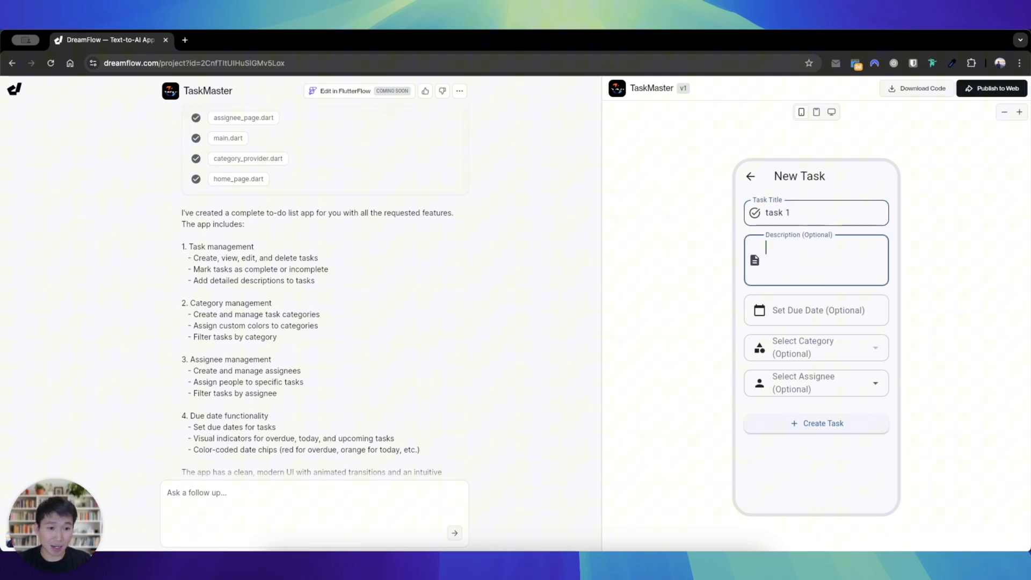
pyautogui.write('description 1')
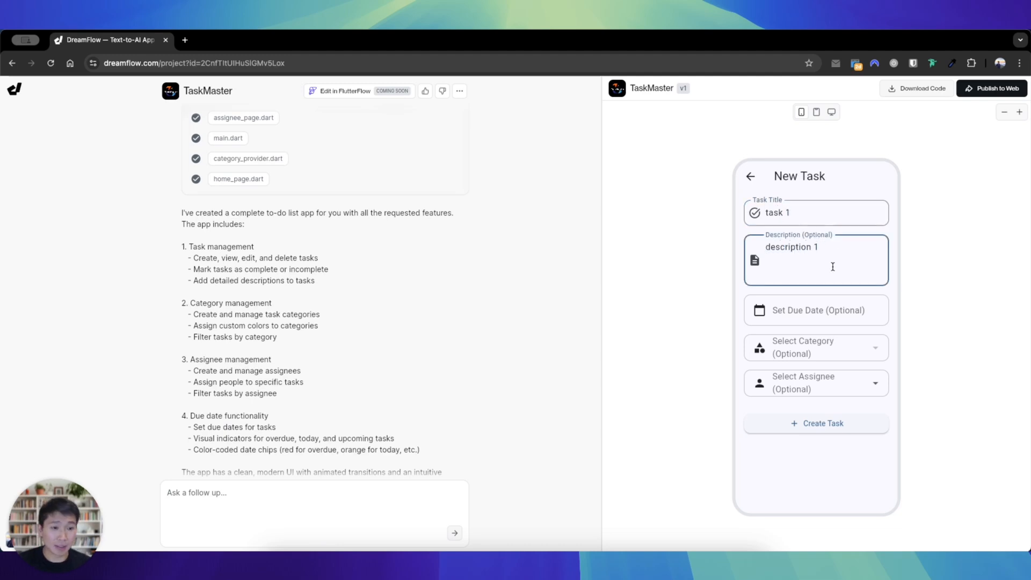
pyautogui.click(816, 310)
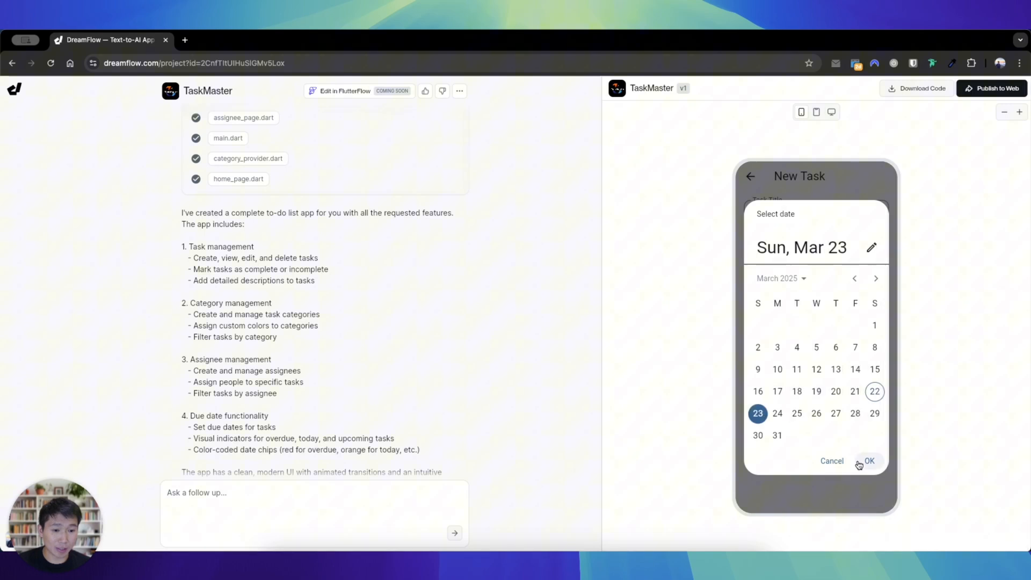
pyautogui.click(869, 460)
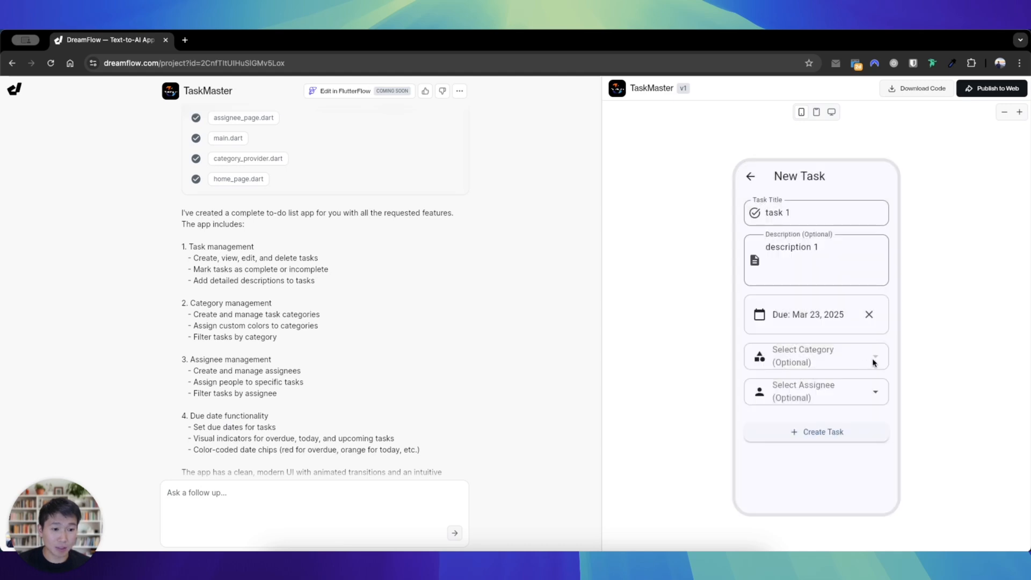
pyautogui.click(815, 391)
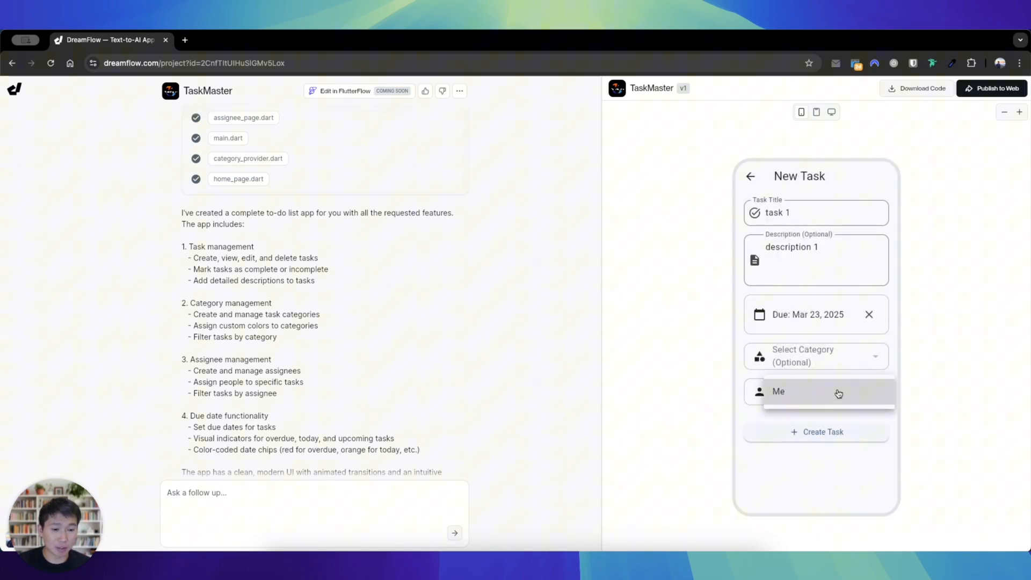
pyautogui.click(778, 392)
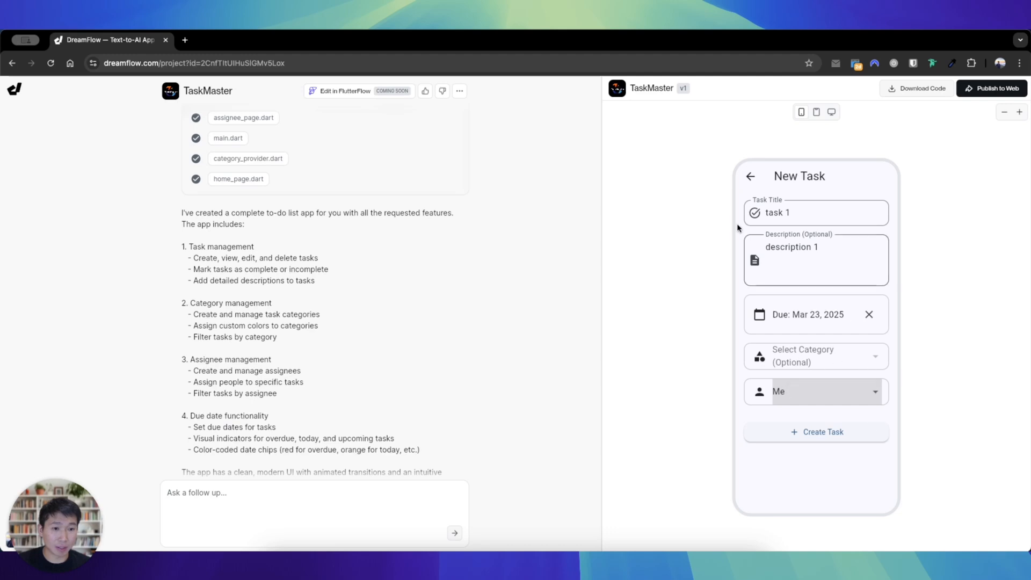
# Through Manage Categories, add Cat 1, Cat 2 and Cat 3.
pyautogui.click(750, 176)
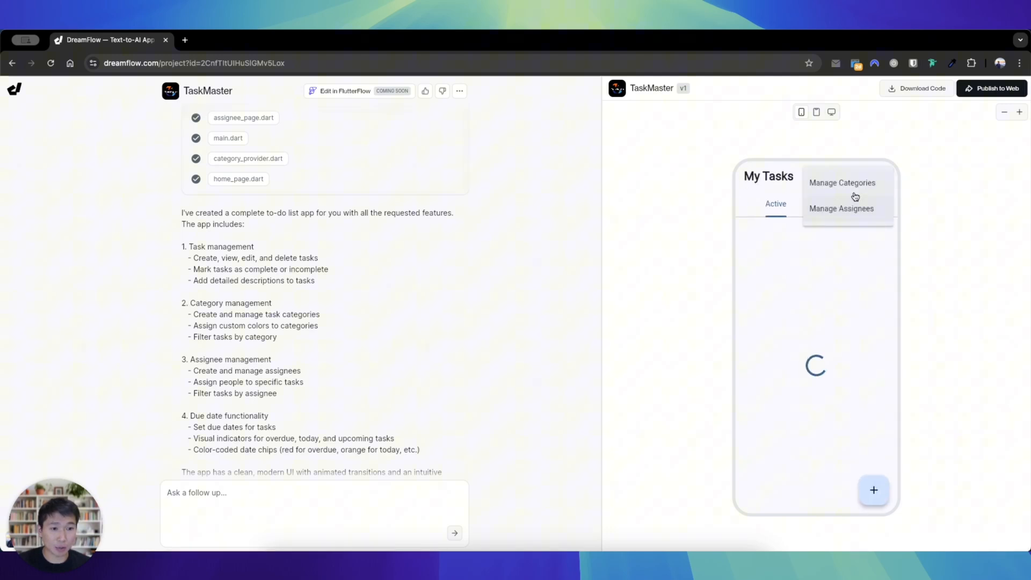
pyautogui.click(841, 182)
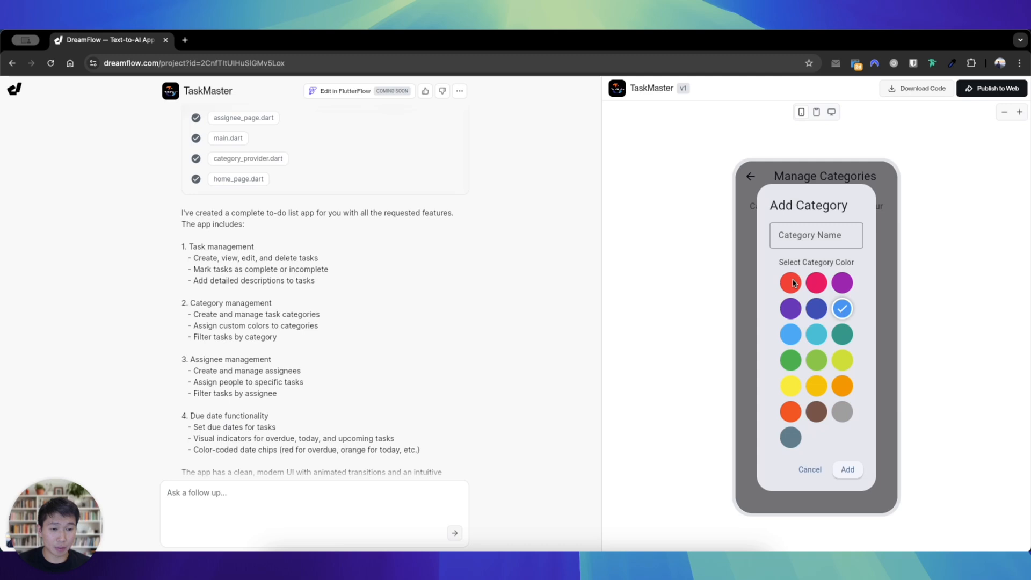
pyautogui.write('cat')
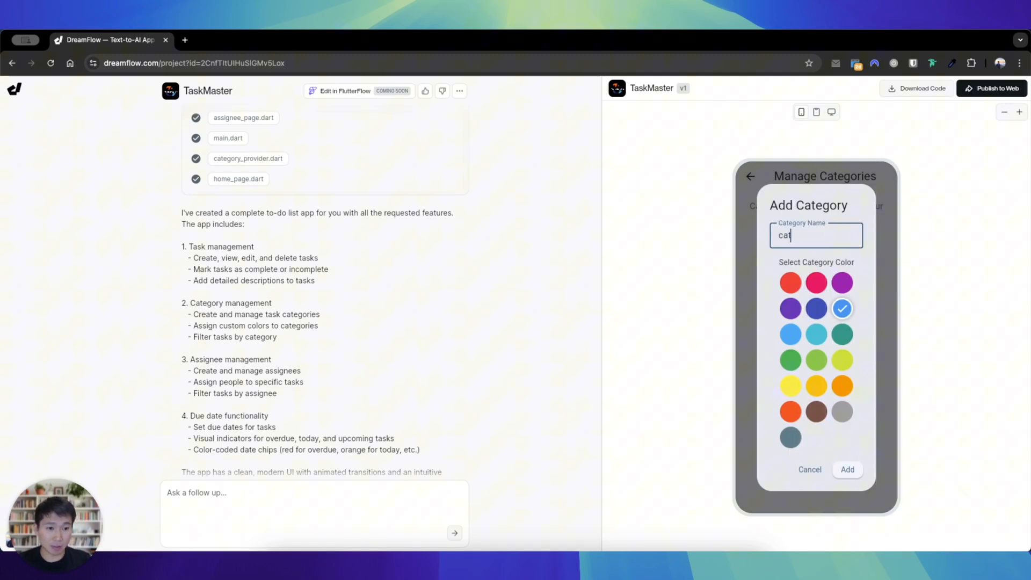
pyautogui.click(847, 469)
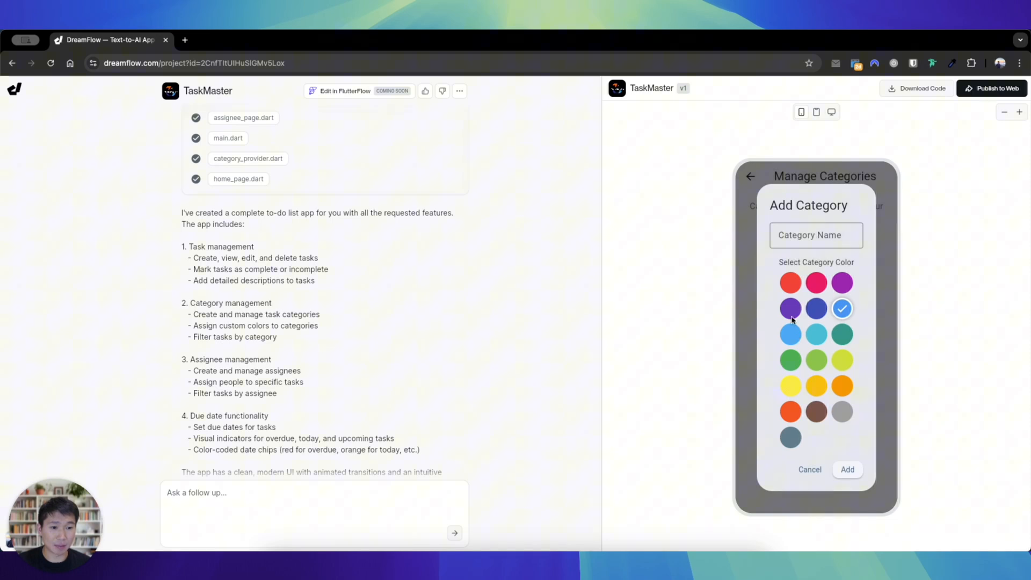
pyautogui.write('Ca')
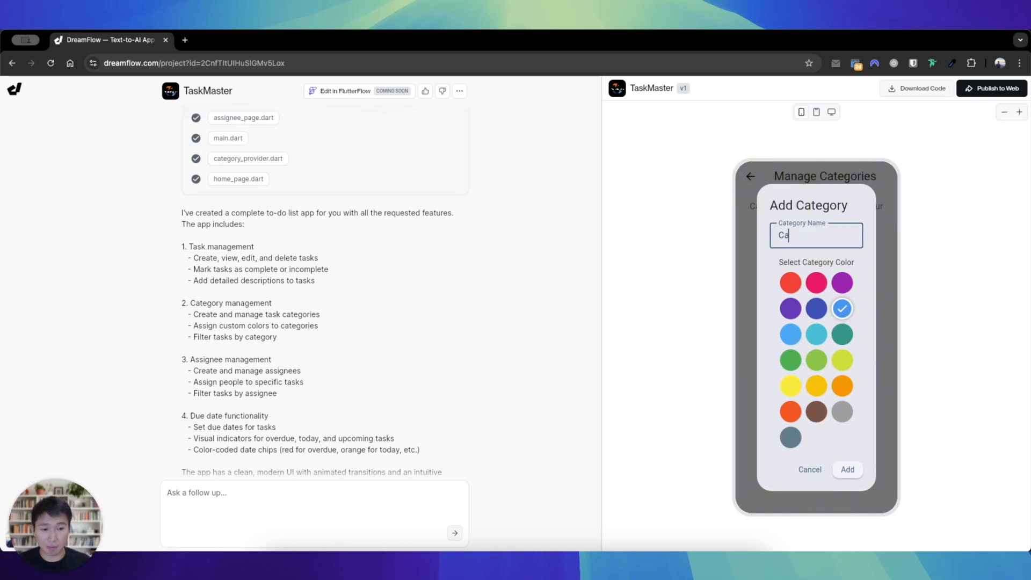
pyautogui.click(847, 469)
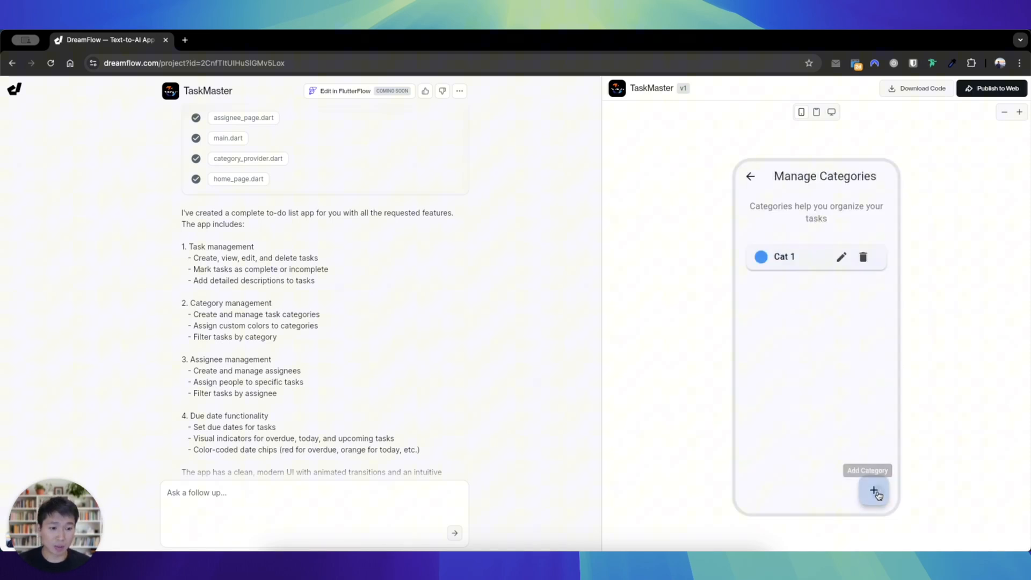
pyautogui.click(875, 492)
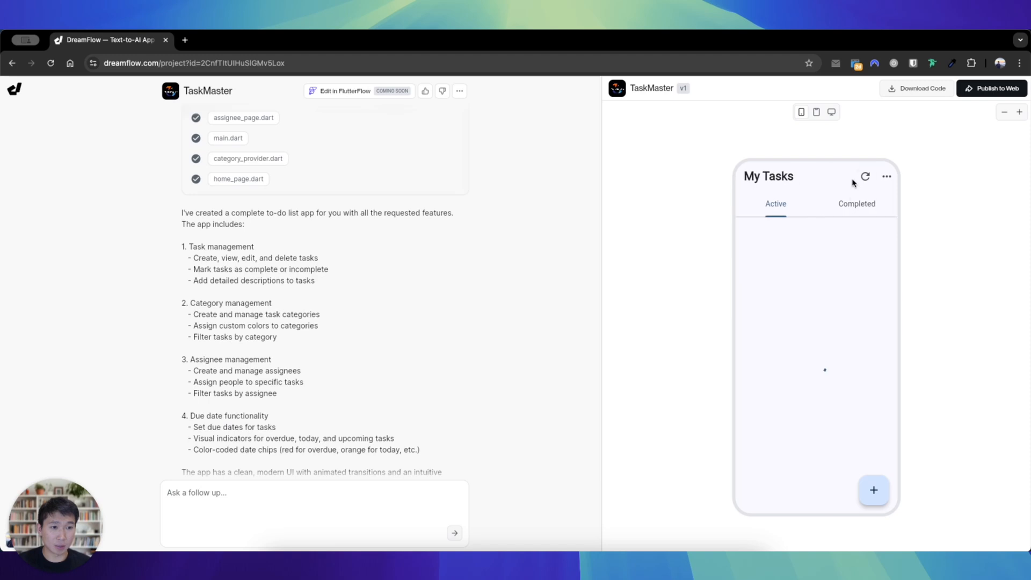
pyautogui.click(887, 176)
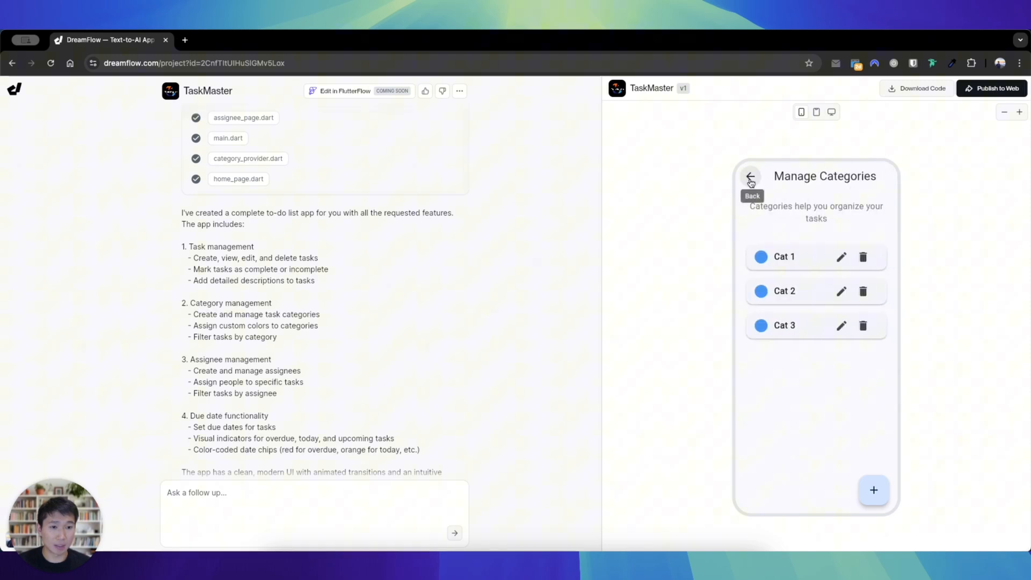
# Open Manage Assignees, begin entering names 'Jam' and 'Ji', then dismiss the form.
pyautogui.click(750, 176)
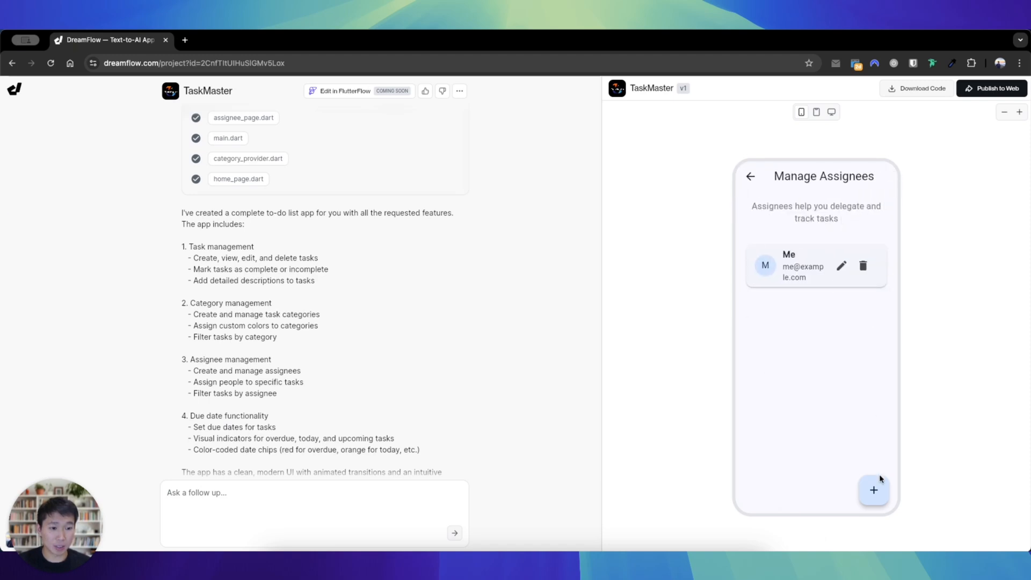
pyautogui.click(873, 490)
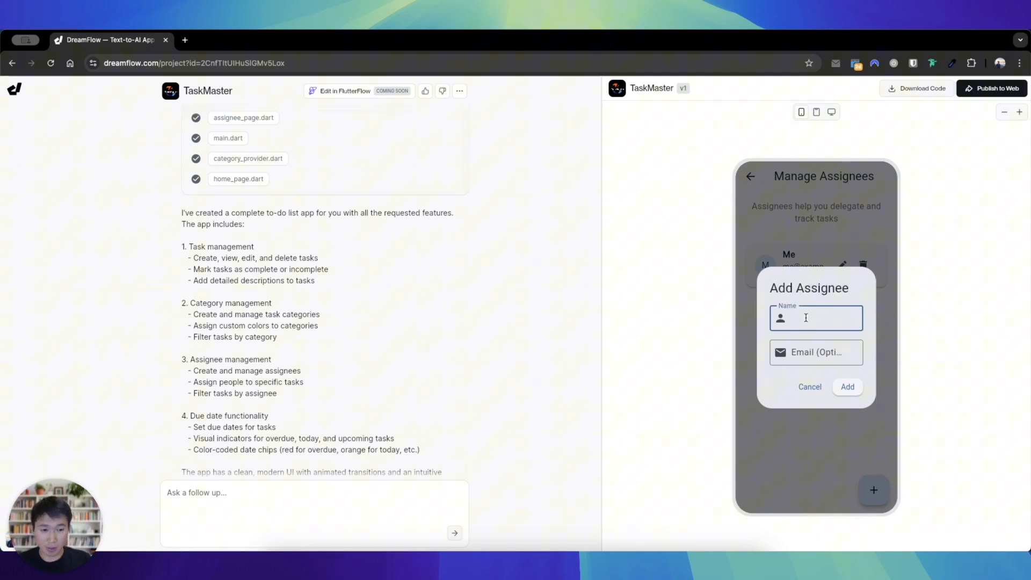
pyautogui.write('Jam')
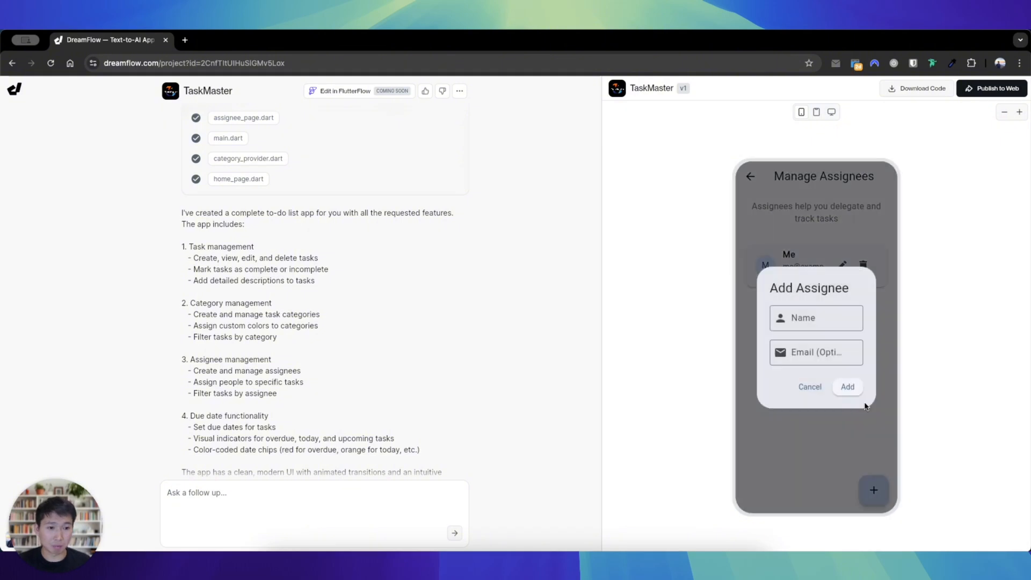
pyautogui.write('Ji')
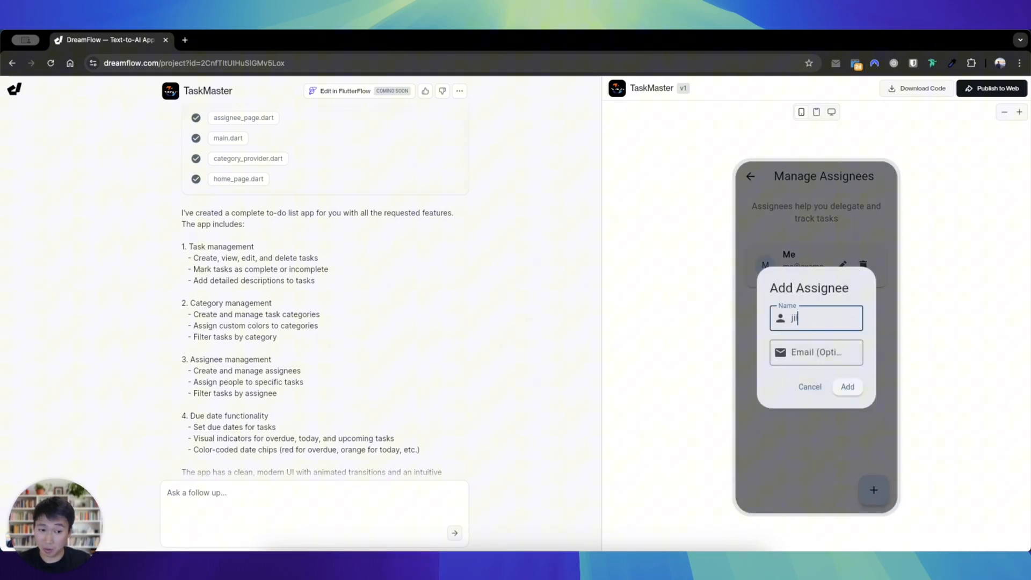
pyautogui.click(816, 352)
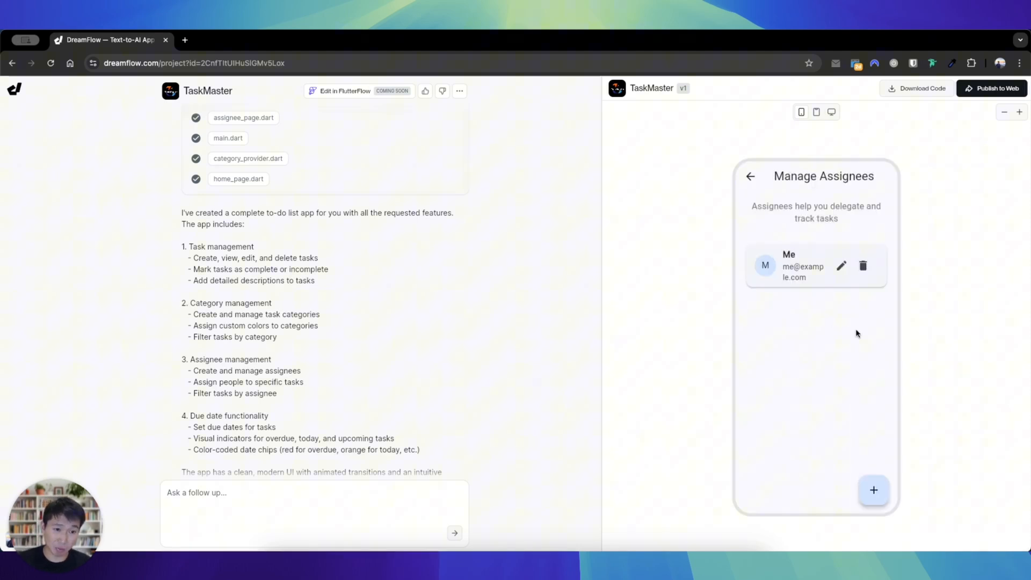
pyautogui.click(873, 490)
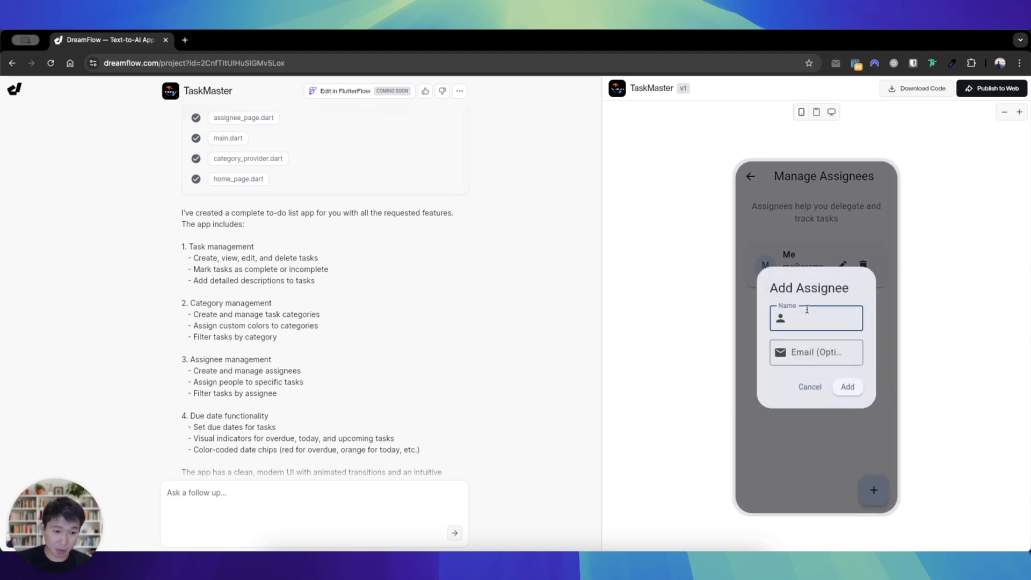
pyautogui.write('kelly')
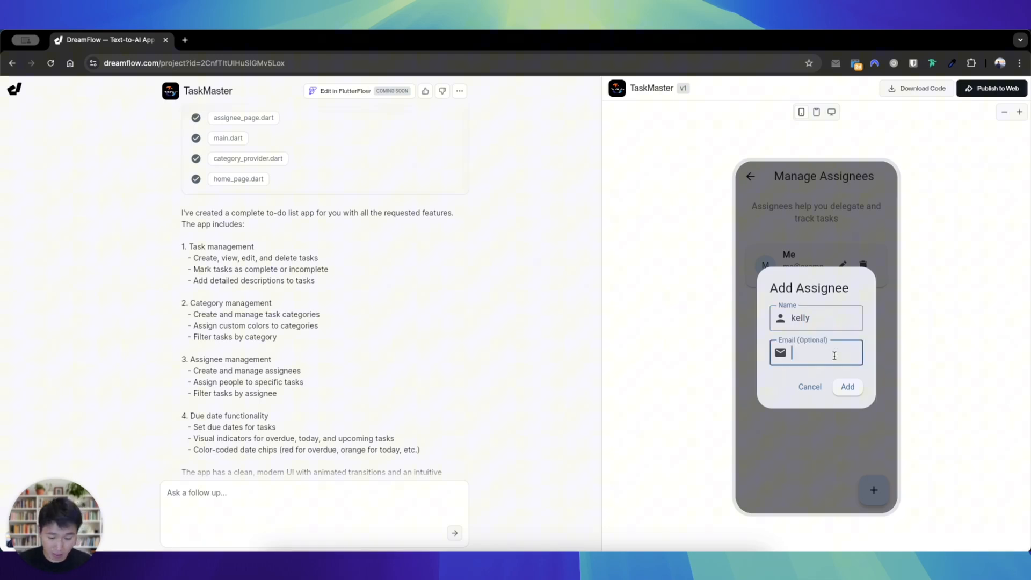
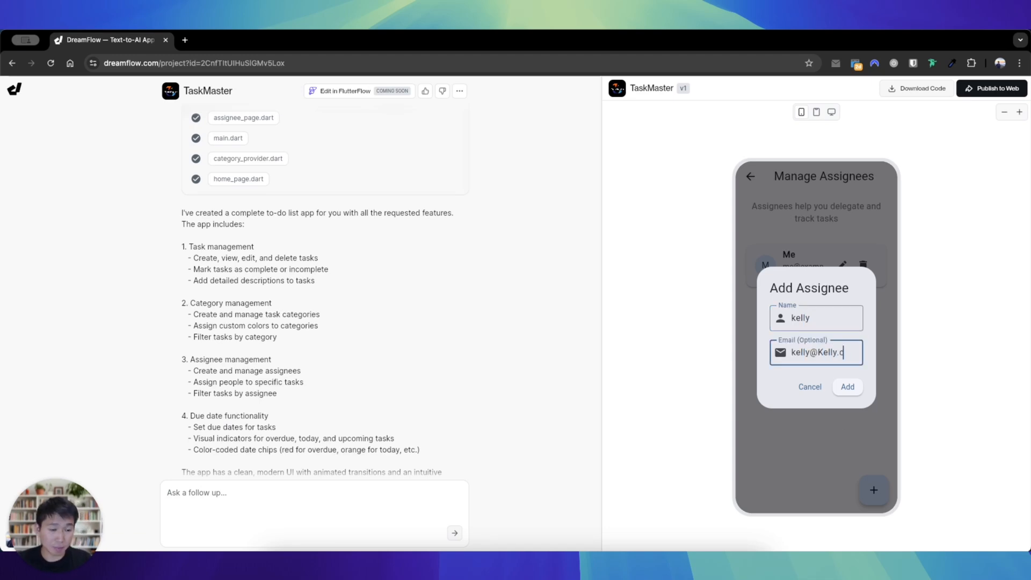
pyautogui.click(847, 386)
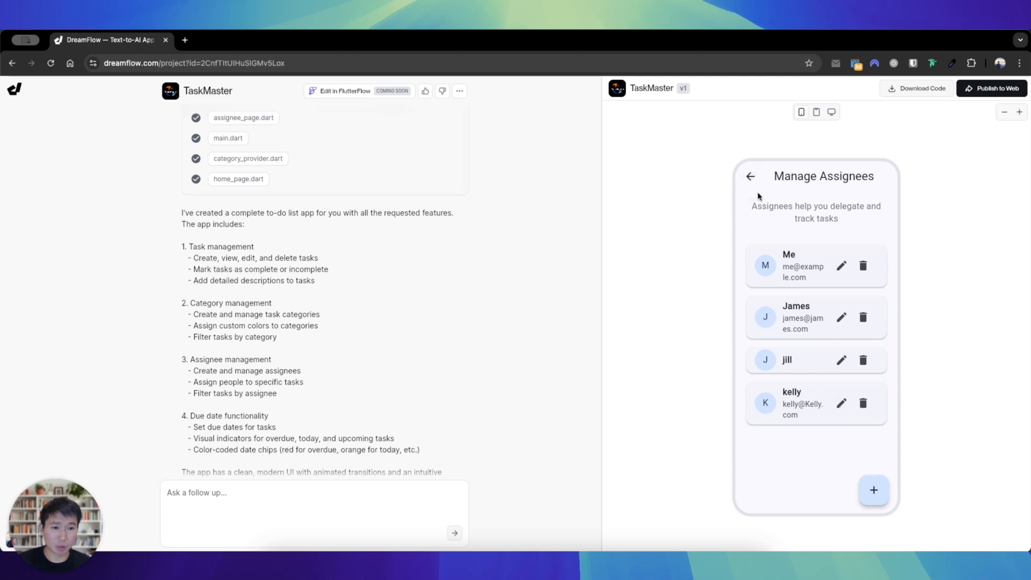
pyautogui.moveTo(769, 184)
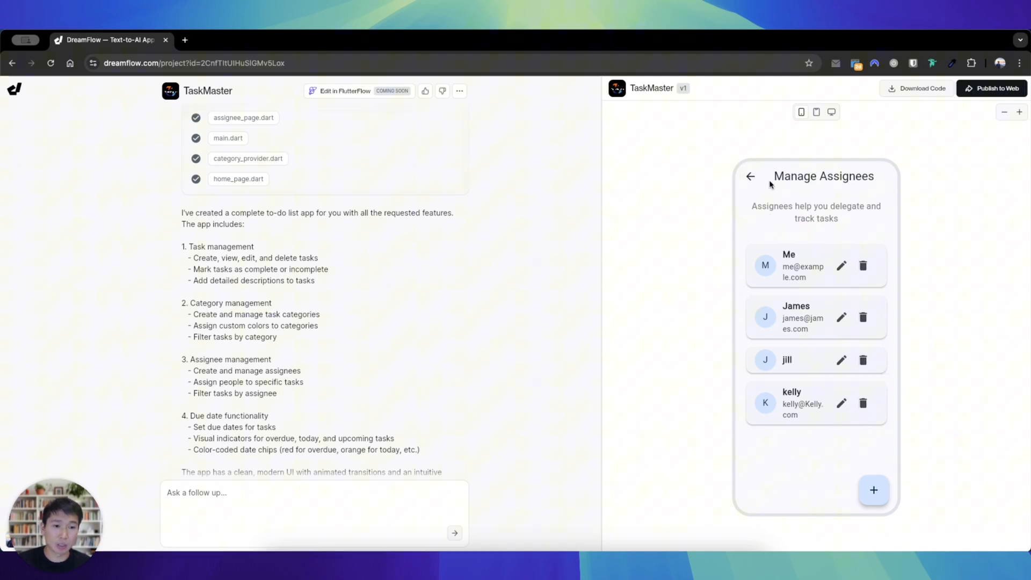
pyautogui.moveTo(844, 436)
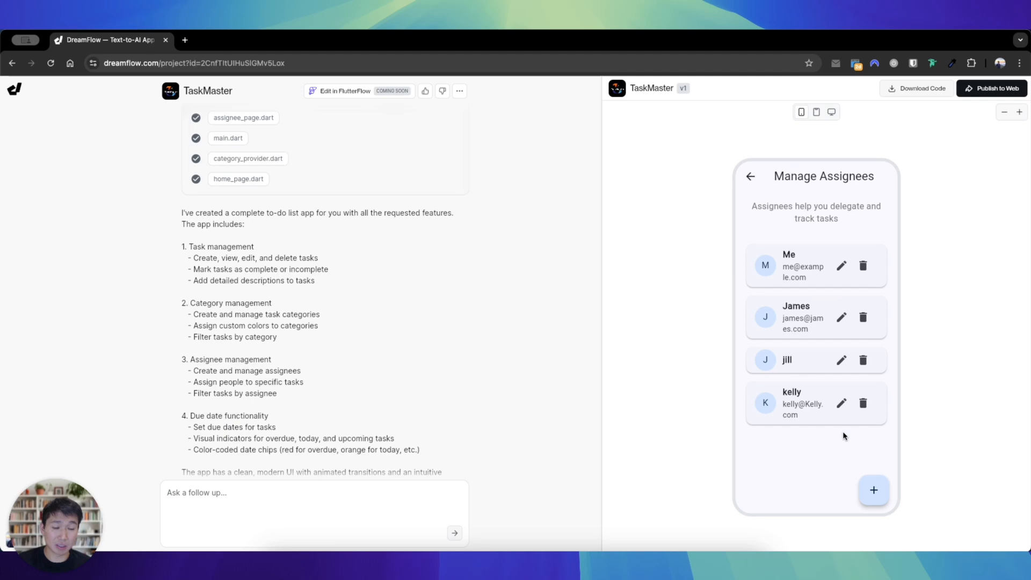
# Return to tasks and create tsk 1 due Mar 23, 2025.
pyautogui.click(749, 175)
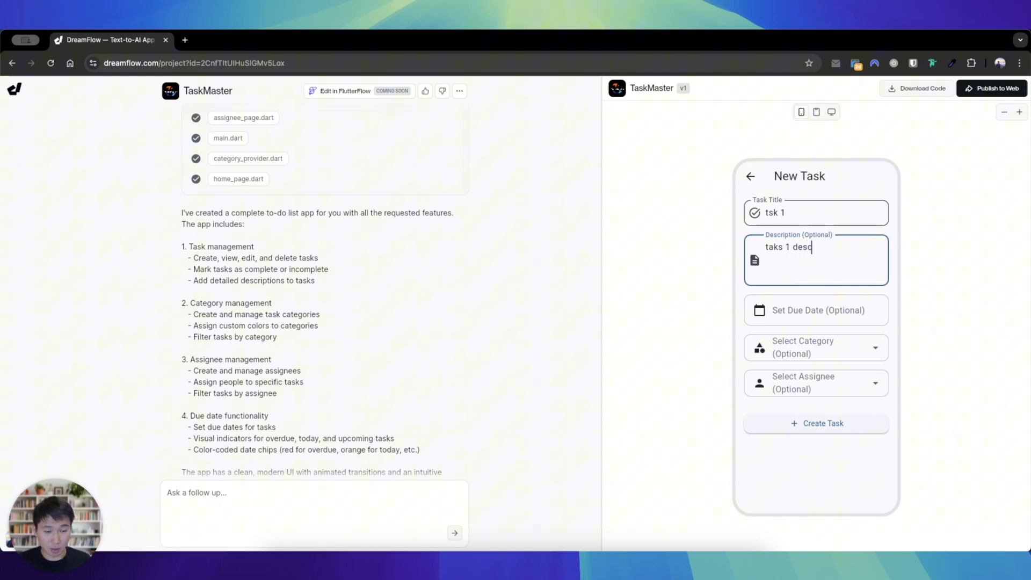
pyautogui.click(817, 309)
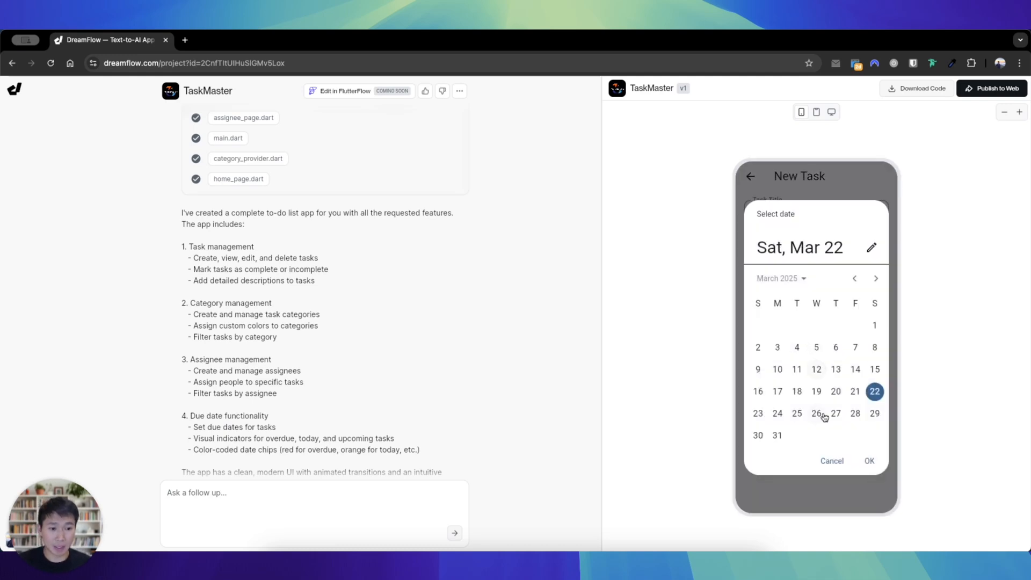
pyautogui.click(869, 460)
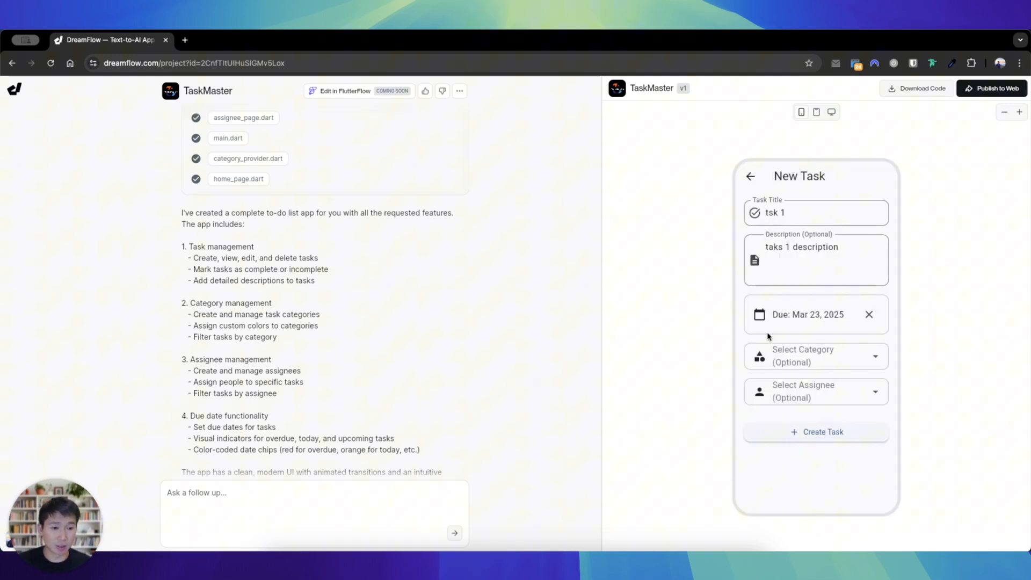
pyautogui.click(815, 356)
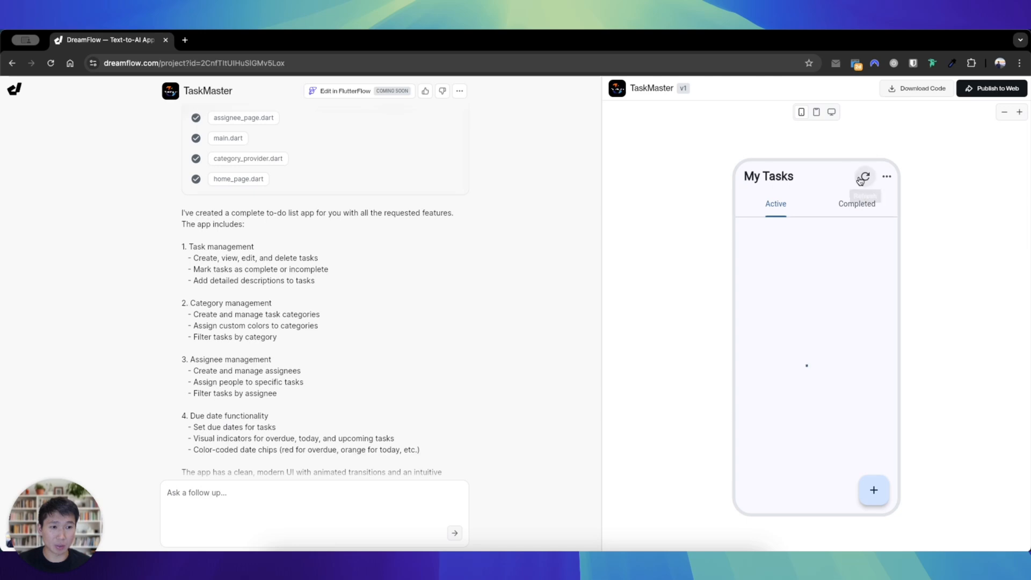
# Try the category filter on Cat 1 and Cat 3, then show all categories.
pyautogui.click(864, 179)
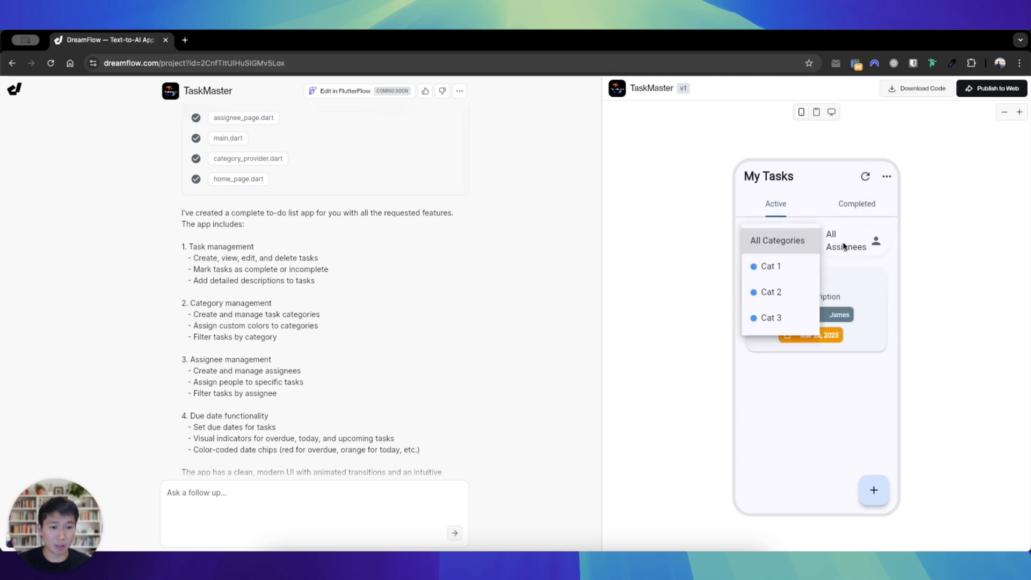
pyautogui.click(770, 267)
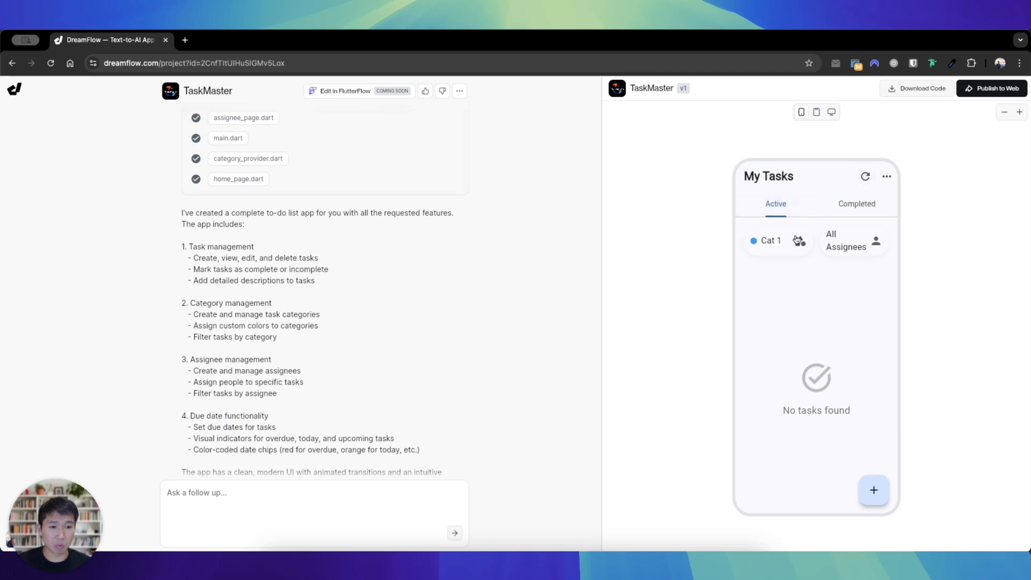
pyautogui.click(768, 240)
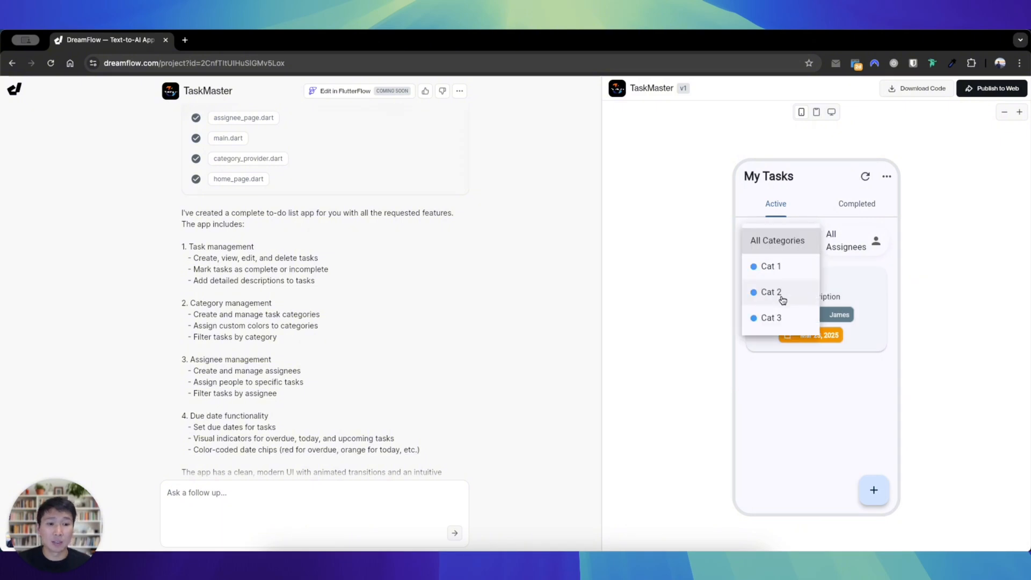
pyautogui.click(771, 318)
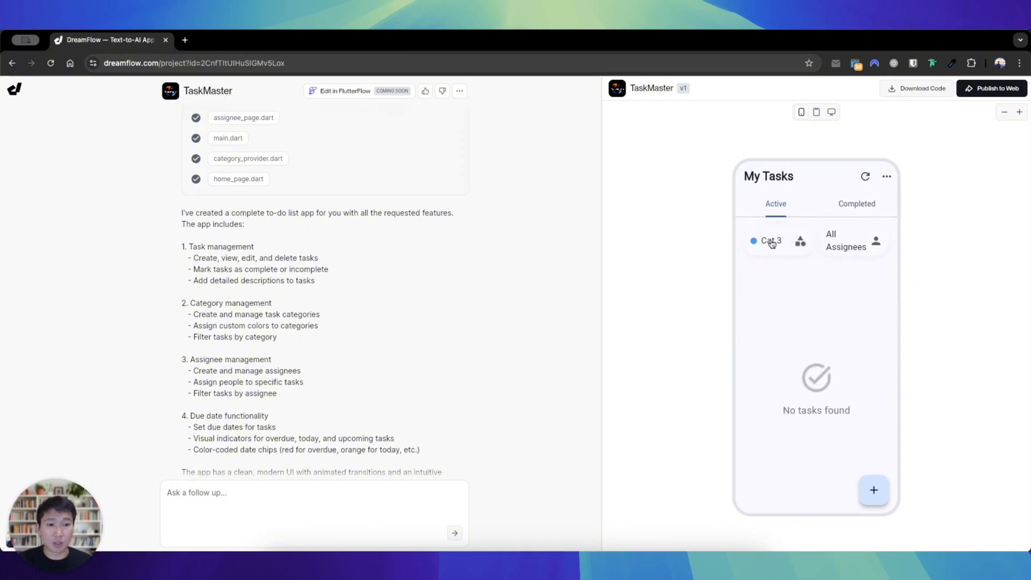
pyautogui.click(776, 241)
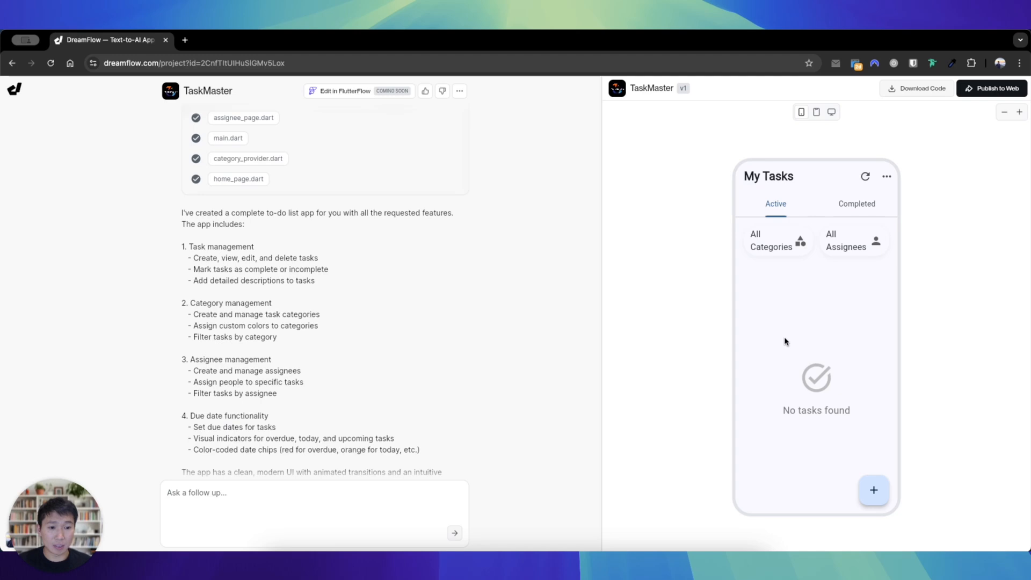
# Check the Completed and Active tabs, then start a blank New Task form.
pyautogui.click(857, 203)
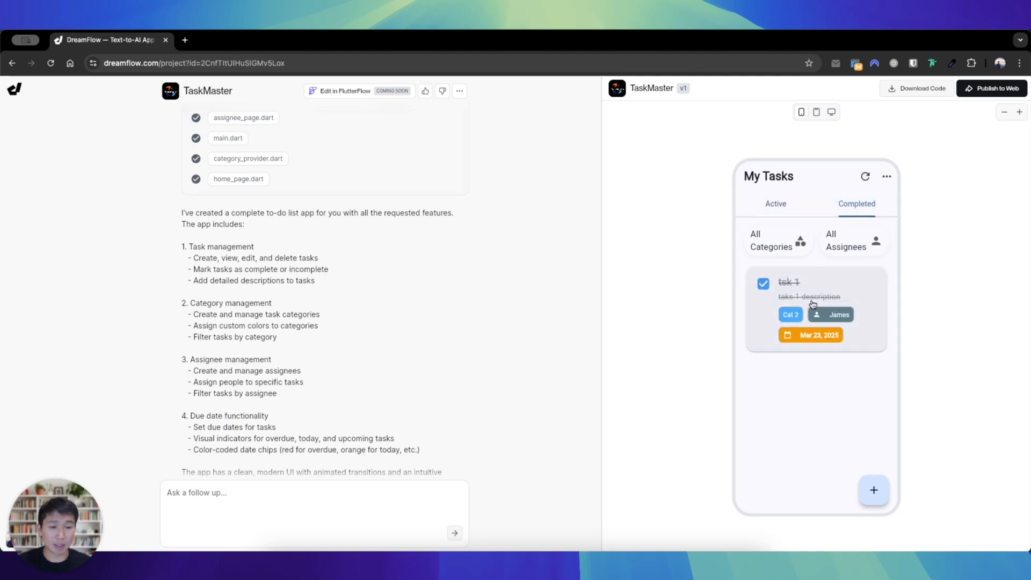
pyautogui.click(776, 203)
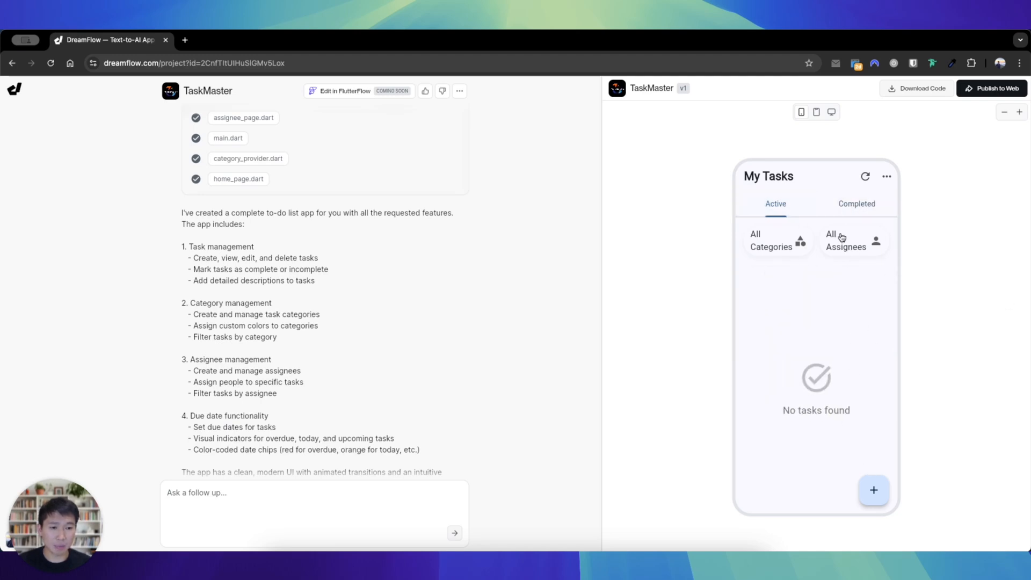
pyautogui.click(874, 490)
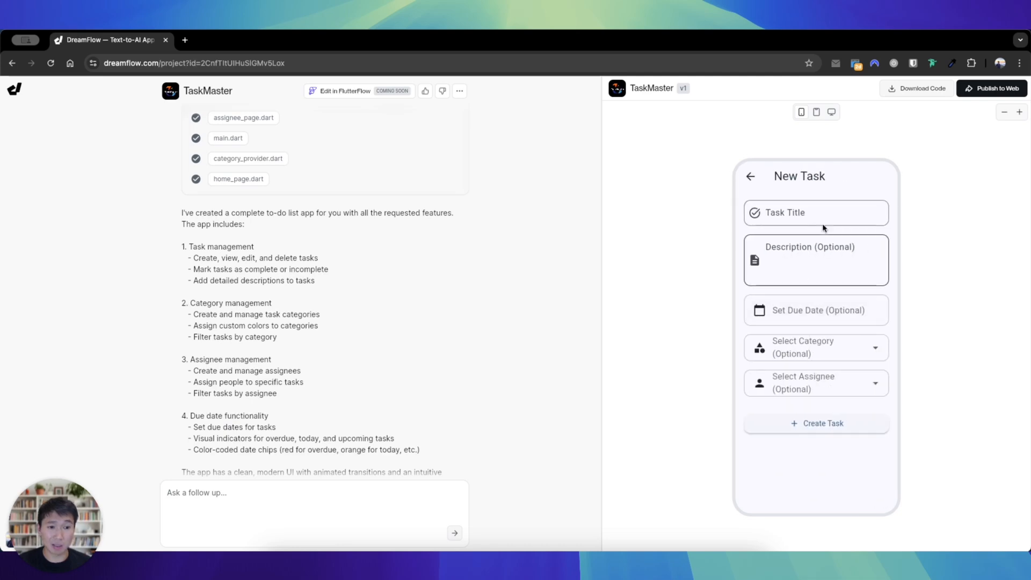
# Create 'task 2' with 'description 2', category Cat 2, assigned to Me.
pyautogui.write('task 2')
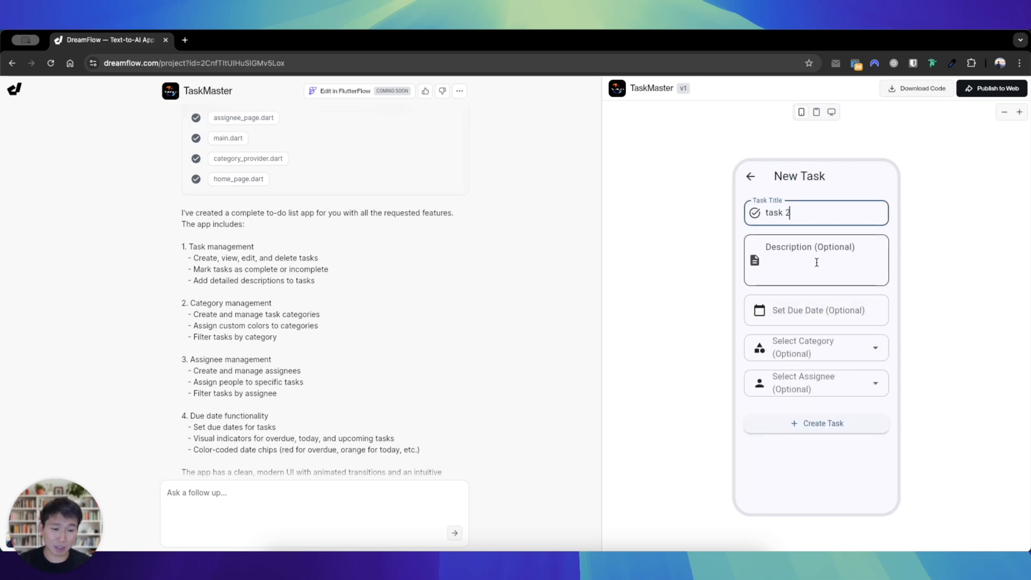
pyautogui.click(817, 383)
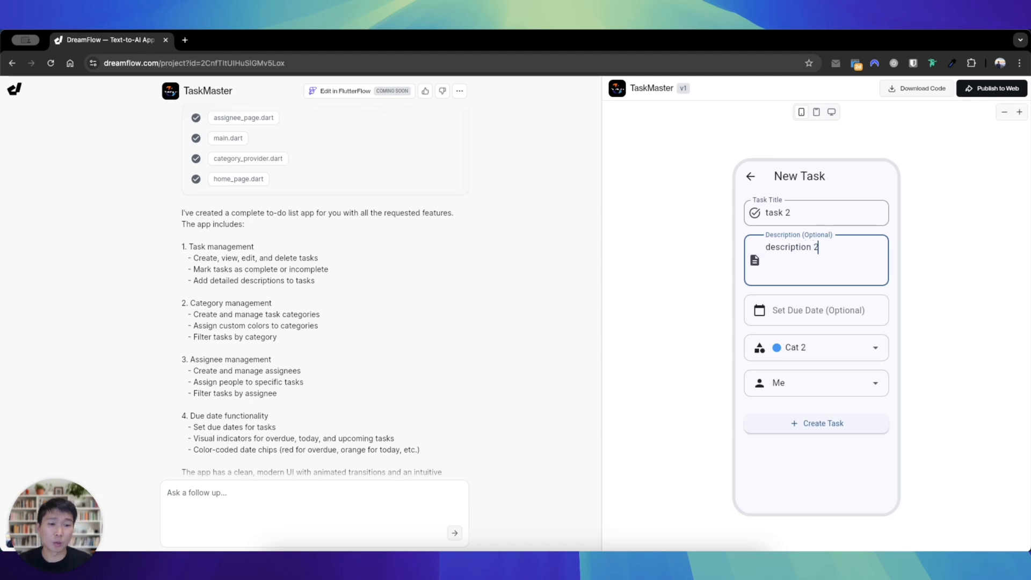
pyautogui.click(815, 422)
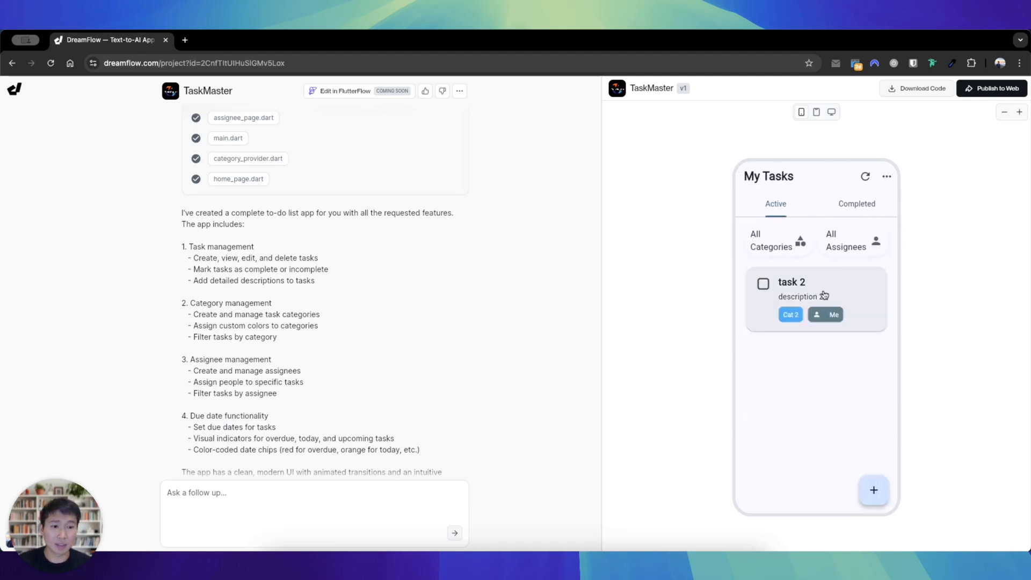
# Filter to Cat 2, reopen tsk 1, try the assignee filter and menu, return to Active.
pyautogui.click(770, 241)
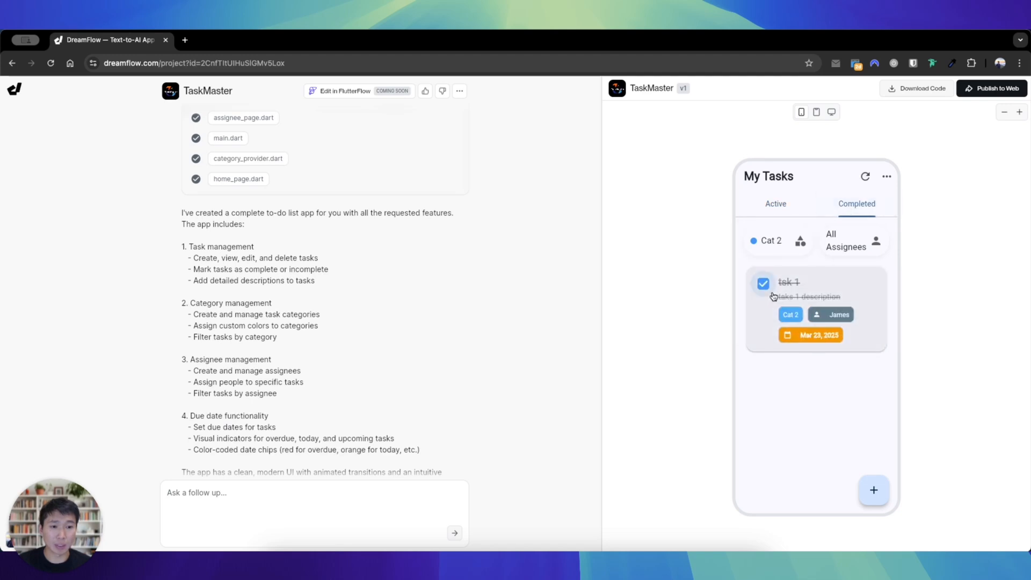
pyautogui.click(776, 203)
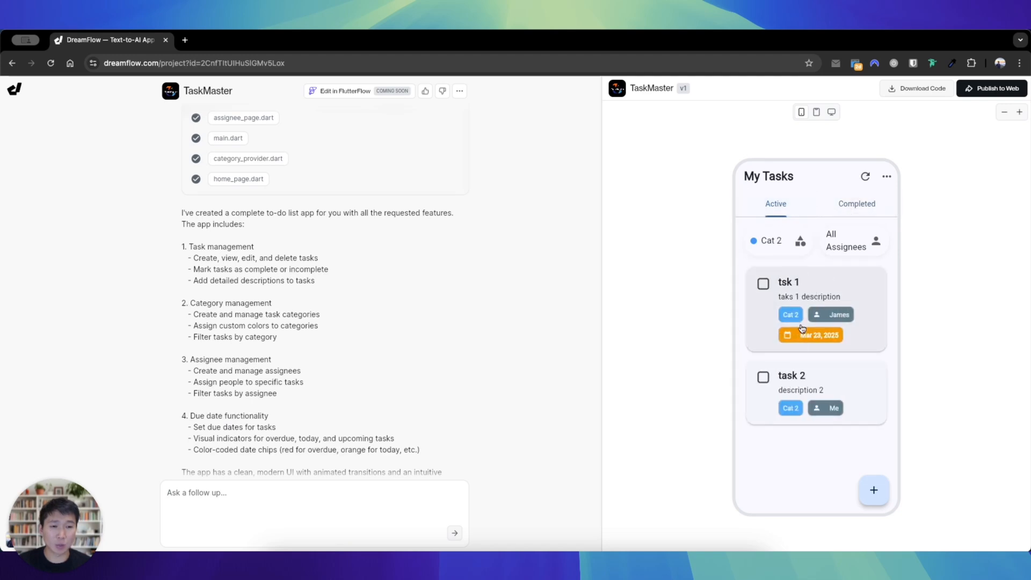
pyautogui.click(851, 240)
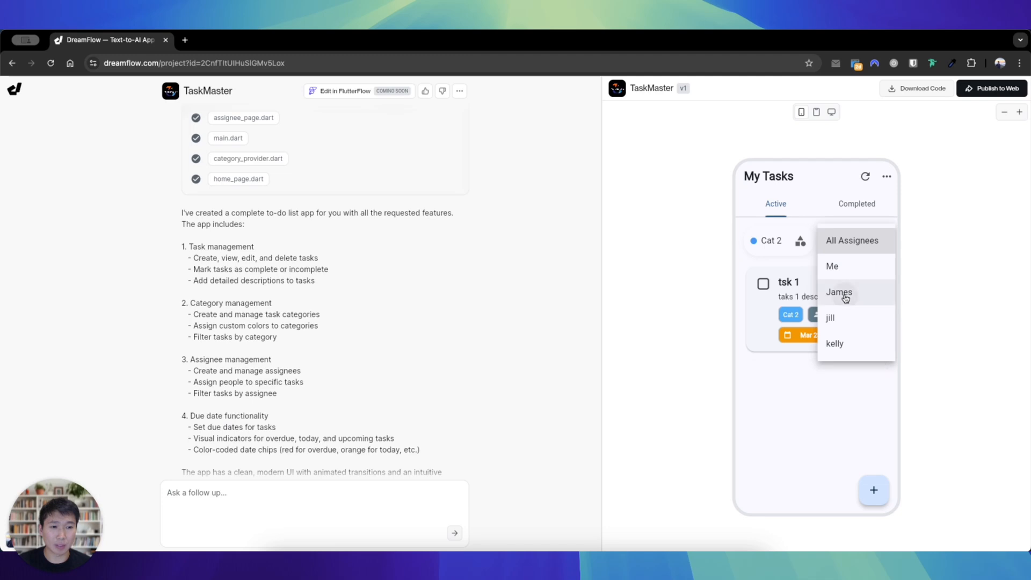
pyautogui.click(833, 265)
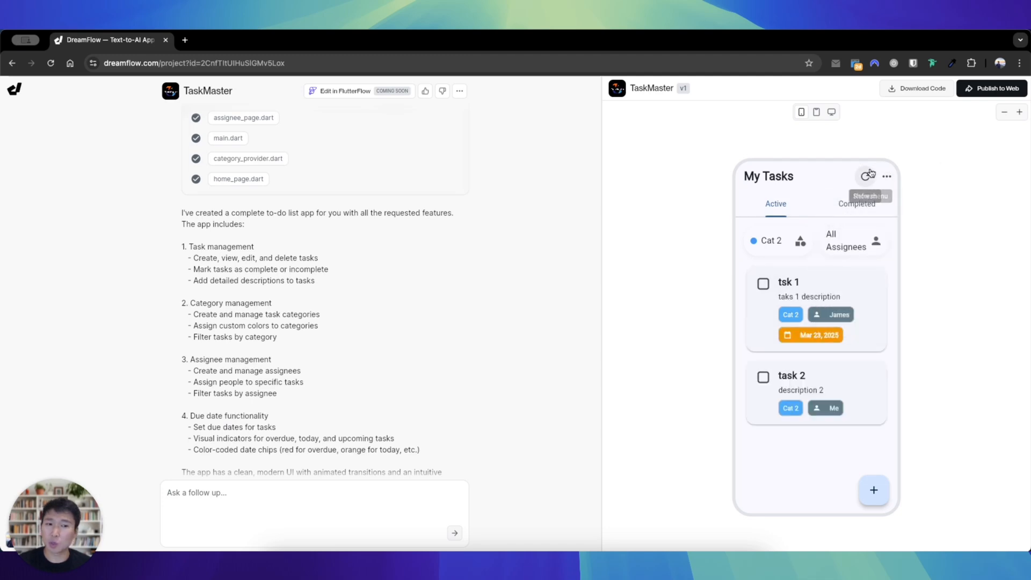
pyautogui.click(868, 175)
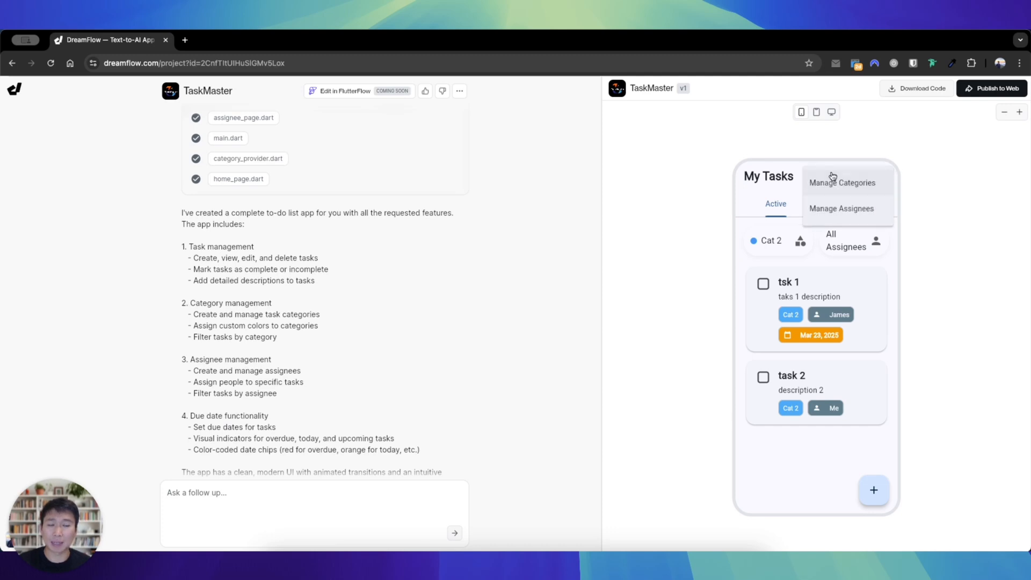
pyautogui.moveTo(840, 209)
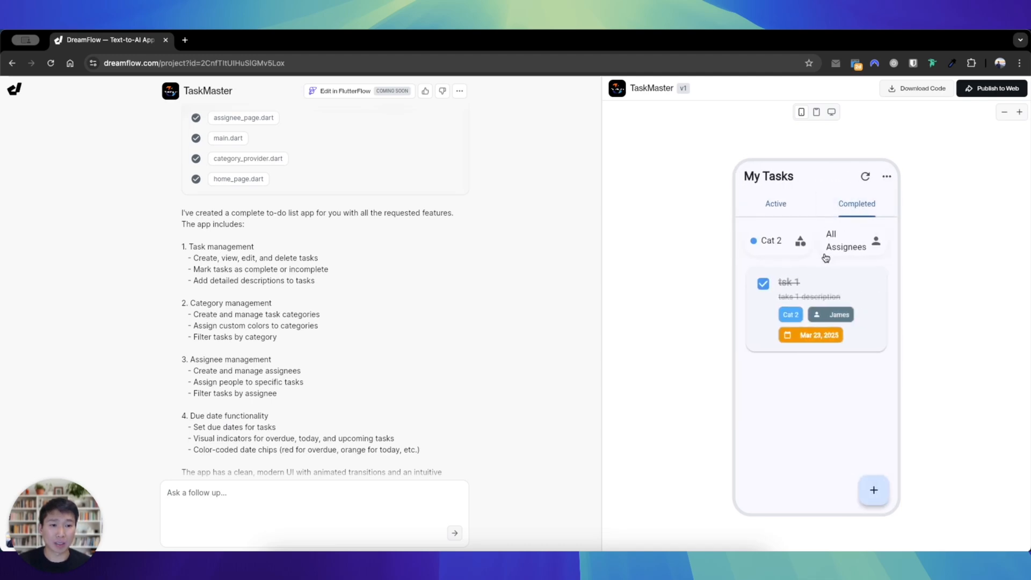
pyautogui.click(809, 310)
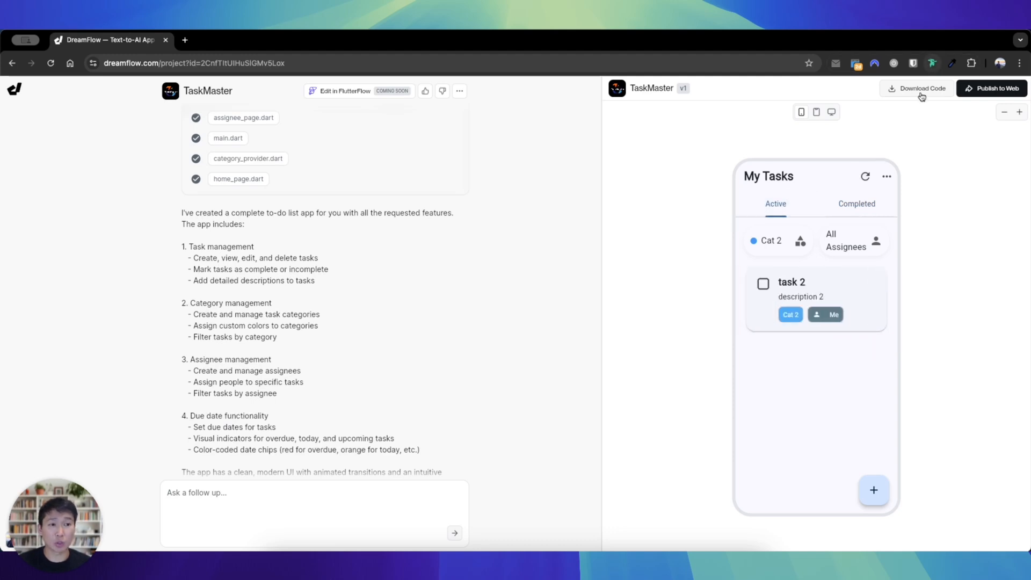
pyautogui.moveTo(973, 100)
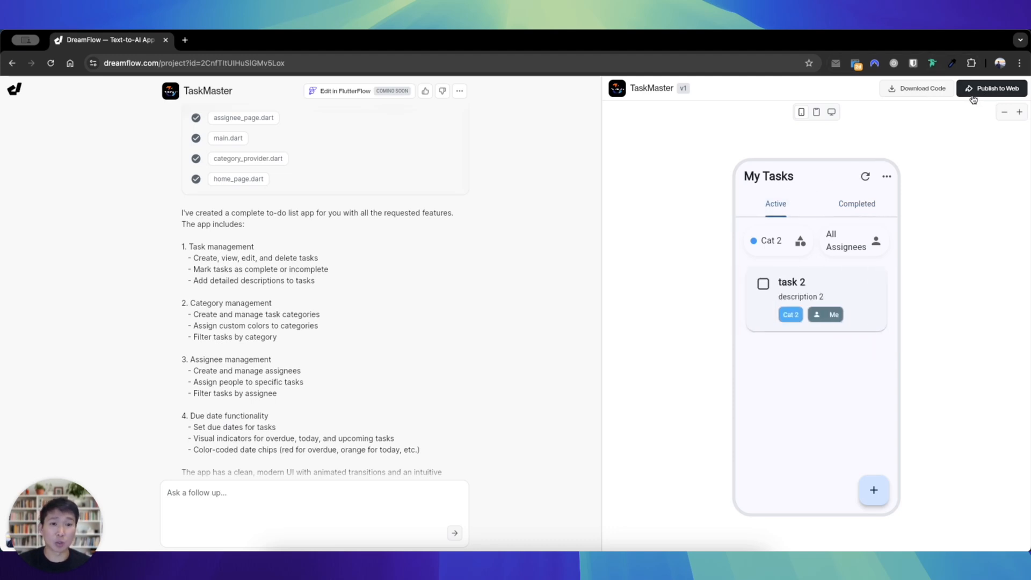
pyautogui.moveTo(778, 272)
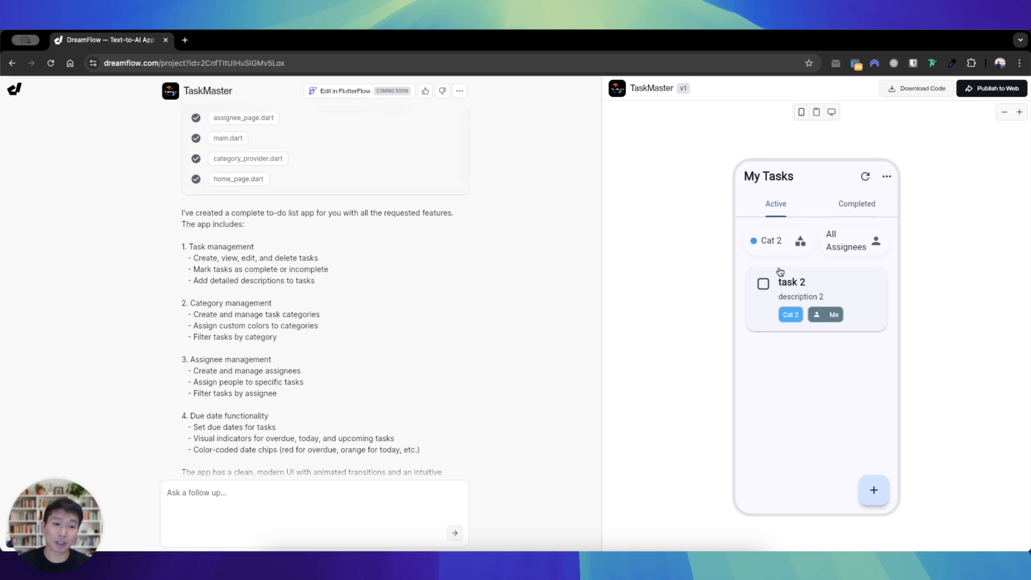
pyautogui.moveTo(768, 376)
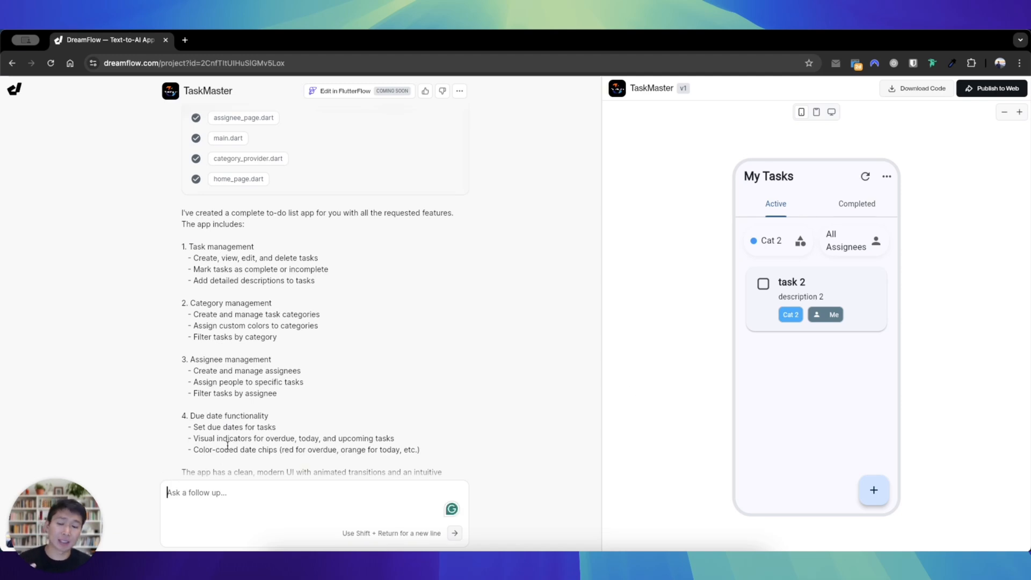
# Copy the original to-do app prompt from DreamFlow's chat and switch to Lovable.
pyautogui.scroll(-3)
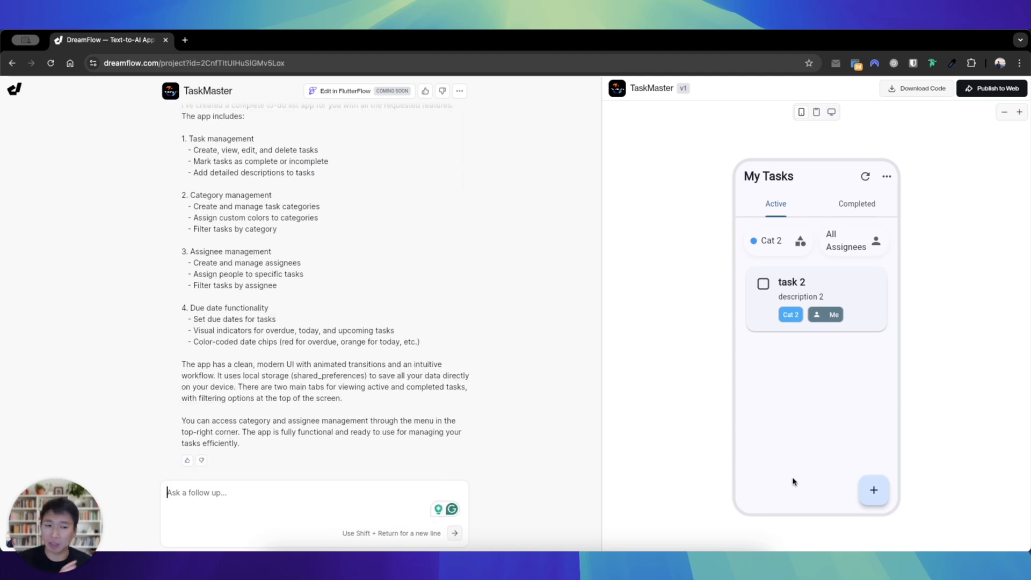
pyautogui.moveTo(800, 477)
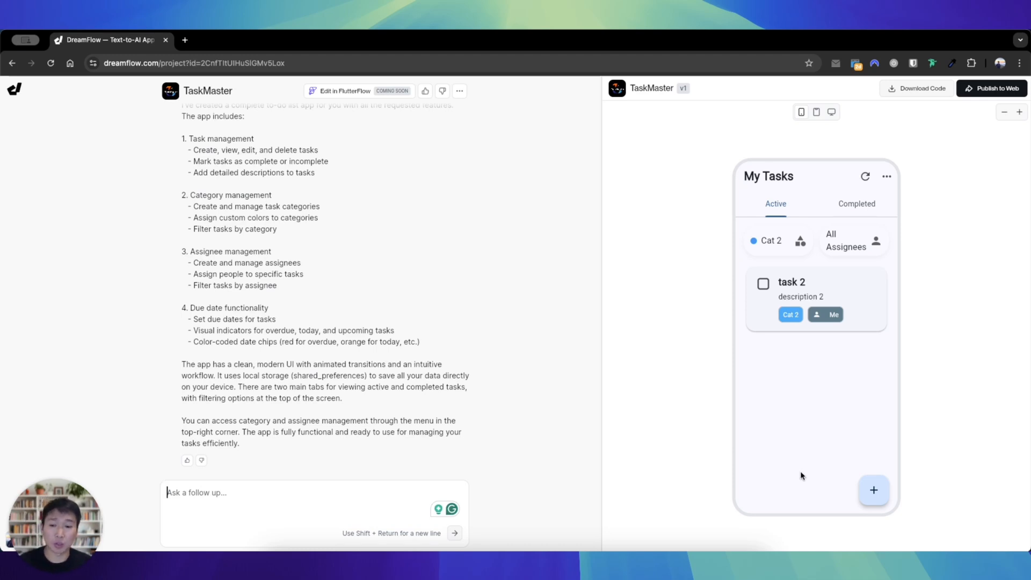
pyautogui.moveTo(804, 469)
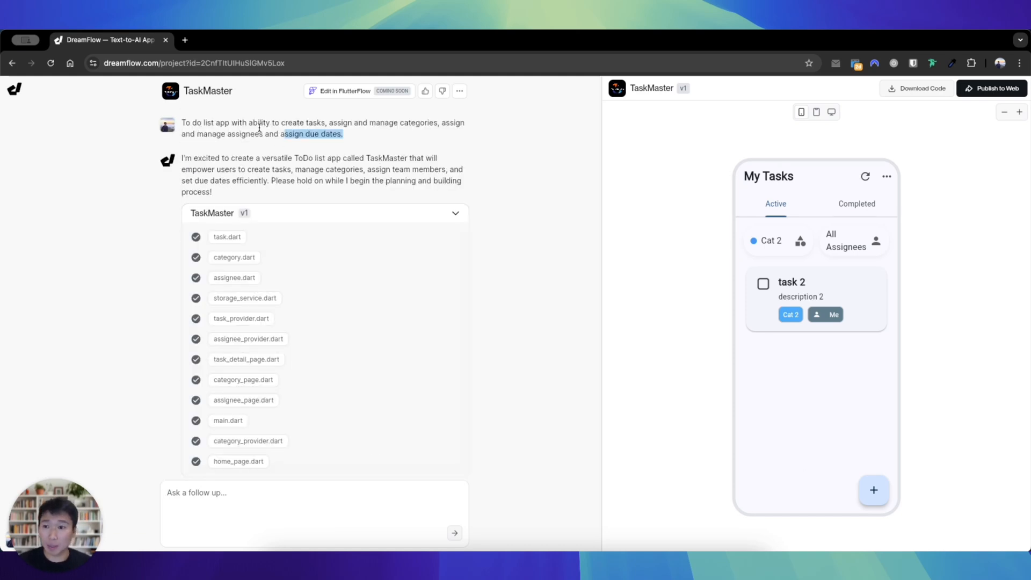
pyautogui.tripleClick(322, 122)
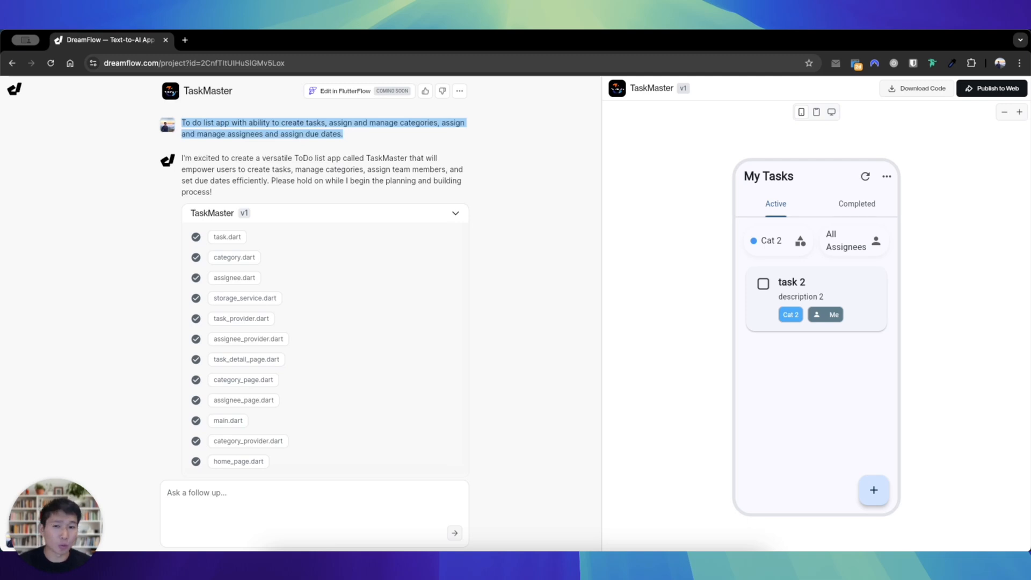
pyautogui.click(238, 40)
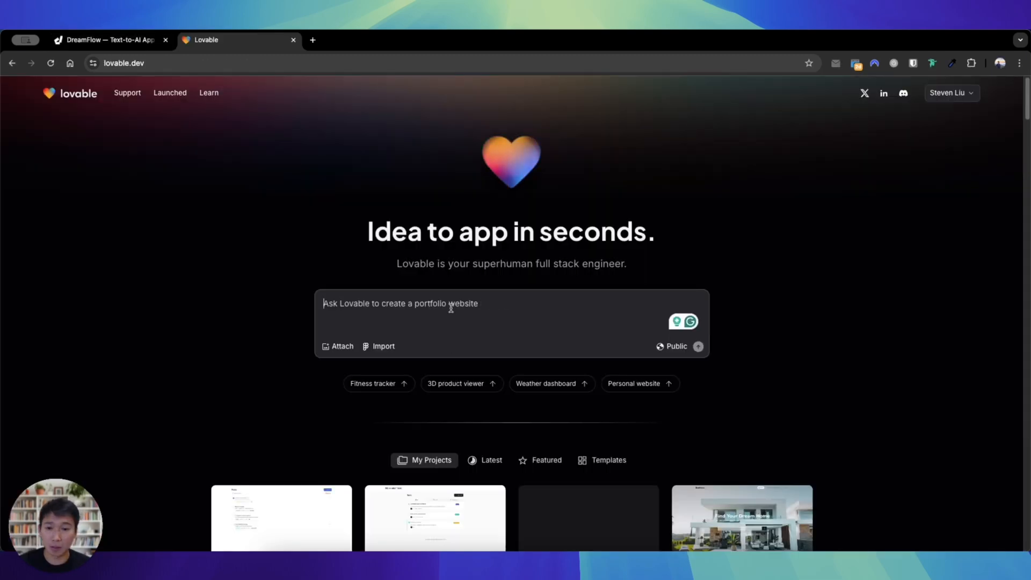
# Submit the to-do list prompt (tasks, assignees, categories) to Lovable.
pyautogui.write('To do list app with ability to create tasks, assign and manage categories, assign and manage assignees and assign due dates.')
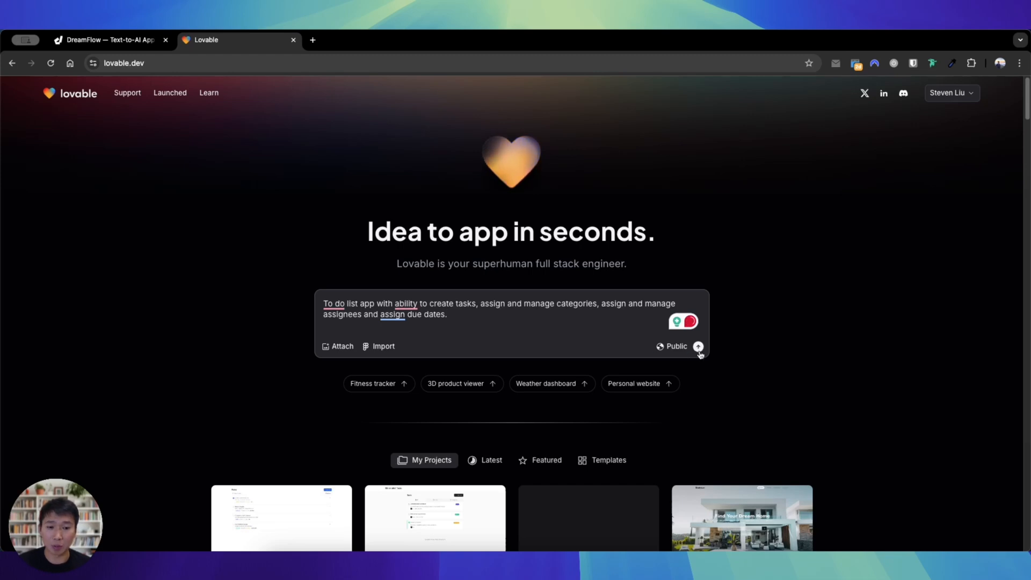
pyautogui.click(698, 346)
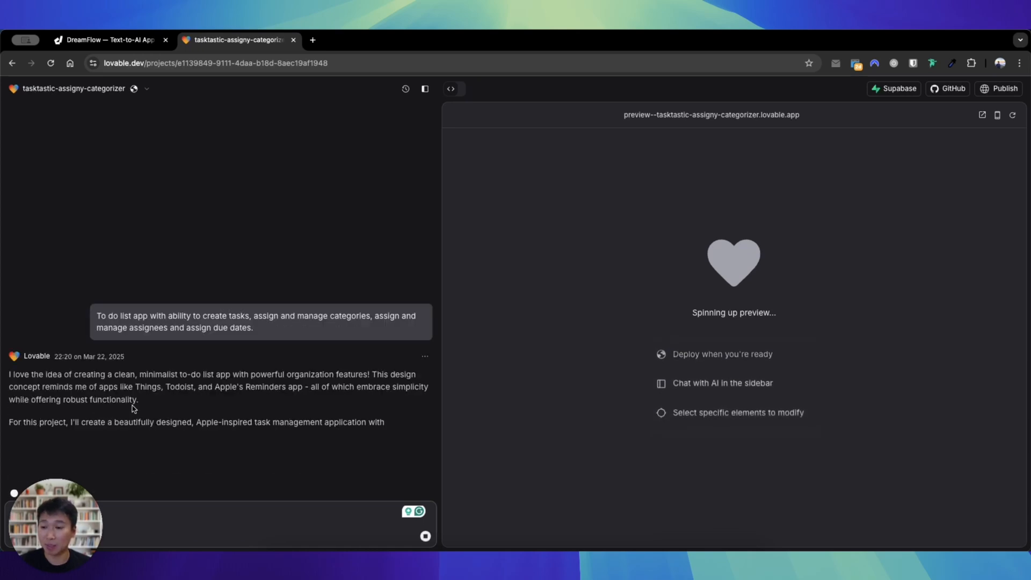
# Open the generated tailwind.config.ts file and scroll through its code.
pyautogui.click(452, 88)
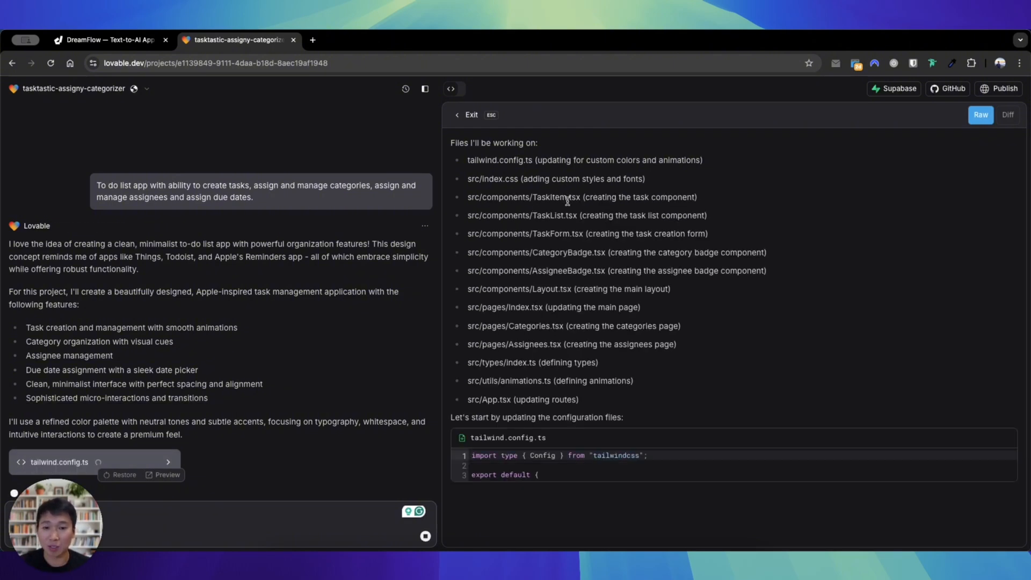
pyautogui.scroll(-3)
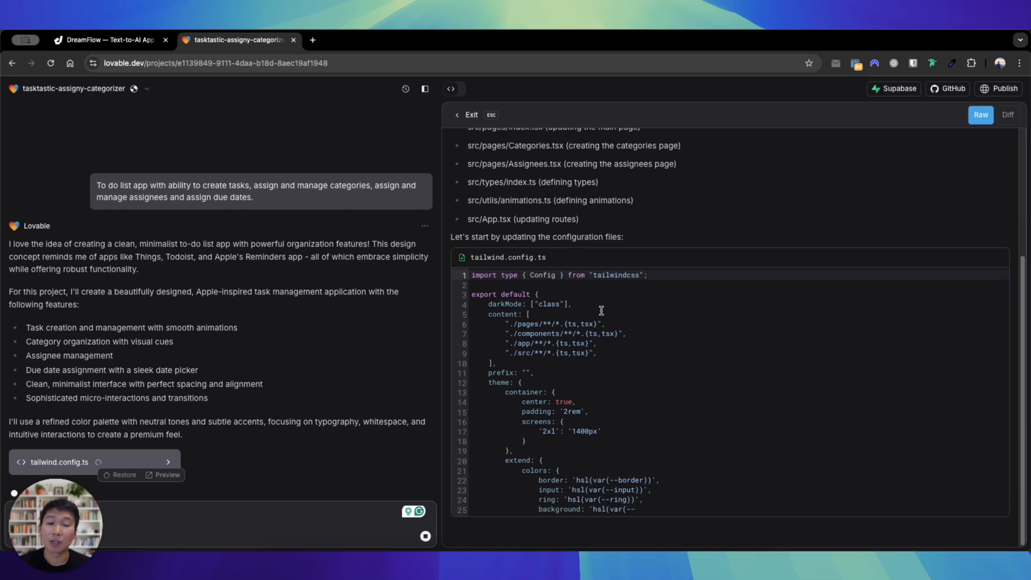
pyautogui.scroll(-3)
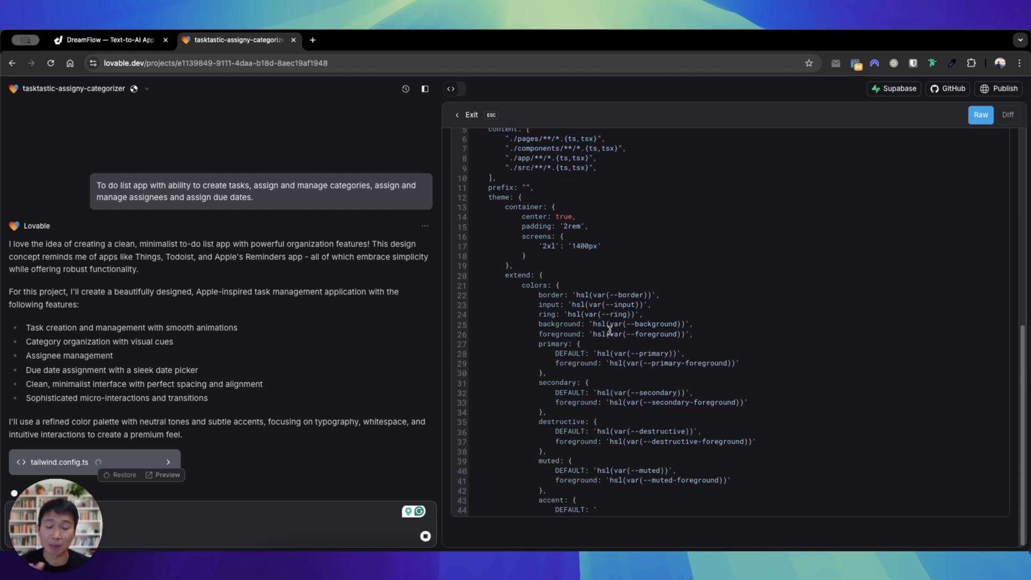
pyautogui.scroll(-3)
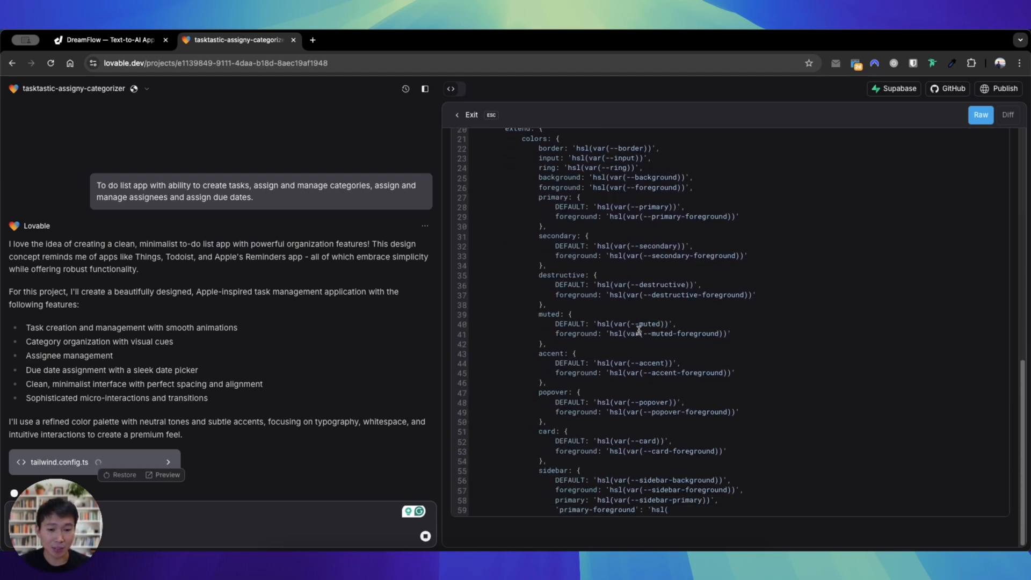
pyautogui.scroll(-3)
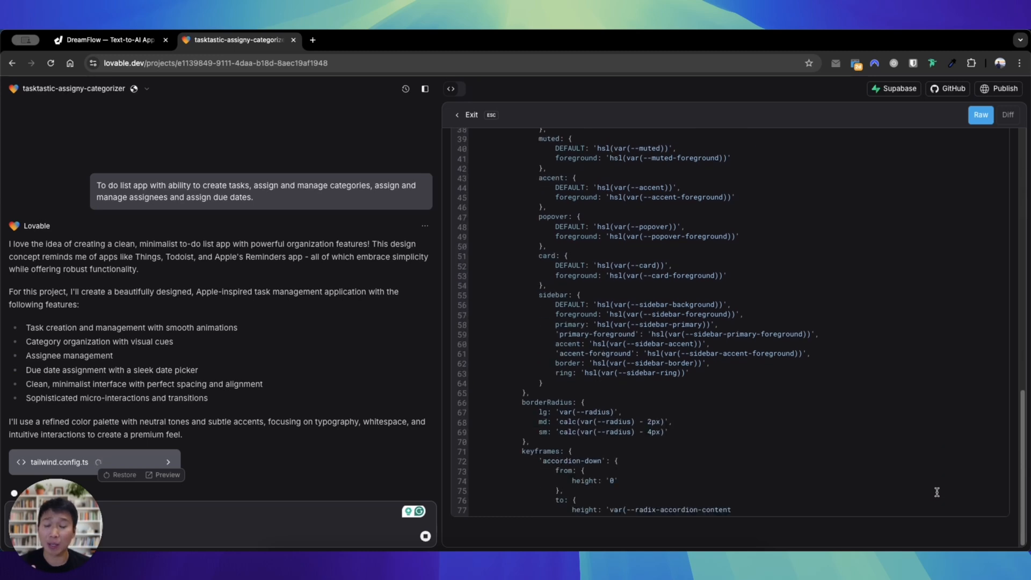
pyautogui.scroll(-3)
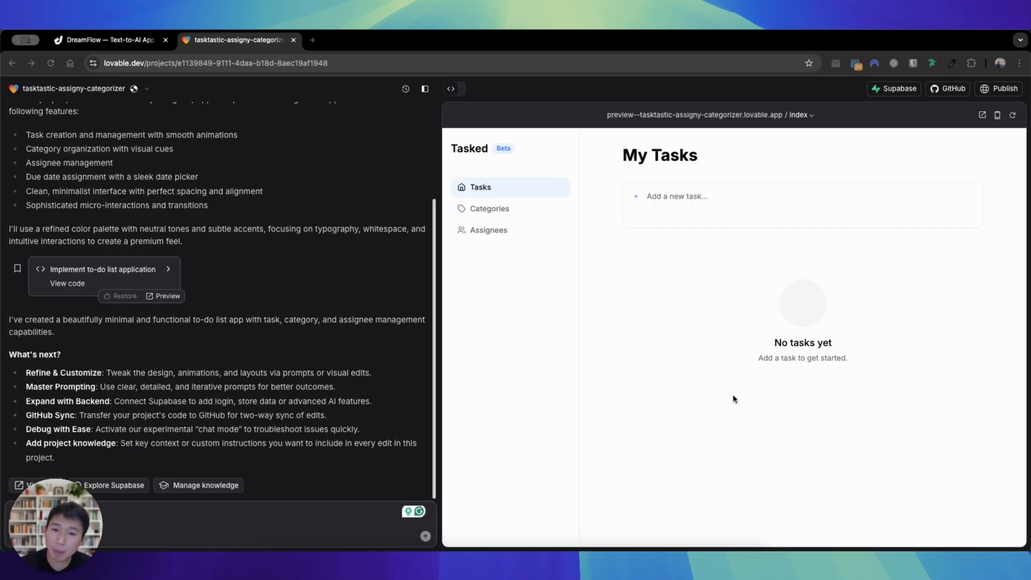
pyautogui.moveTo(556, 208)
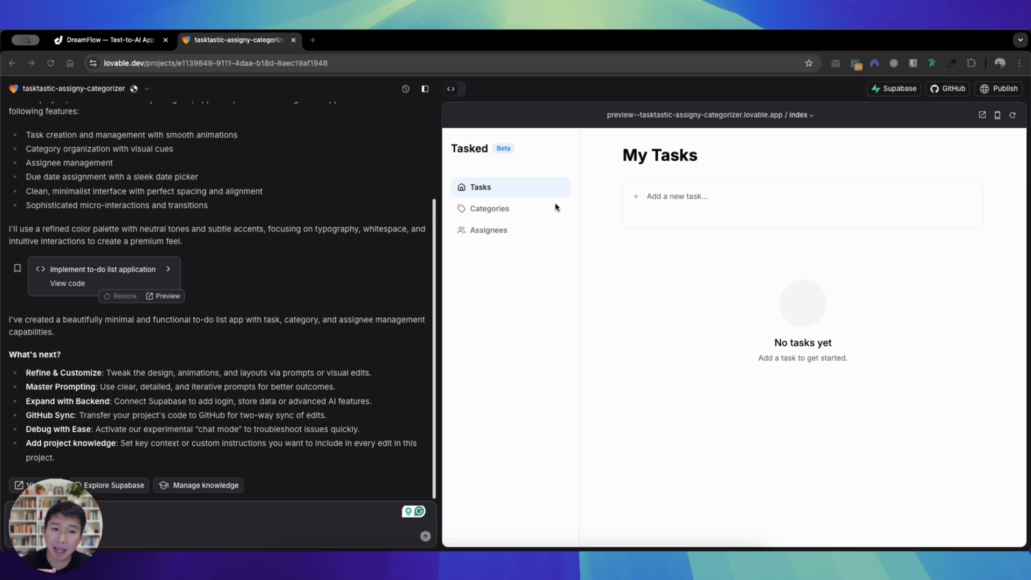
# Add a red Cat 1 category on the Categories page.
pyautogui.click(489, 209)
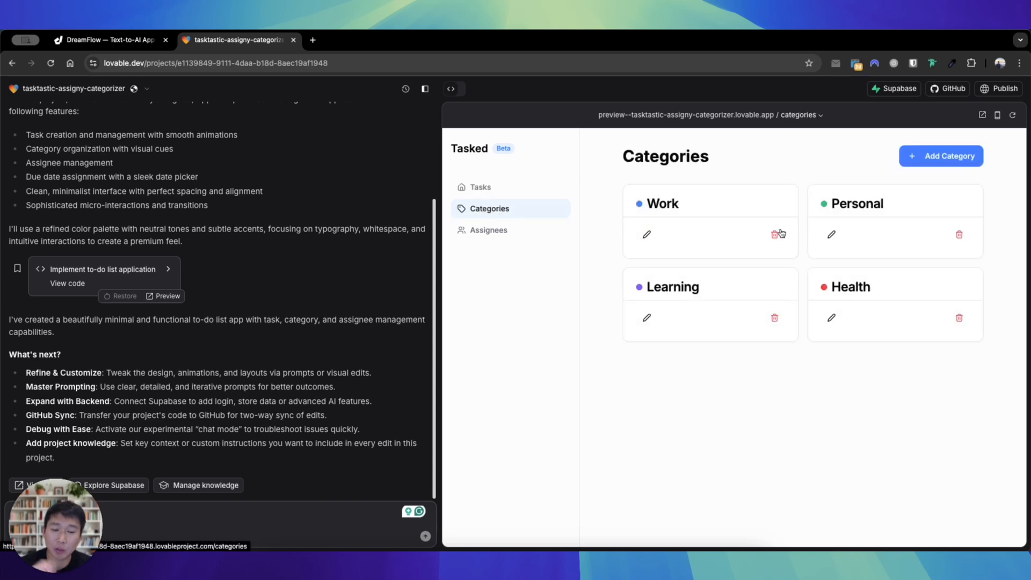
pyautogui.click(940, 156)
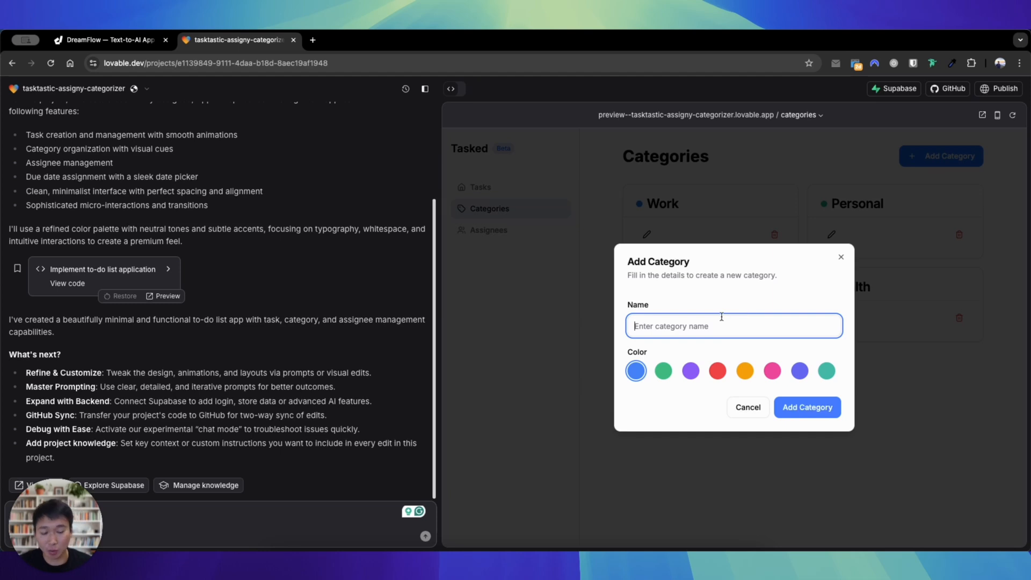
pyautogui.write('JHe')
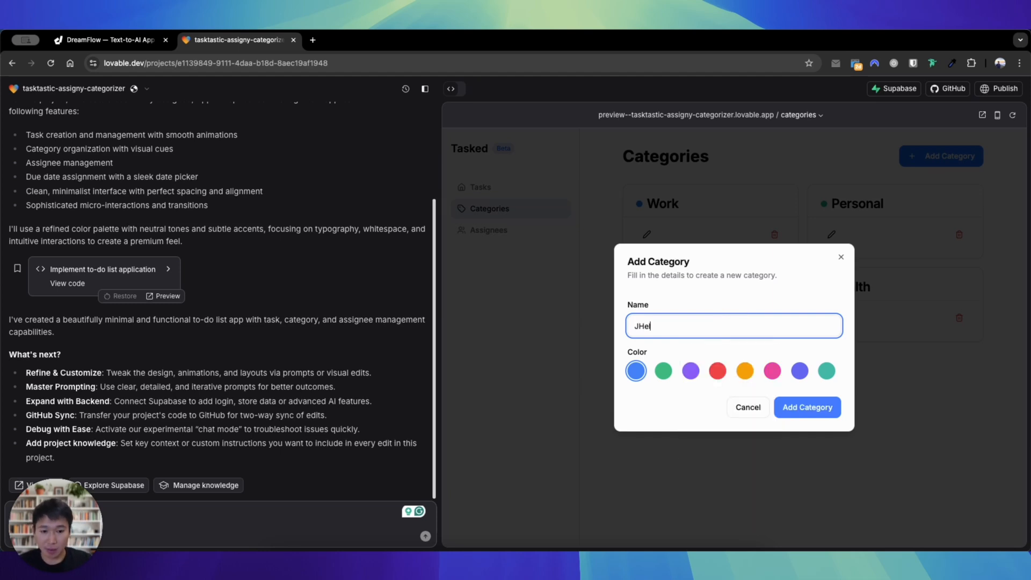
pyautogui.write('Cat 3')
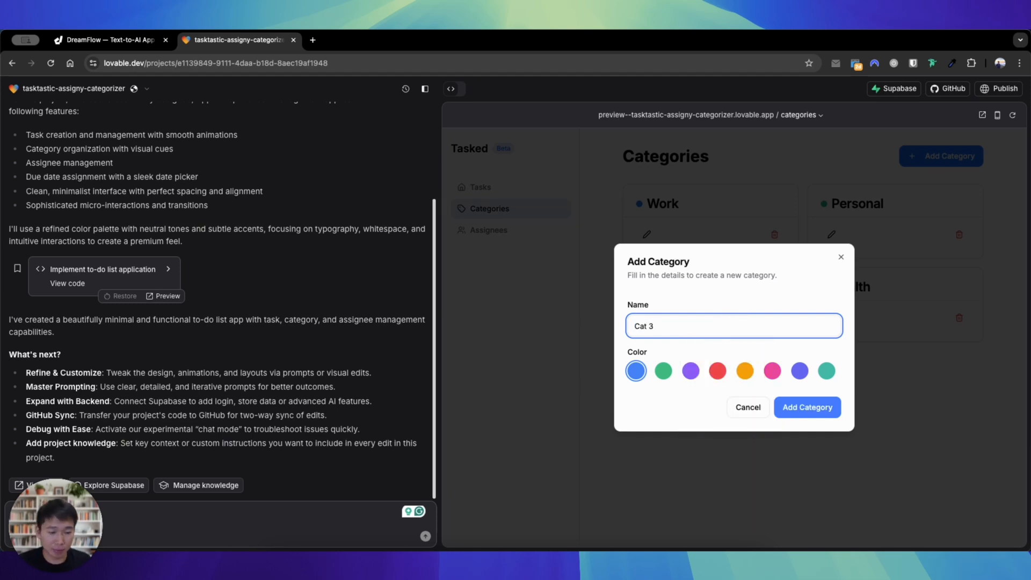
pyautogui.click(717, 372)
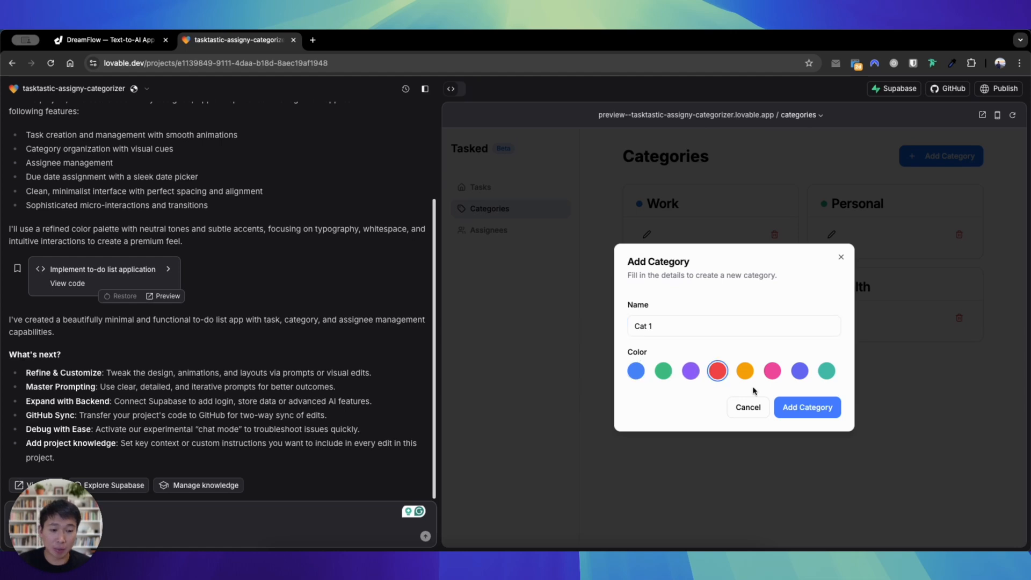
pyautogui.click(807, 407)
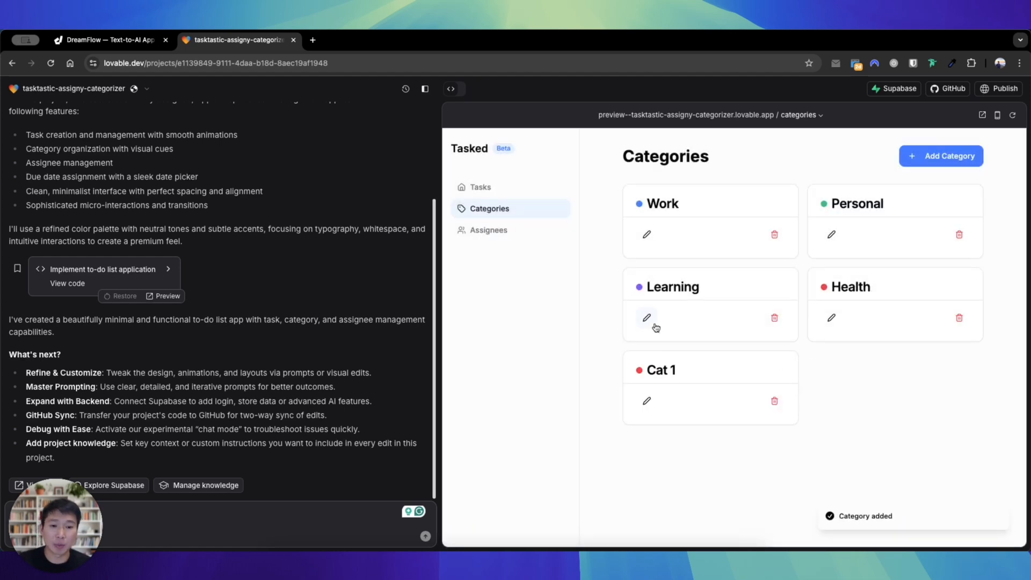
# Rename the Learning category to 'Learning EDIT' and save.
pyautogui.click(647, 318)
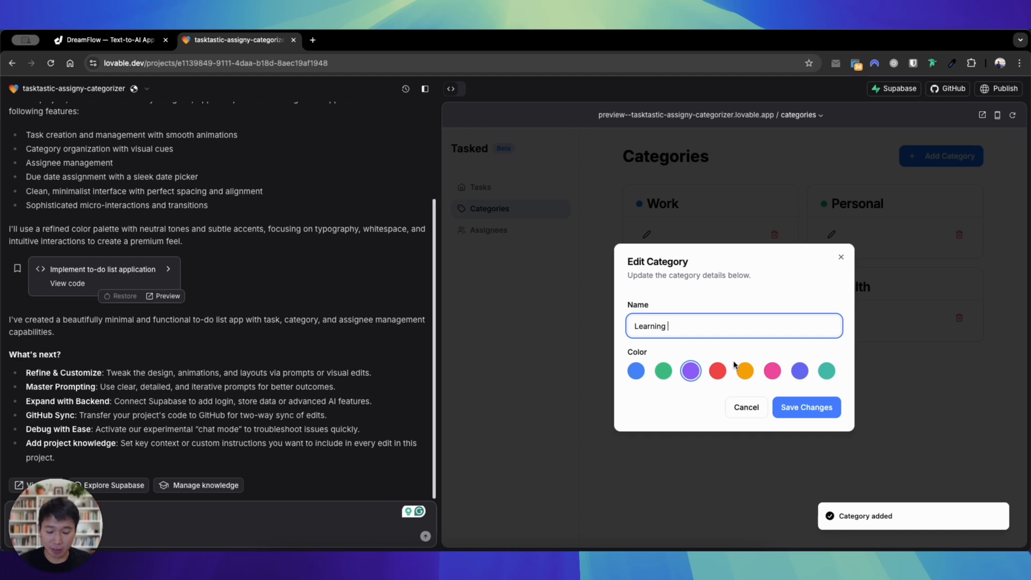
pyautogui.write('EDIT')
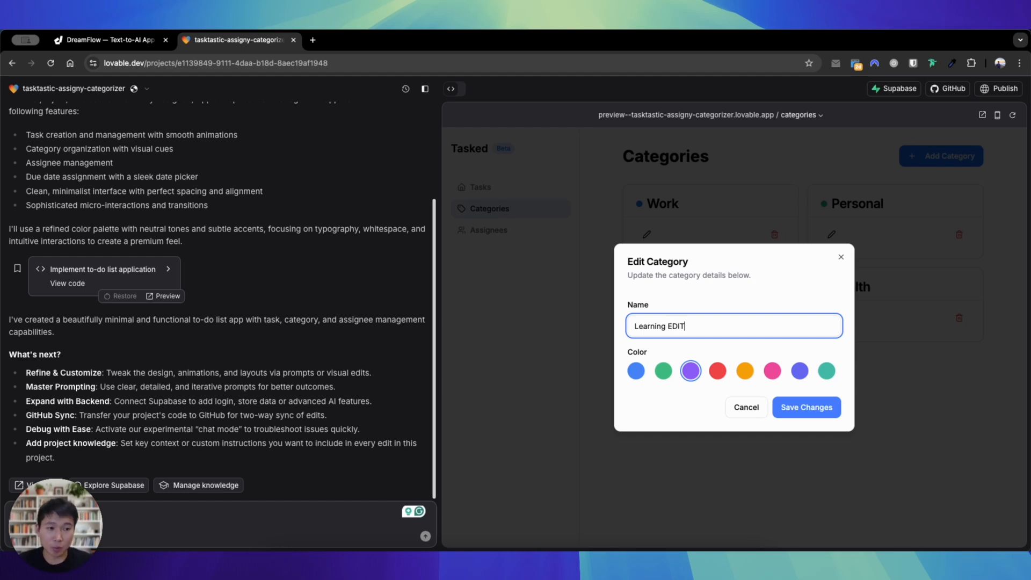
pyautogui.click(806, 407)
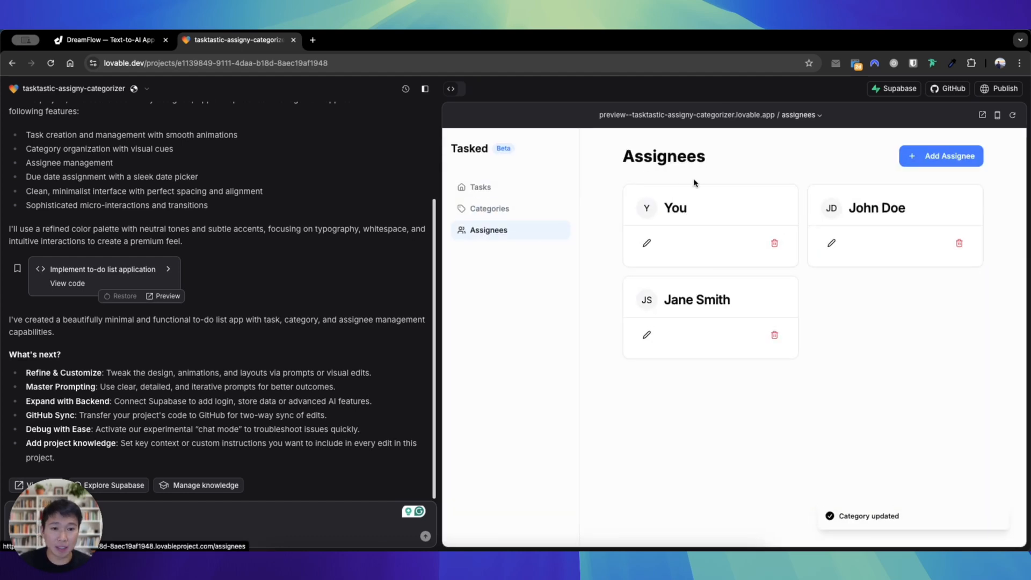
# Open and cancel the Add Assignee dialog, then return to My Tasks.
pyautogui.click(940, 156)
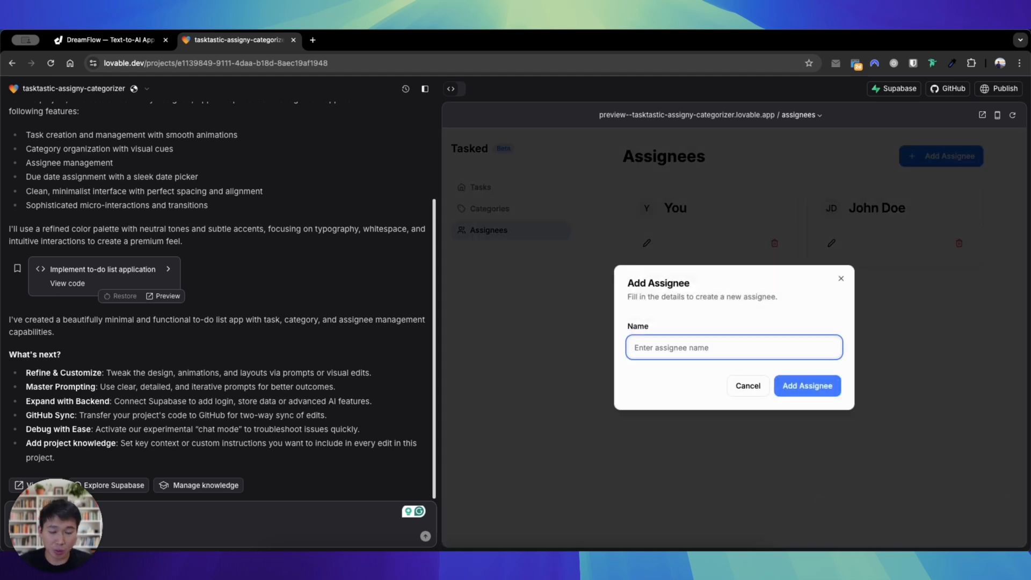
pyautogui.click(807, 386)
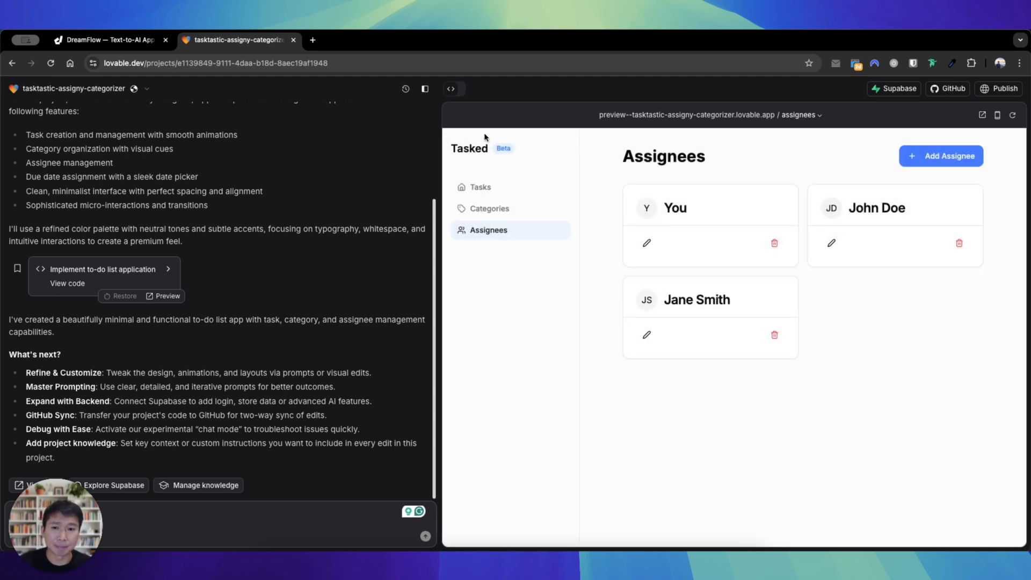
pyautogui.click(480, 187)
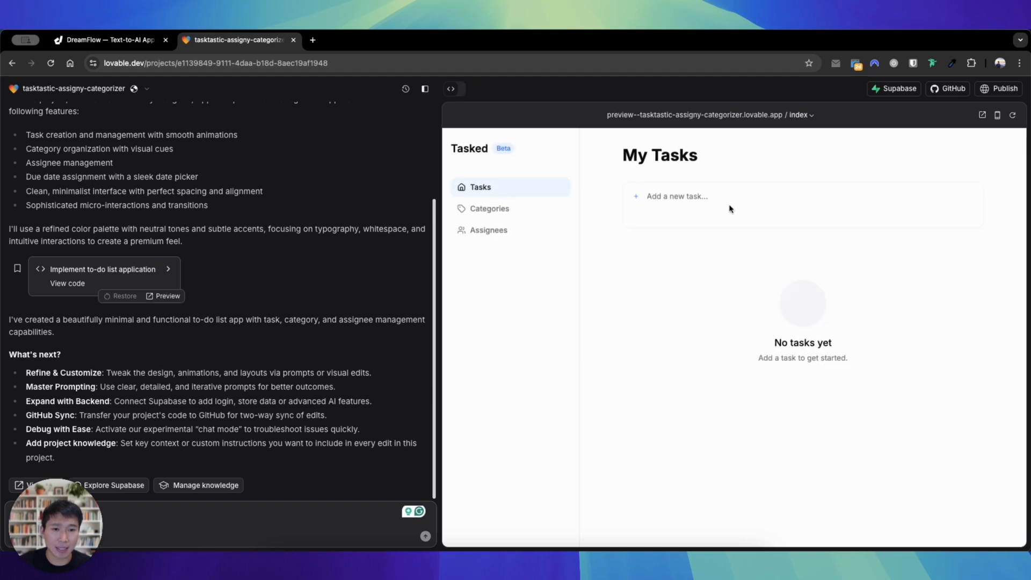
# Enter Task 1 under the Work category and save it.
pyautogui.click(677, 196)
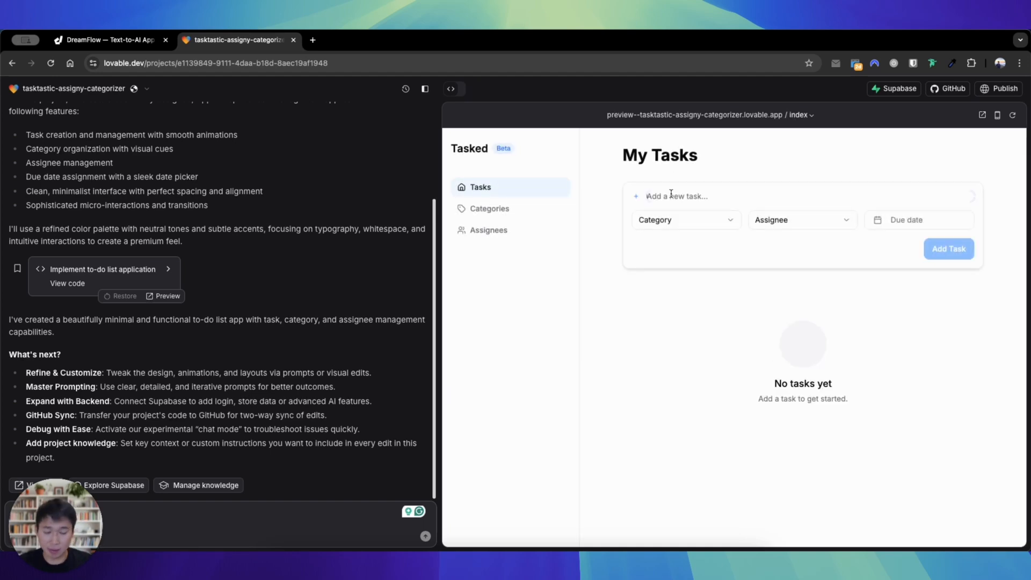
pyautogui.write('Task')
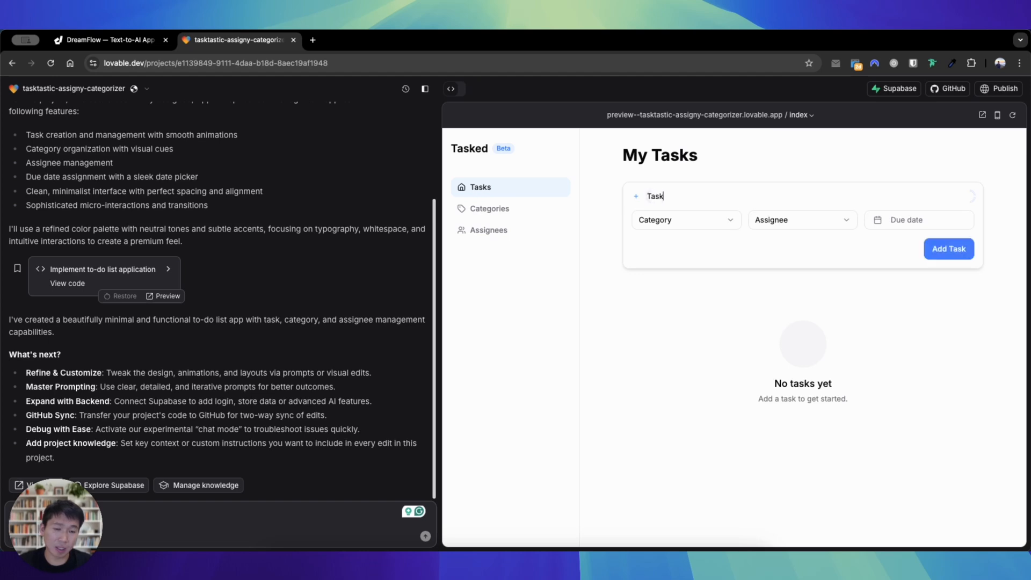
pyautogui.click(686, 220)
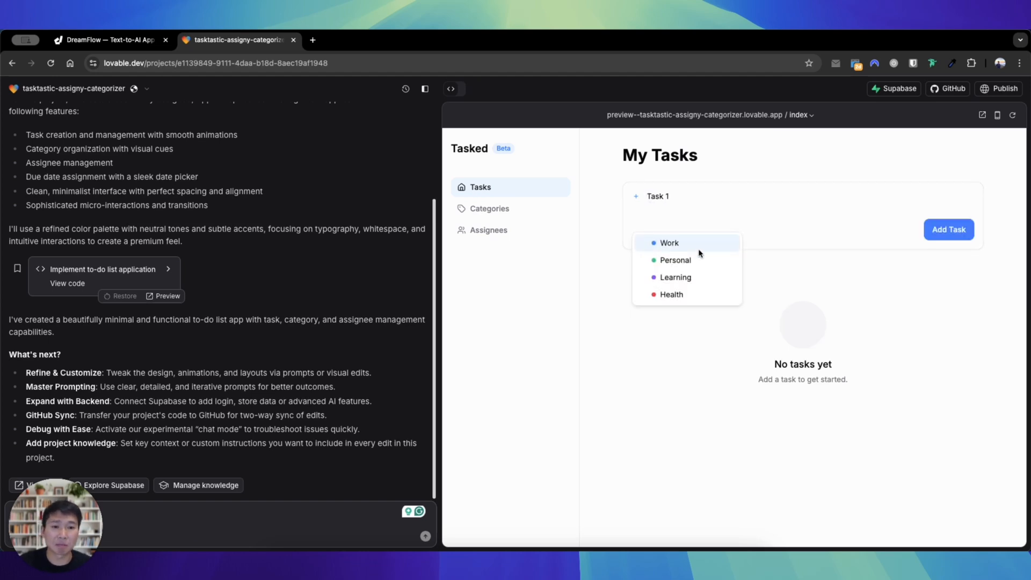
pyautogui.click(668, 243)
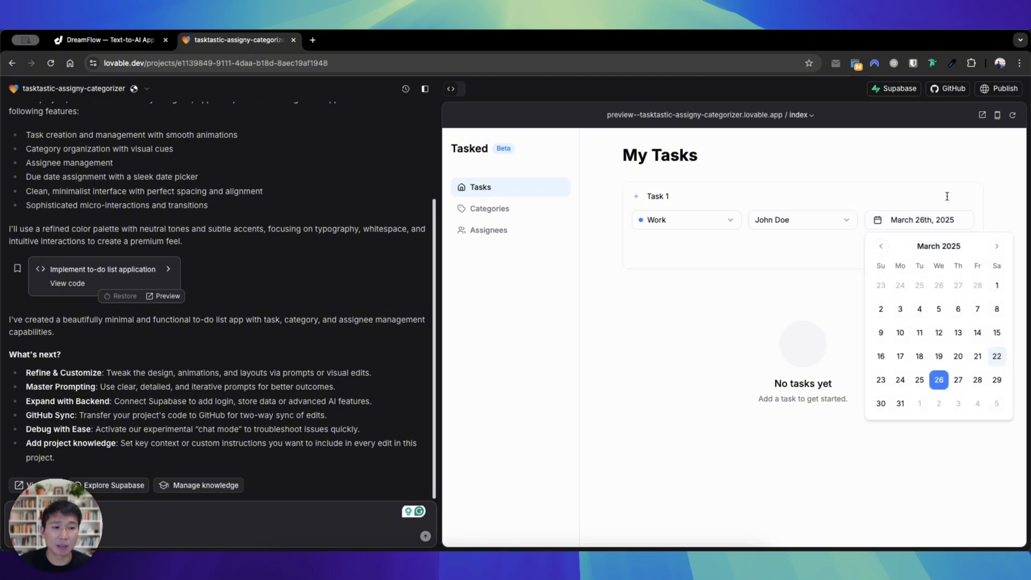
pyautogui.click(489, 208)
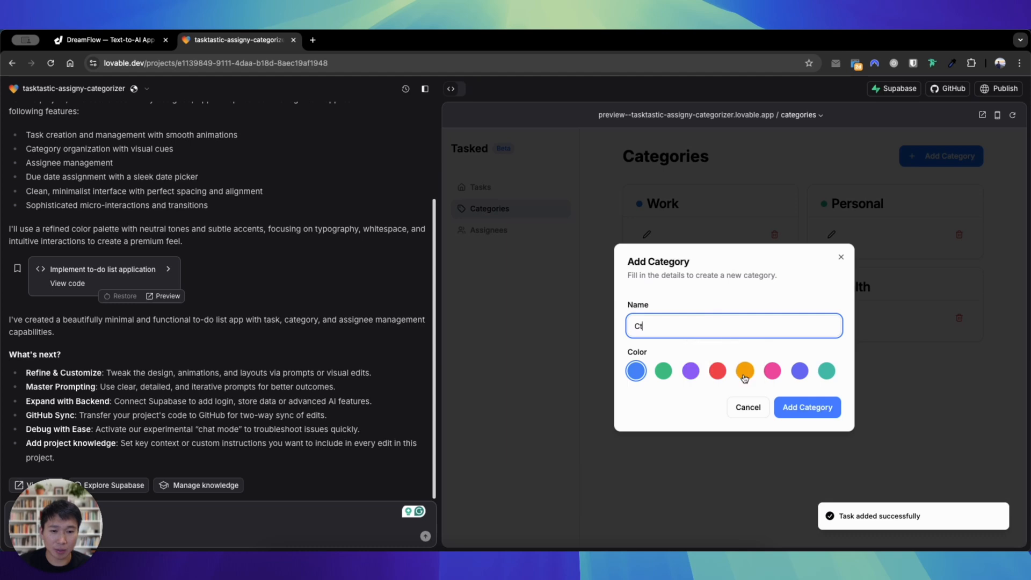
# Add Task 1 under the Personal category, assigned to You, due Mar 26.
pyautogui.click(807, 408)
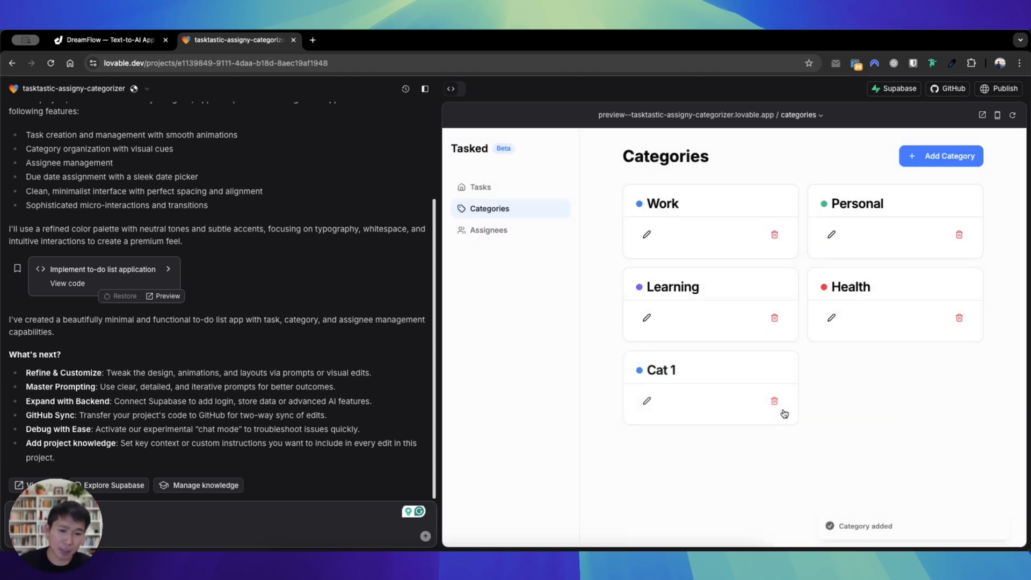
pyautogui.click(481, 187)
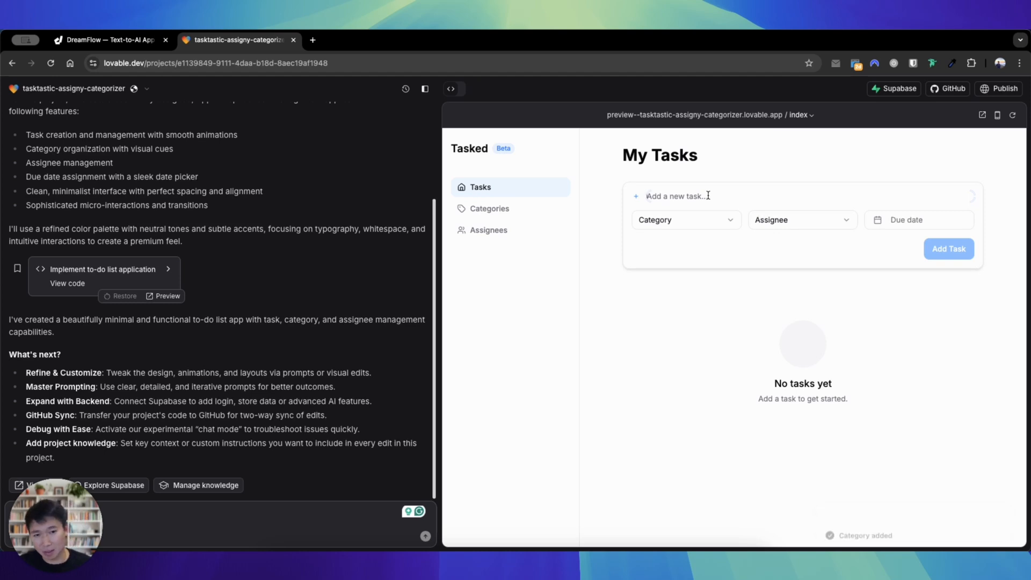
pyautogui.write('Task 1')
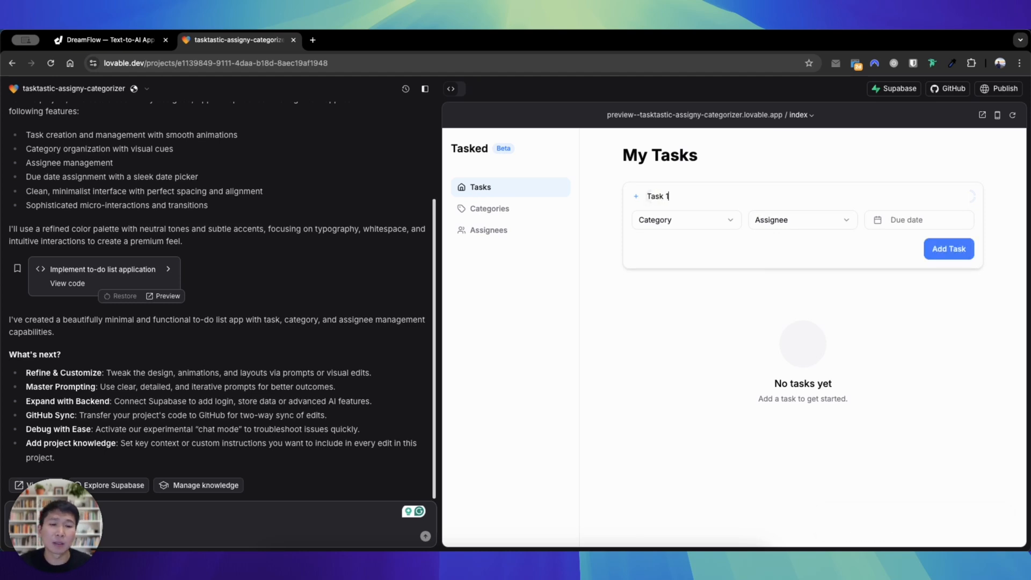
pyautogui.click(684, 220)
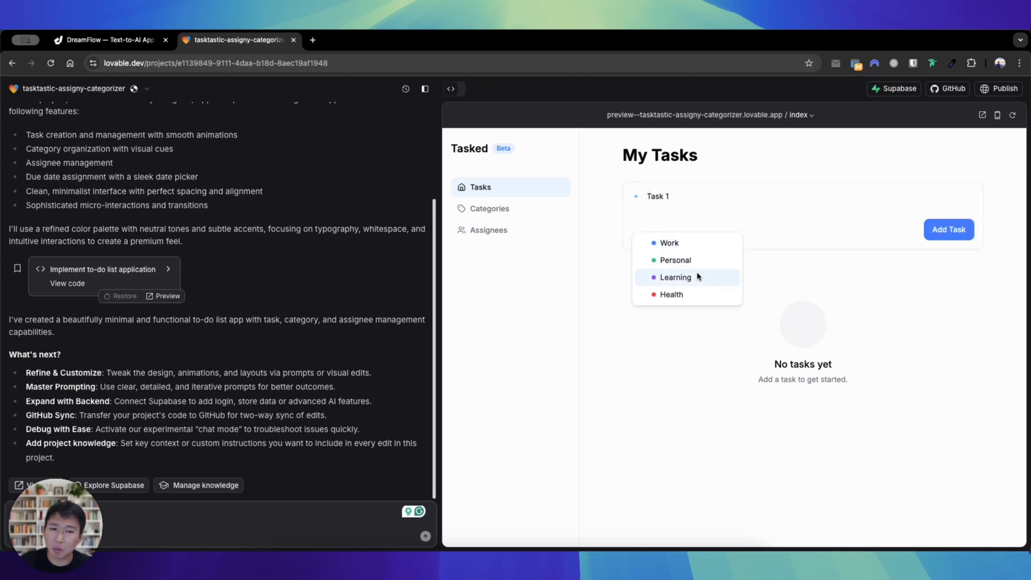
pyautogui.moveTo(674, 260)
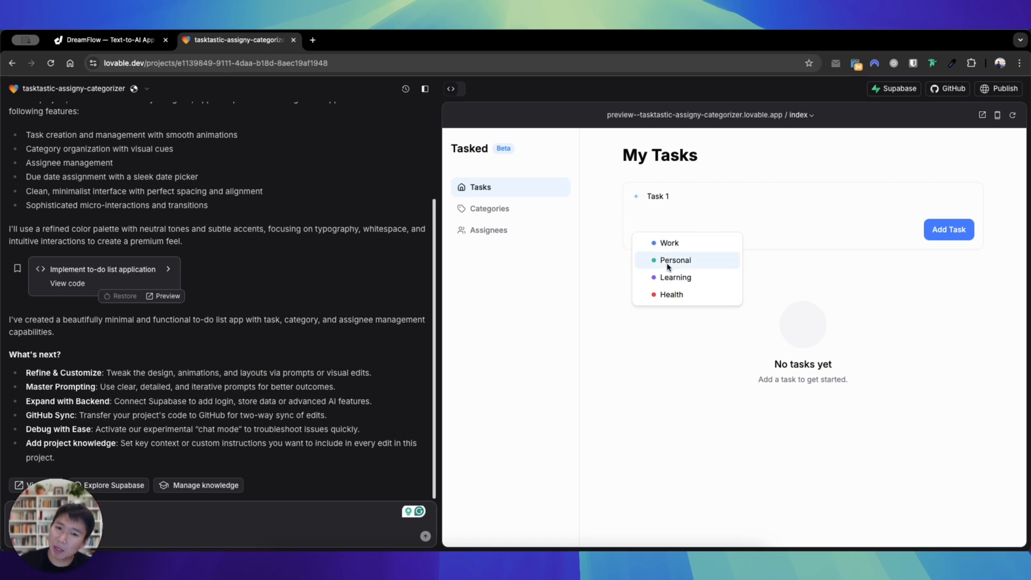
pyautogui.click(489, 209)
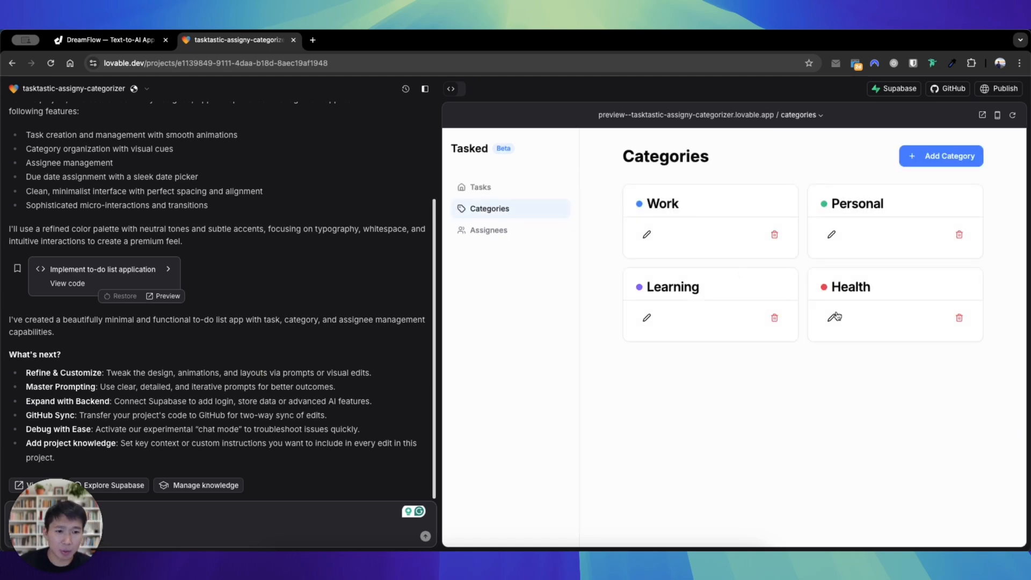
pyautogui.click(480, 187)
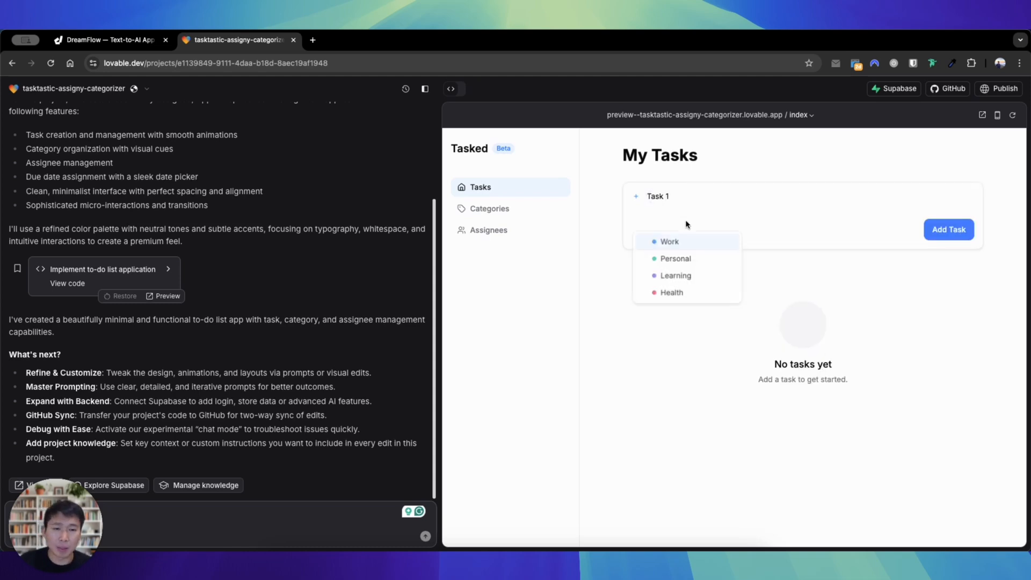
pyautogui.click(674, 258)
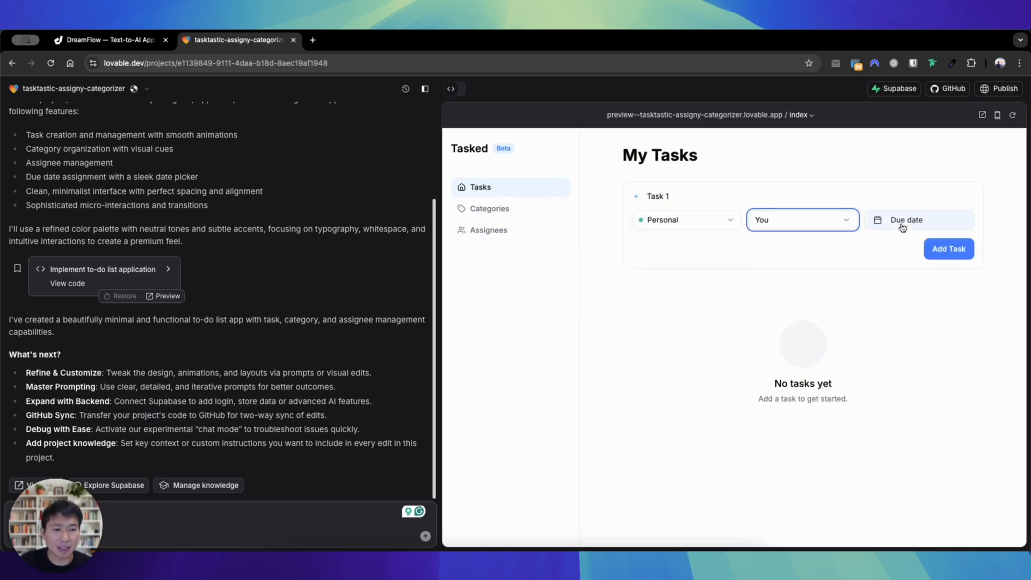
pyautogui.click(948, 249)
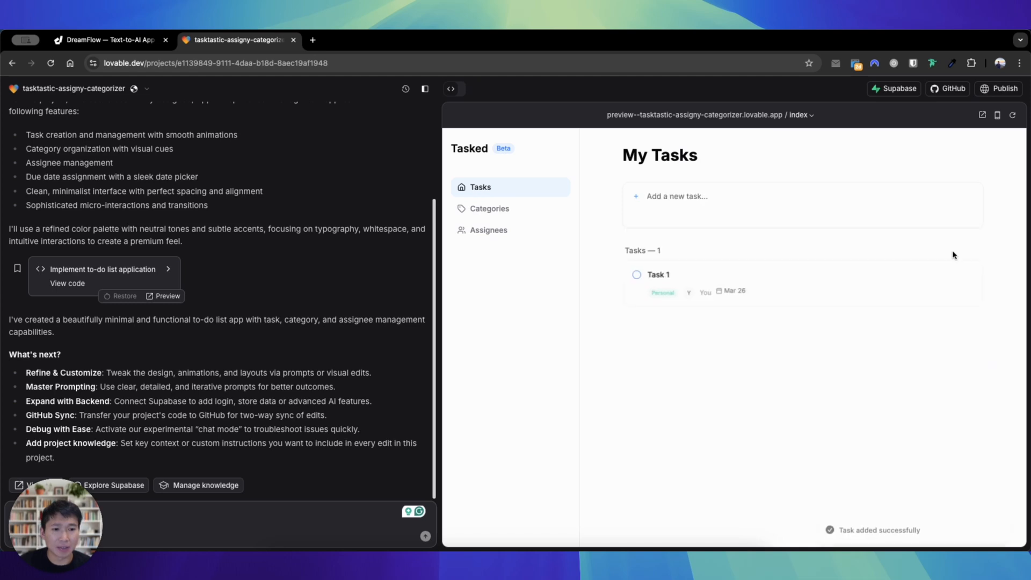
# Visit Categories and Assignees, add an assignee, then recheck the empty My Tasks list.
pyautogui.click(480, 187)
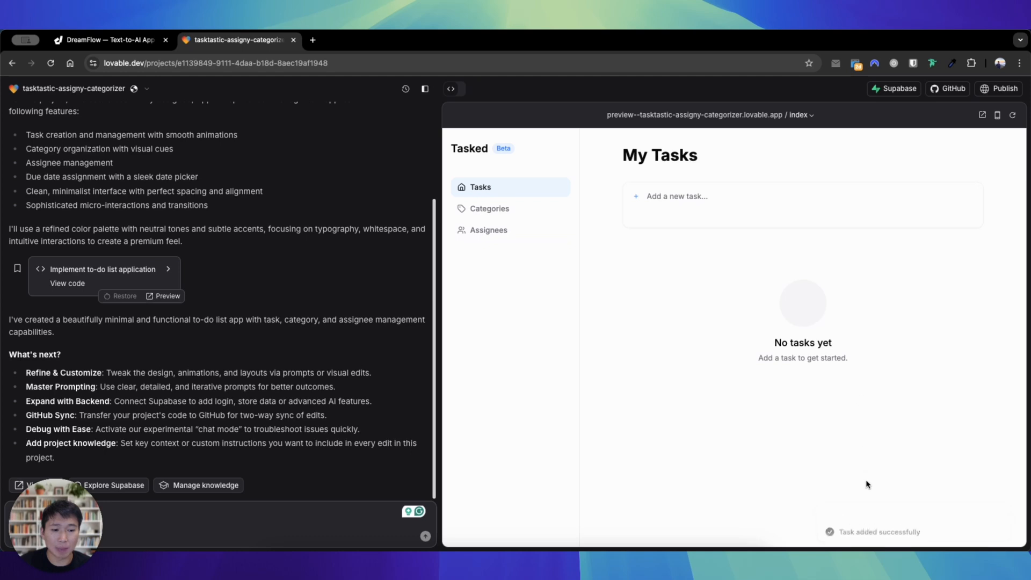
pyautogui.moveTo(752, 185)
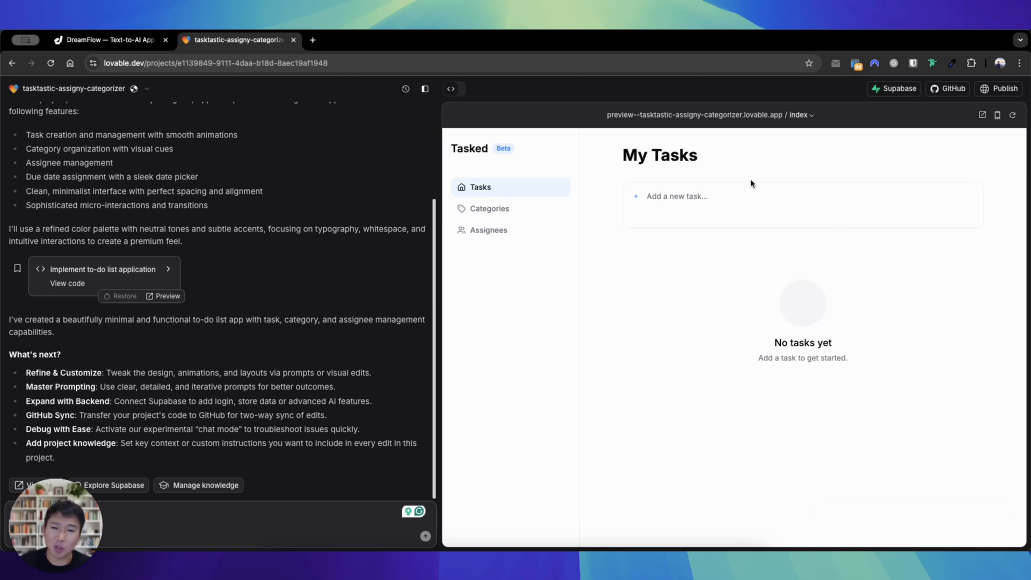
pyautogui.click(489, 210)
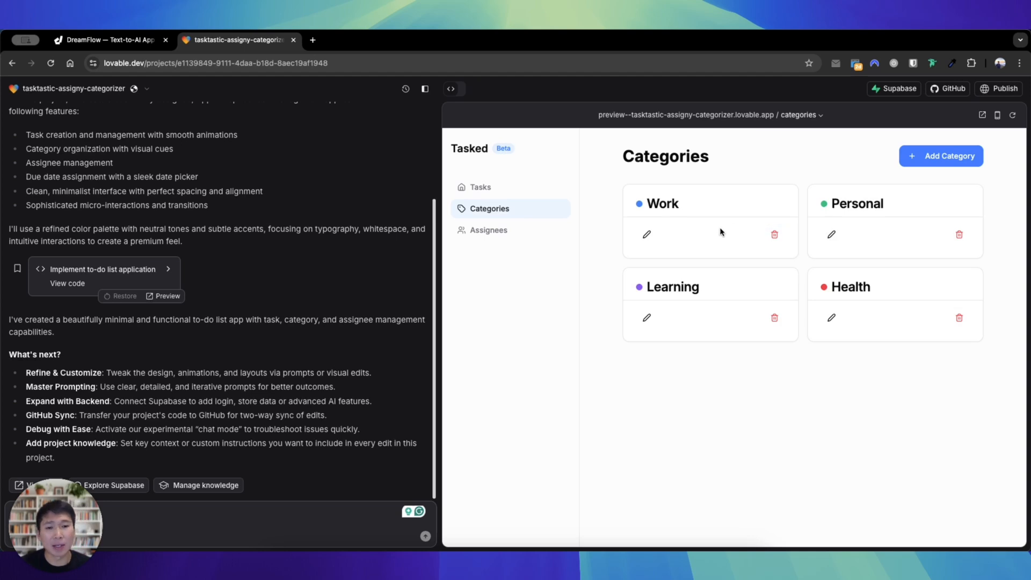
pyautogui.moveTo(698, 237)
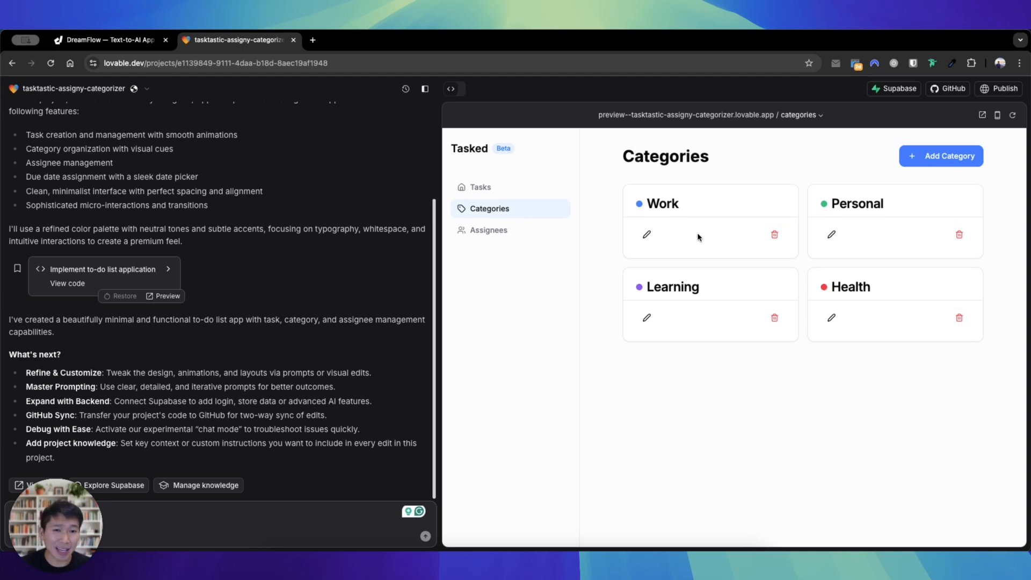
pyautogui.click(941, 155)
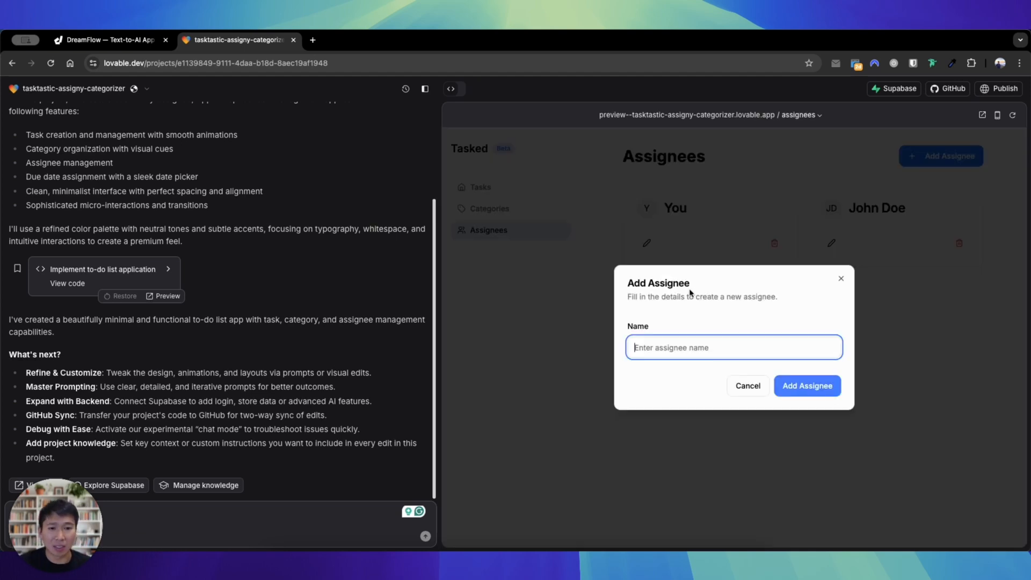
pyautogui.click(807, 385)
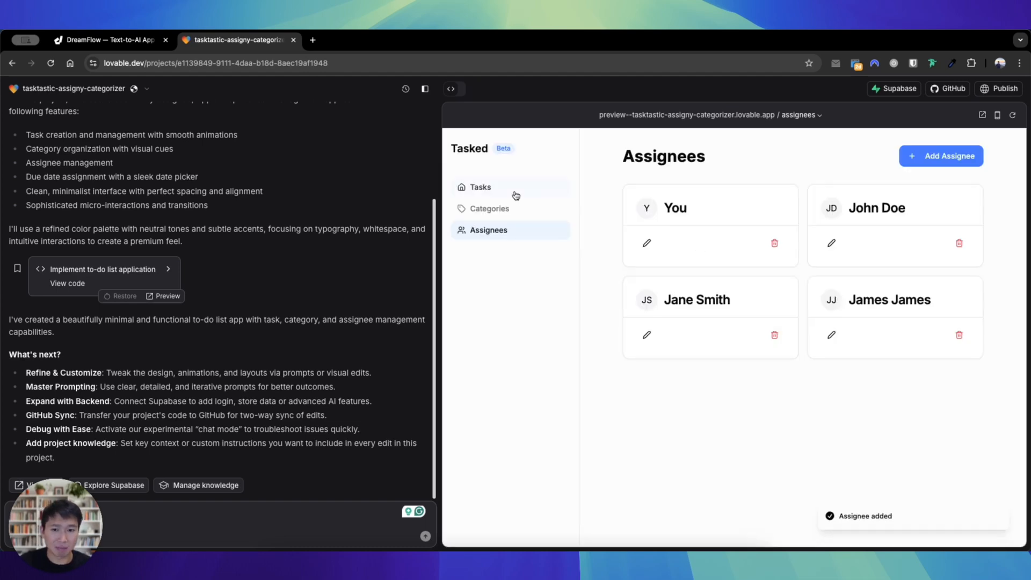
pyautogui.click(960, 335)
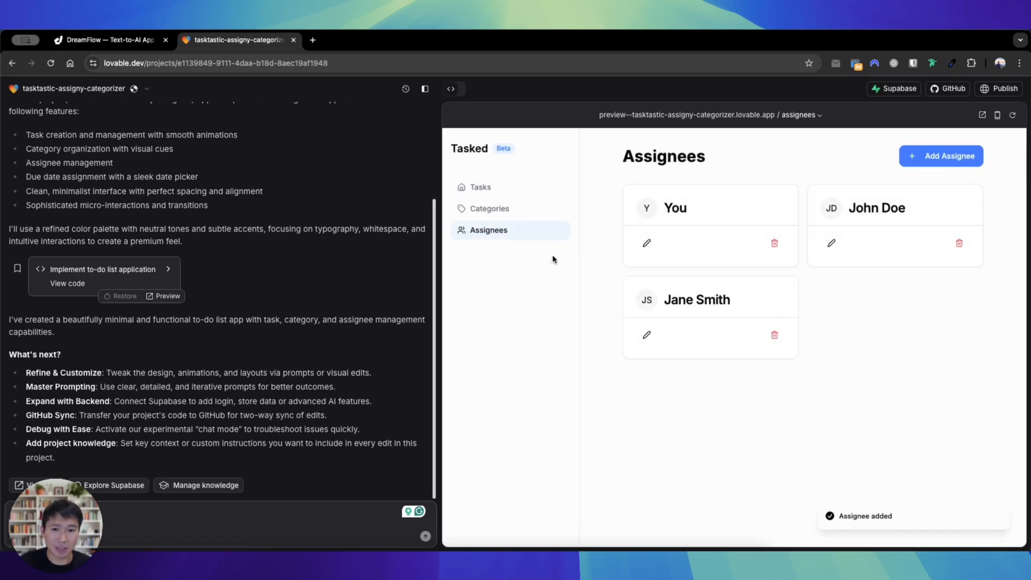
pyautogui.click(480, 187)
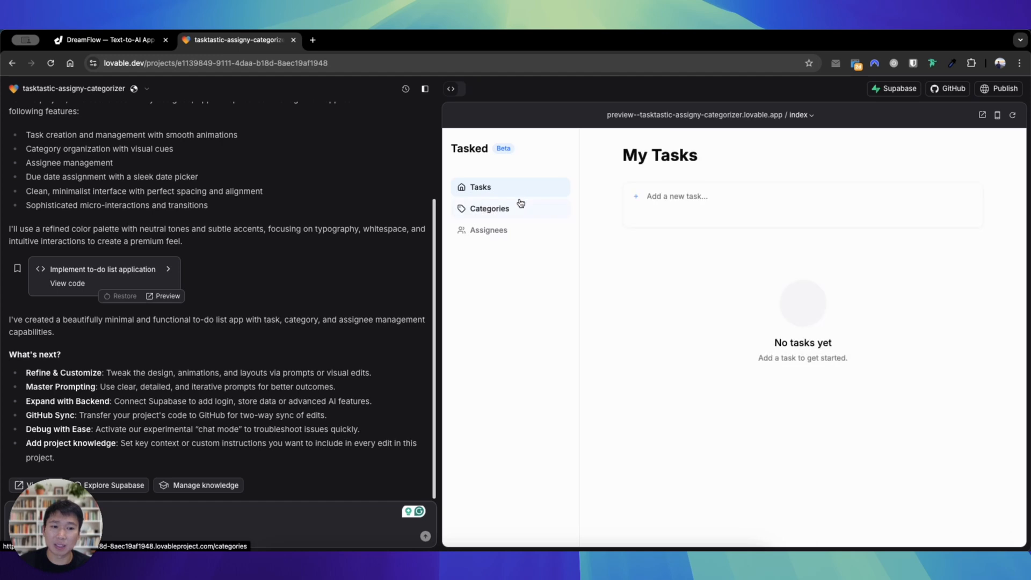
pyautogui.moveTo(537, 203)
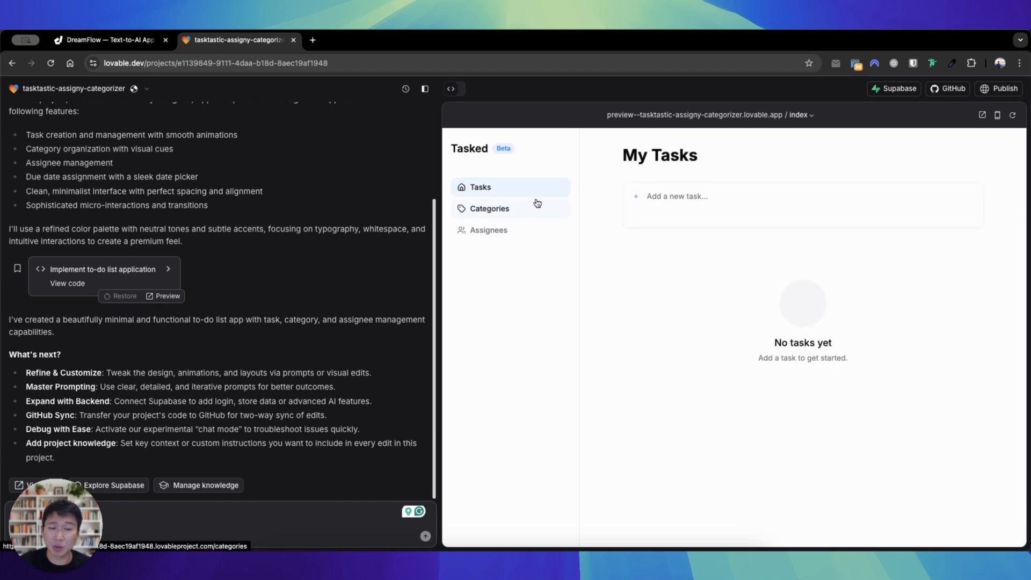
pyautogui.moveTo(877, 103)
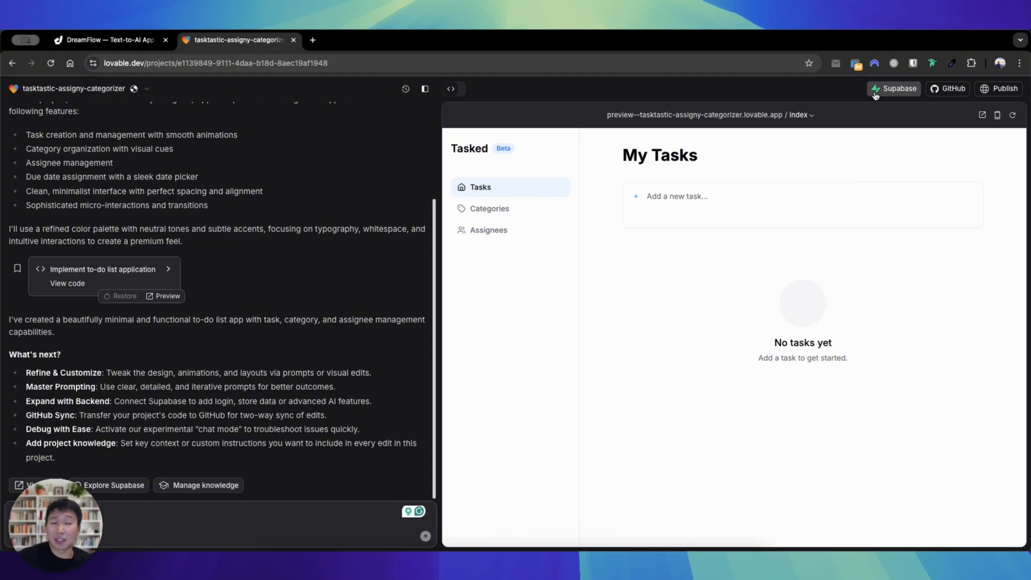
# Return to My Tasks via Categories and open the new-task form.
pyautogui.click(490, 209)
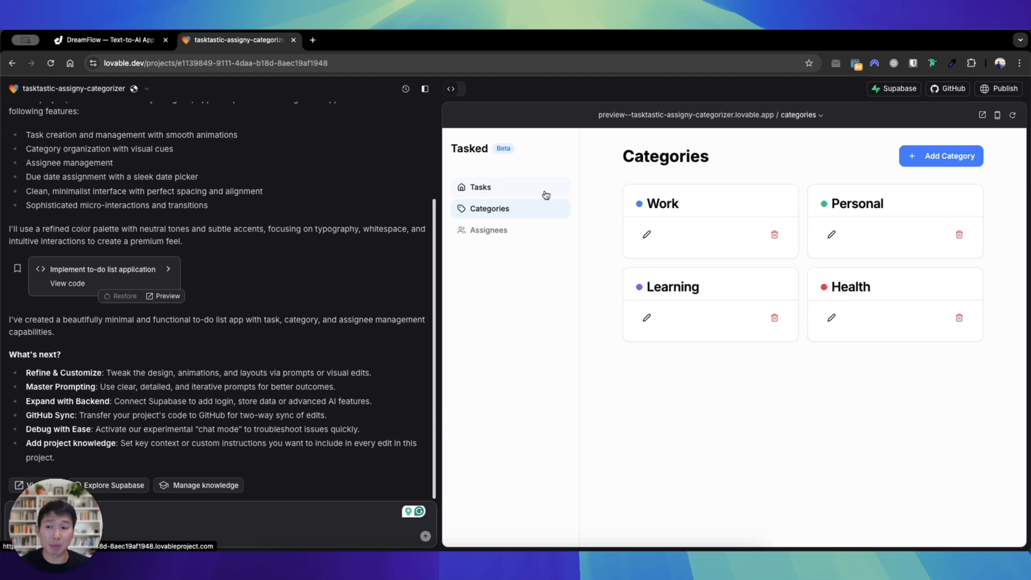
pyautogui.scroll(3)
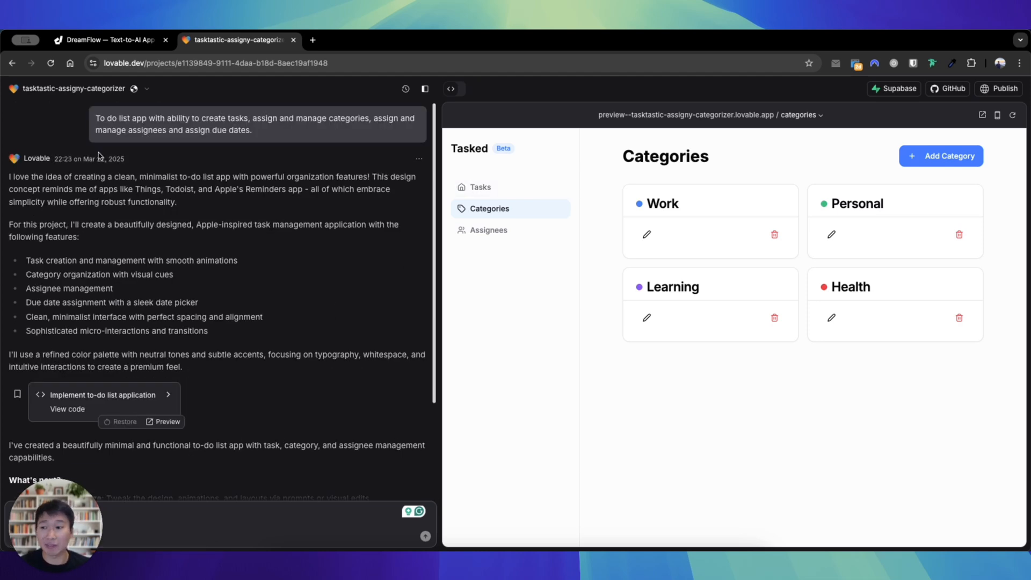
pyautogui.moveTo(513, 188)
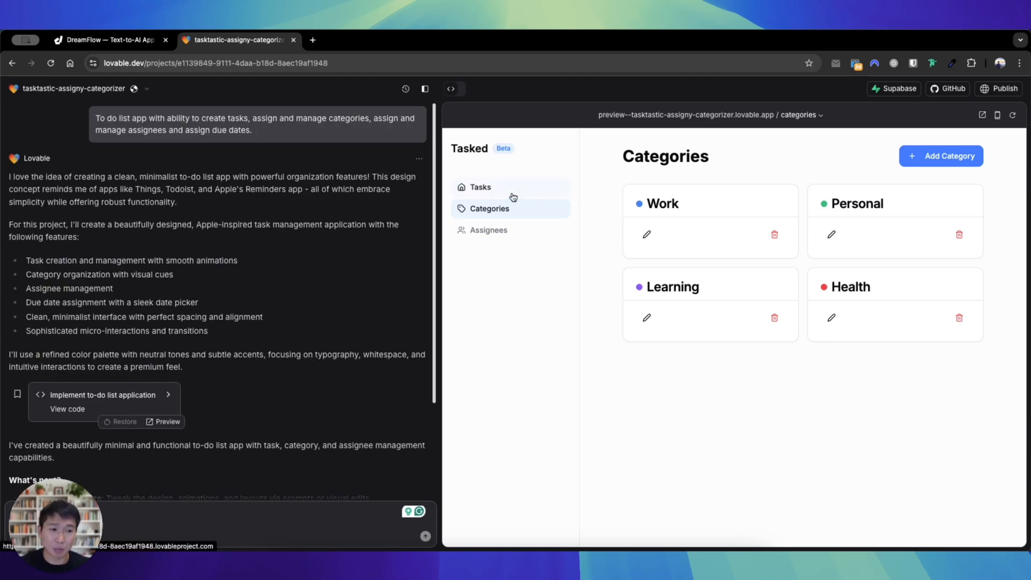
pyautogui.click(481, 187)
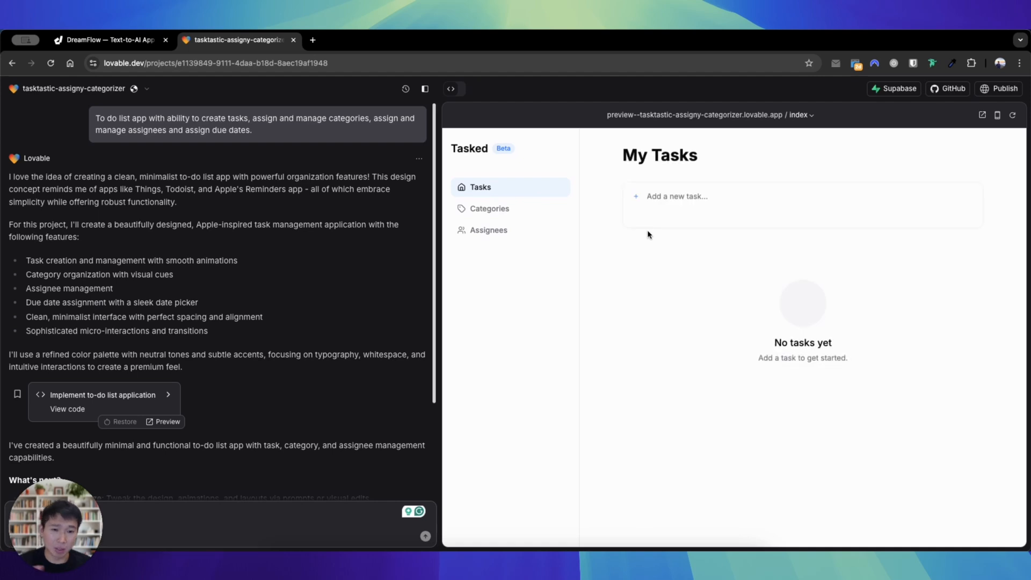
pyautogui.moveTo(655, 232)
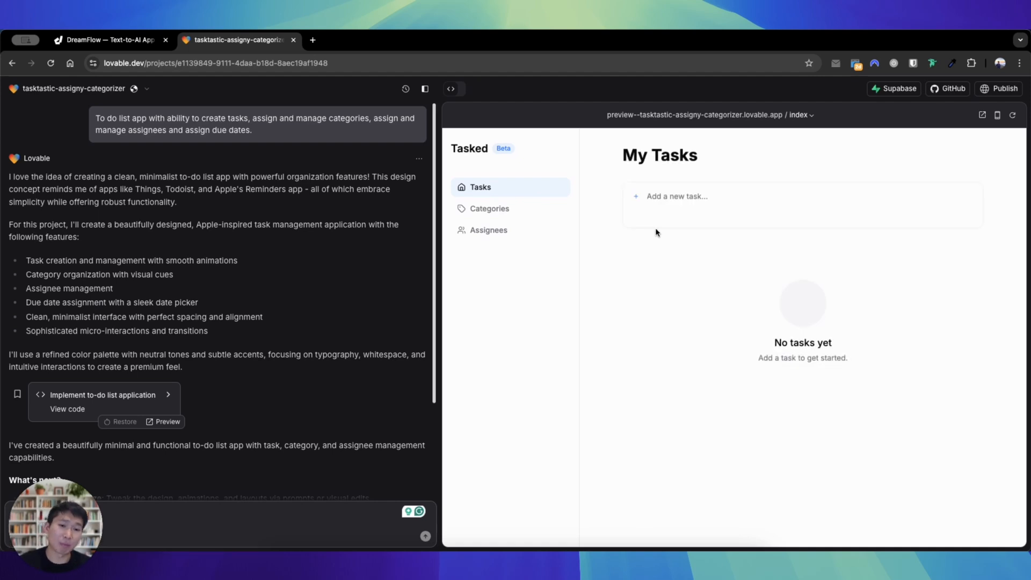
pyautogui.click(677, 196)
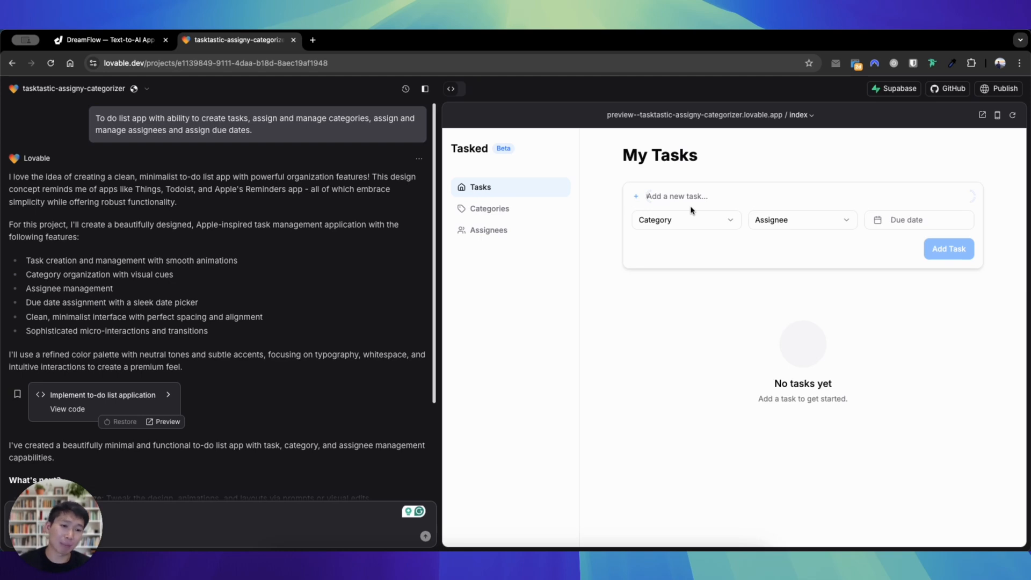
pyautogui.moveTo(862, 187)
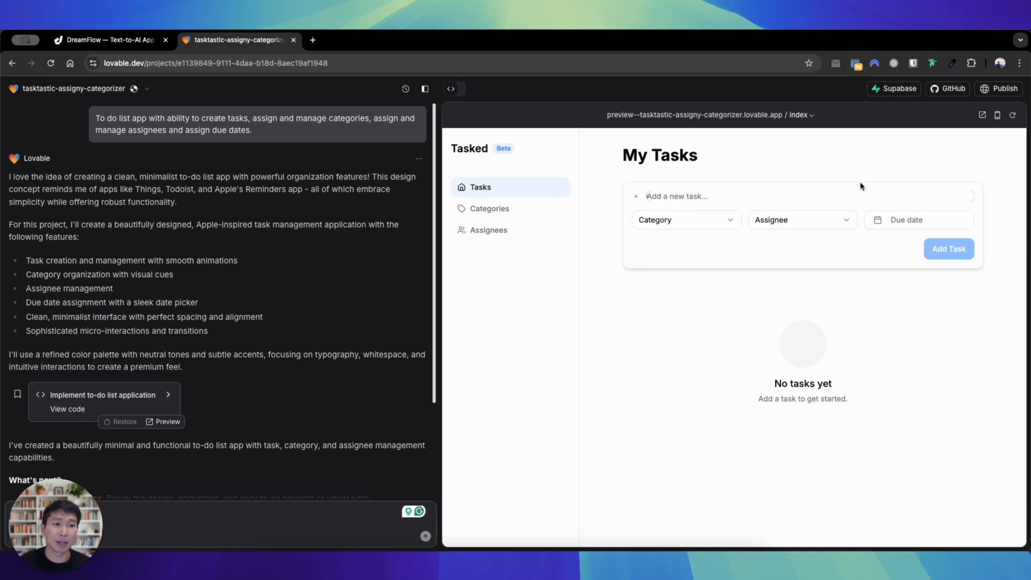
pyautogui.moveTo(997, 115)
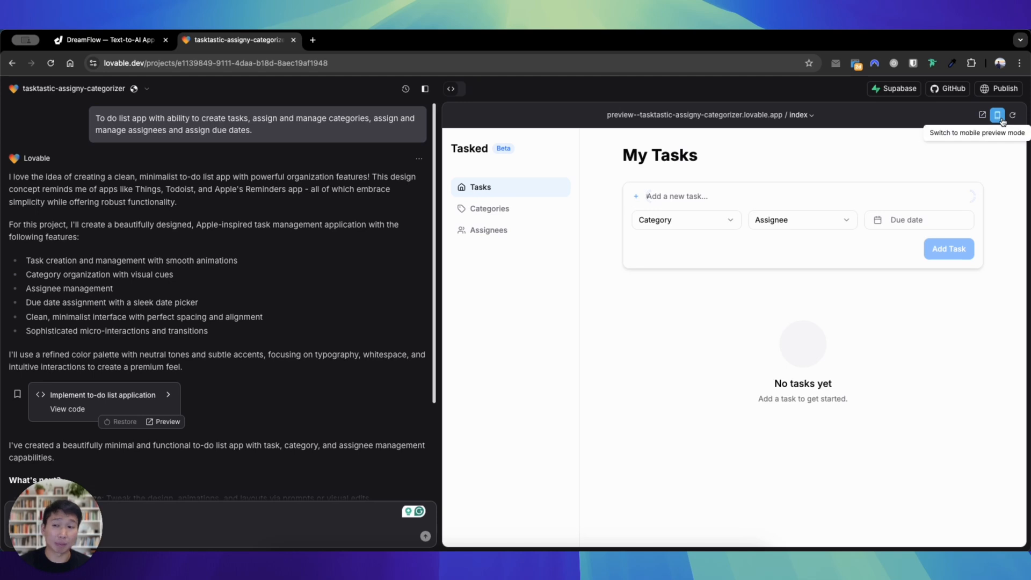
pyautogui.moveTo(797, 260)
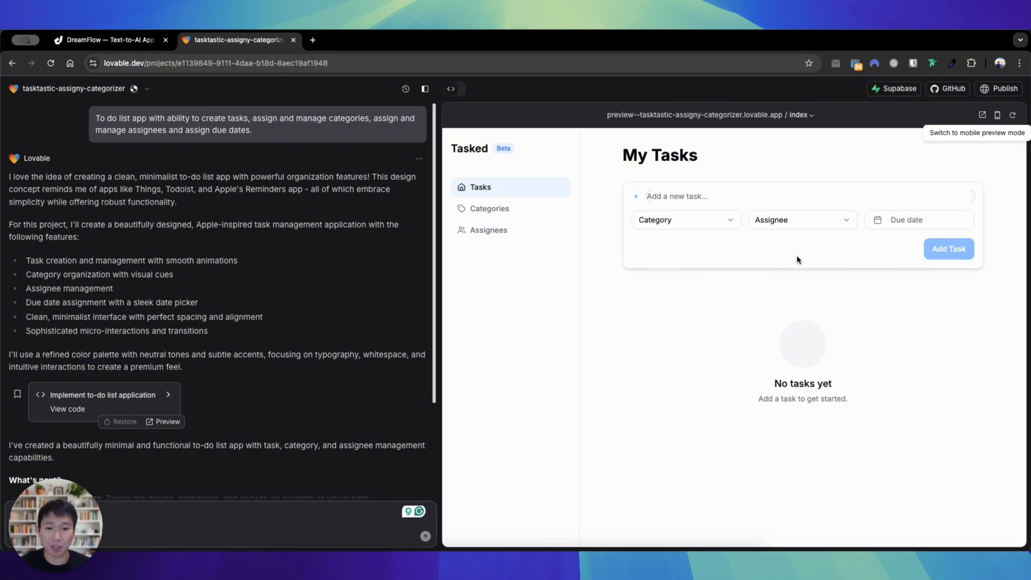
# Switch to the DreamFlow browser tab showing the TaskMaster project.
pyautogui.click(111, 40)
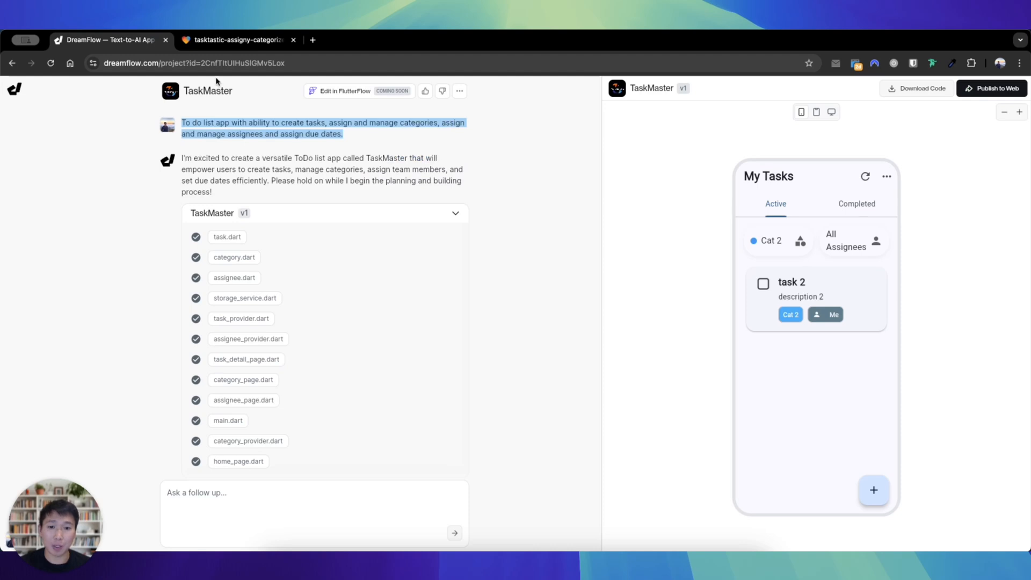
pyautogui.moveTo(414, 189)
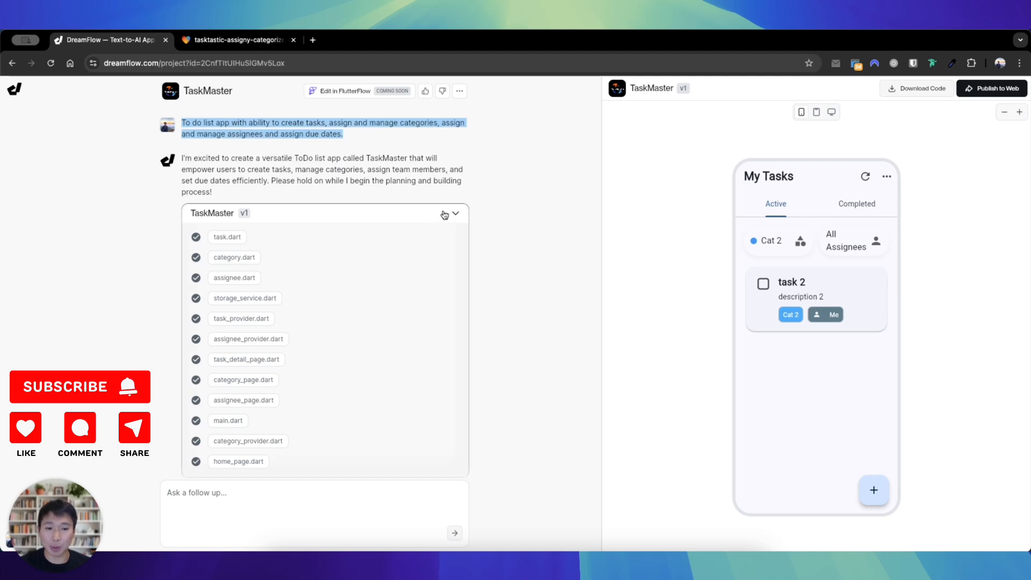
pyautogui.moveTo(809, 373)
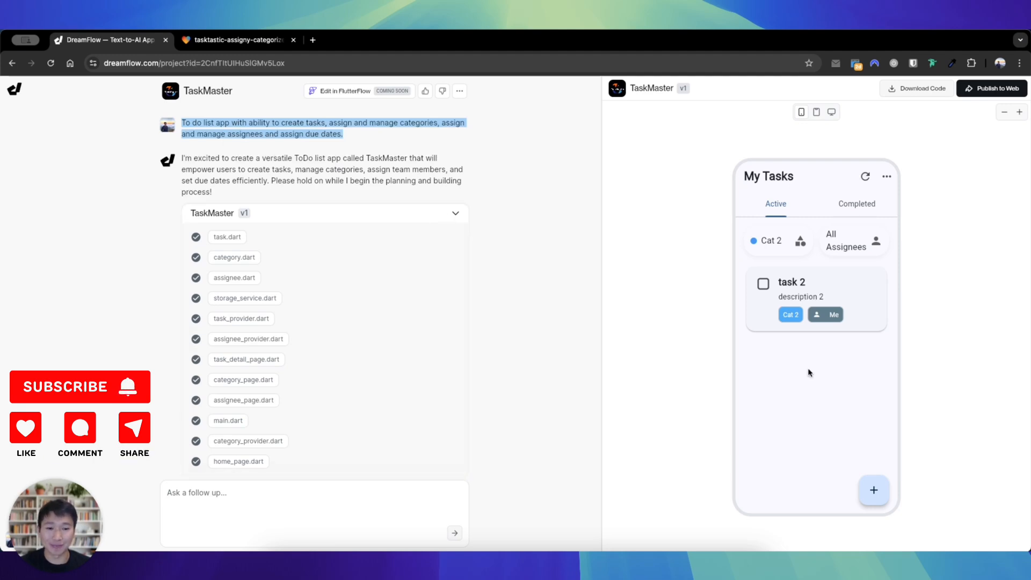